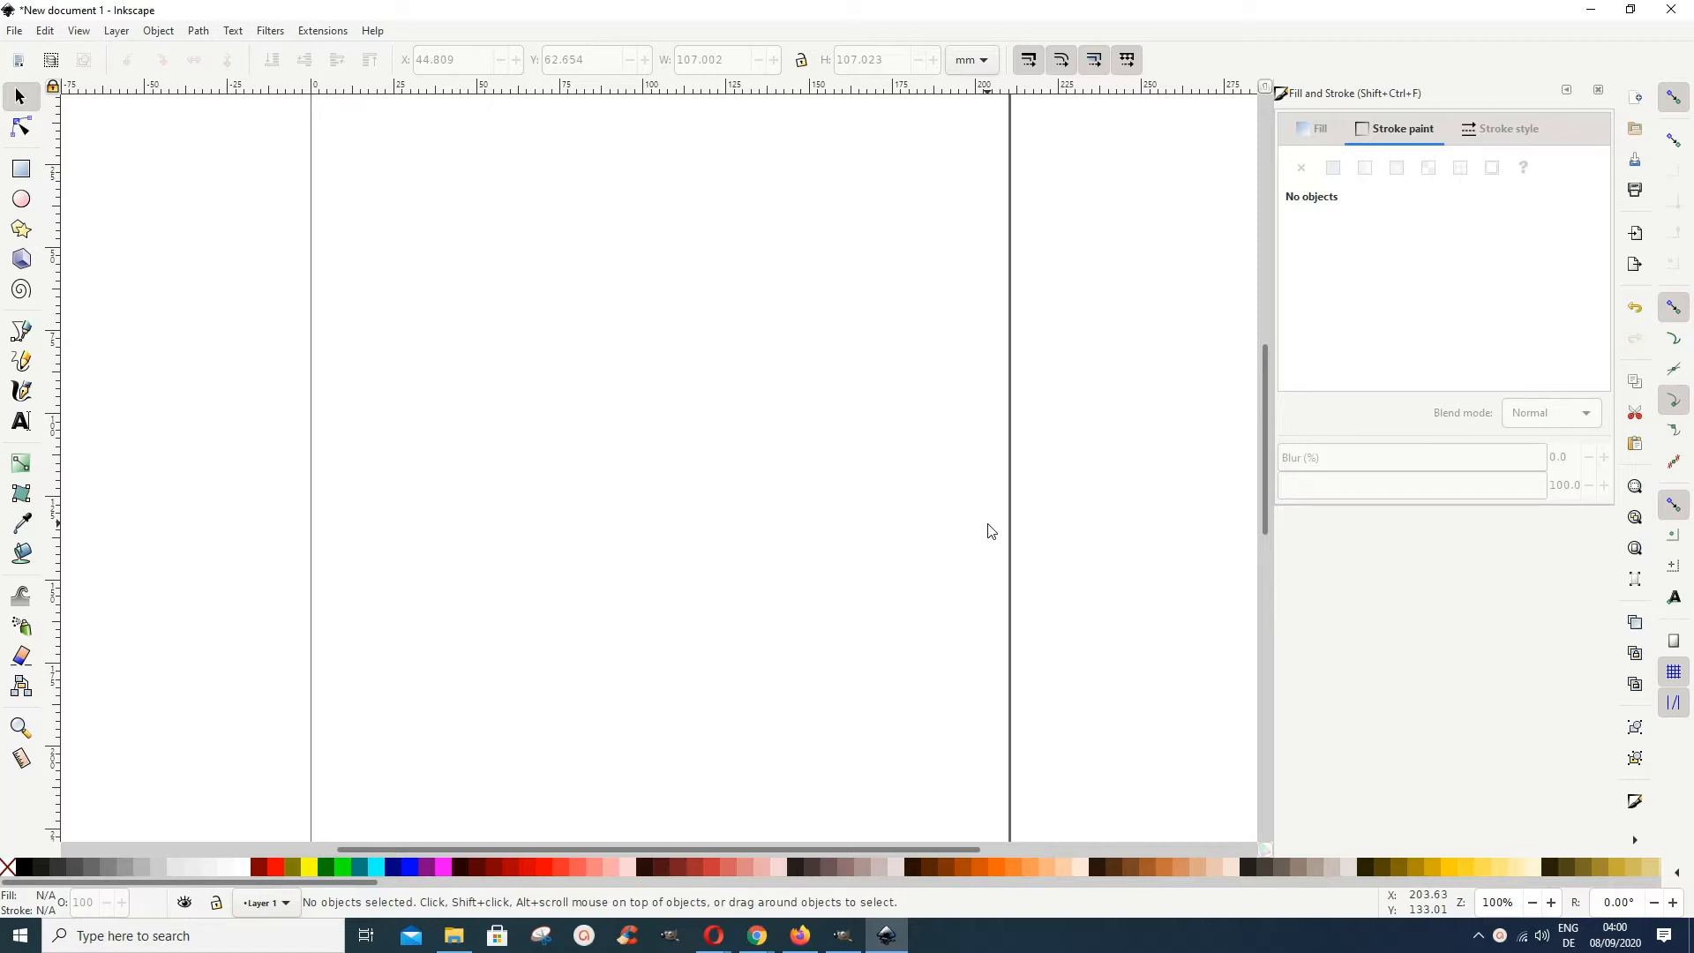
mouse_move(213, 194)
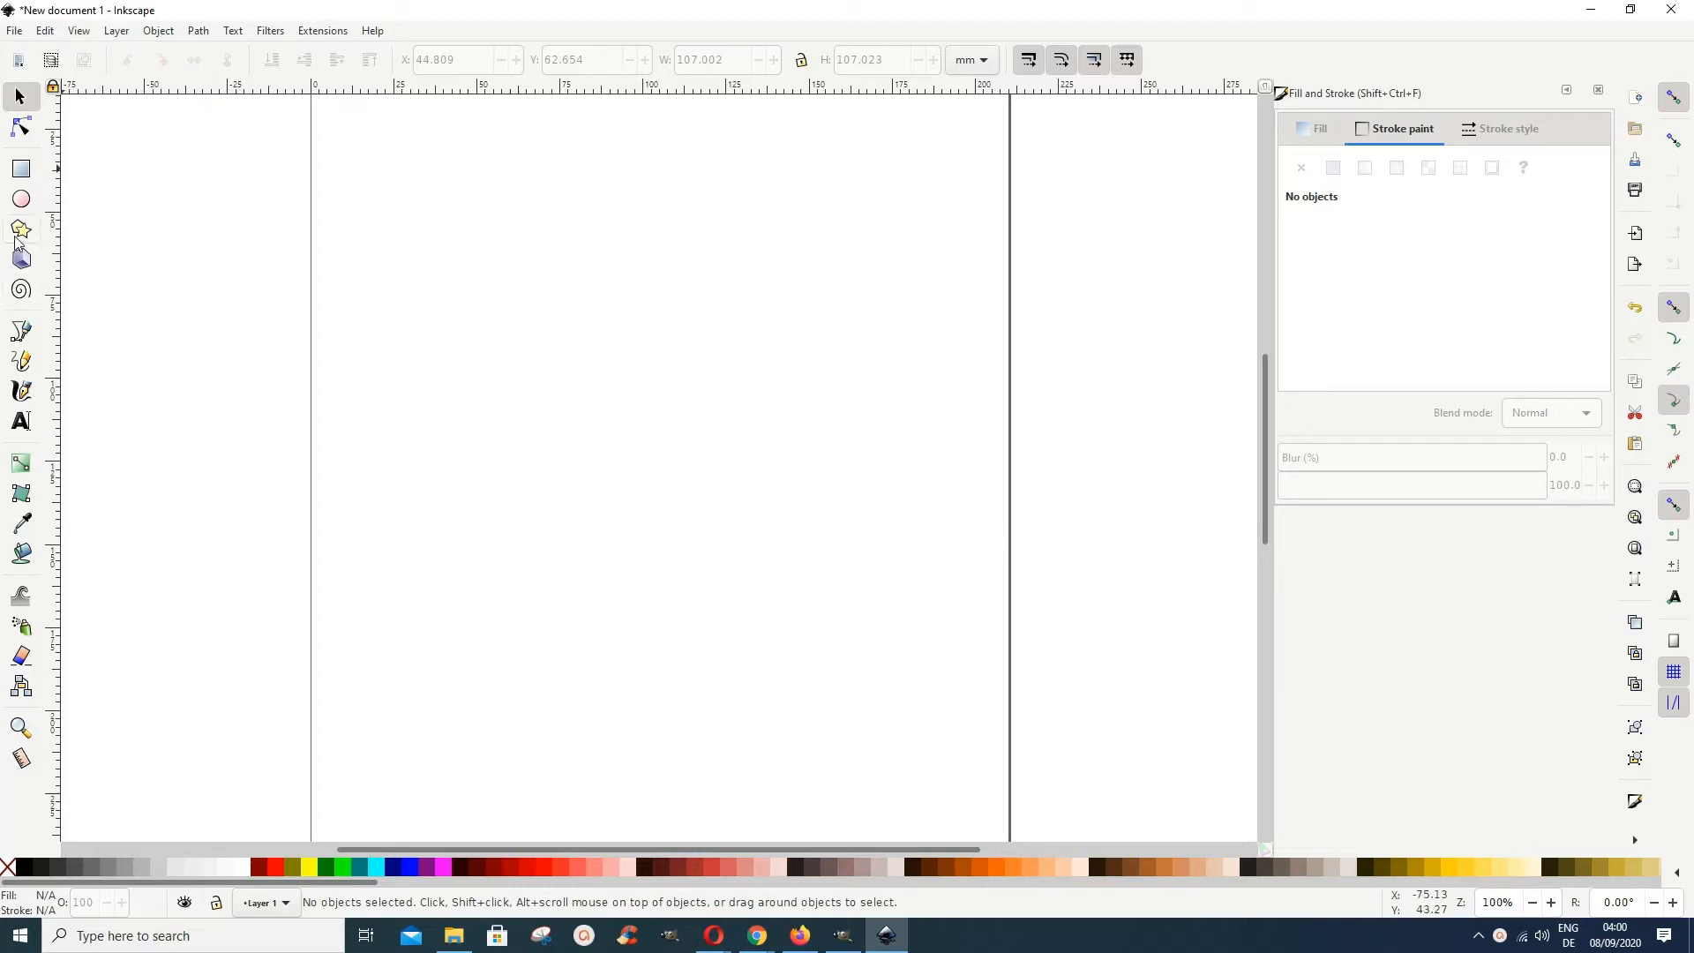
mouse_move(20, 230)
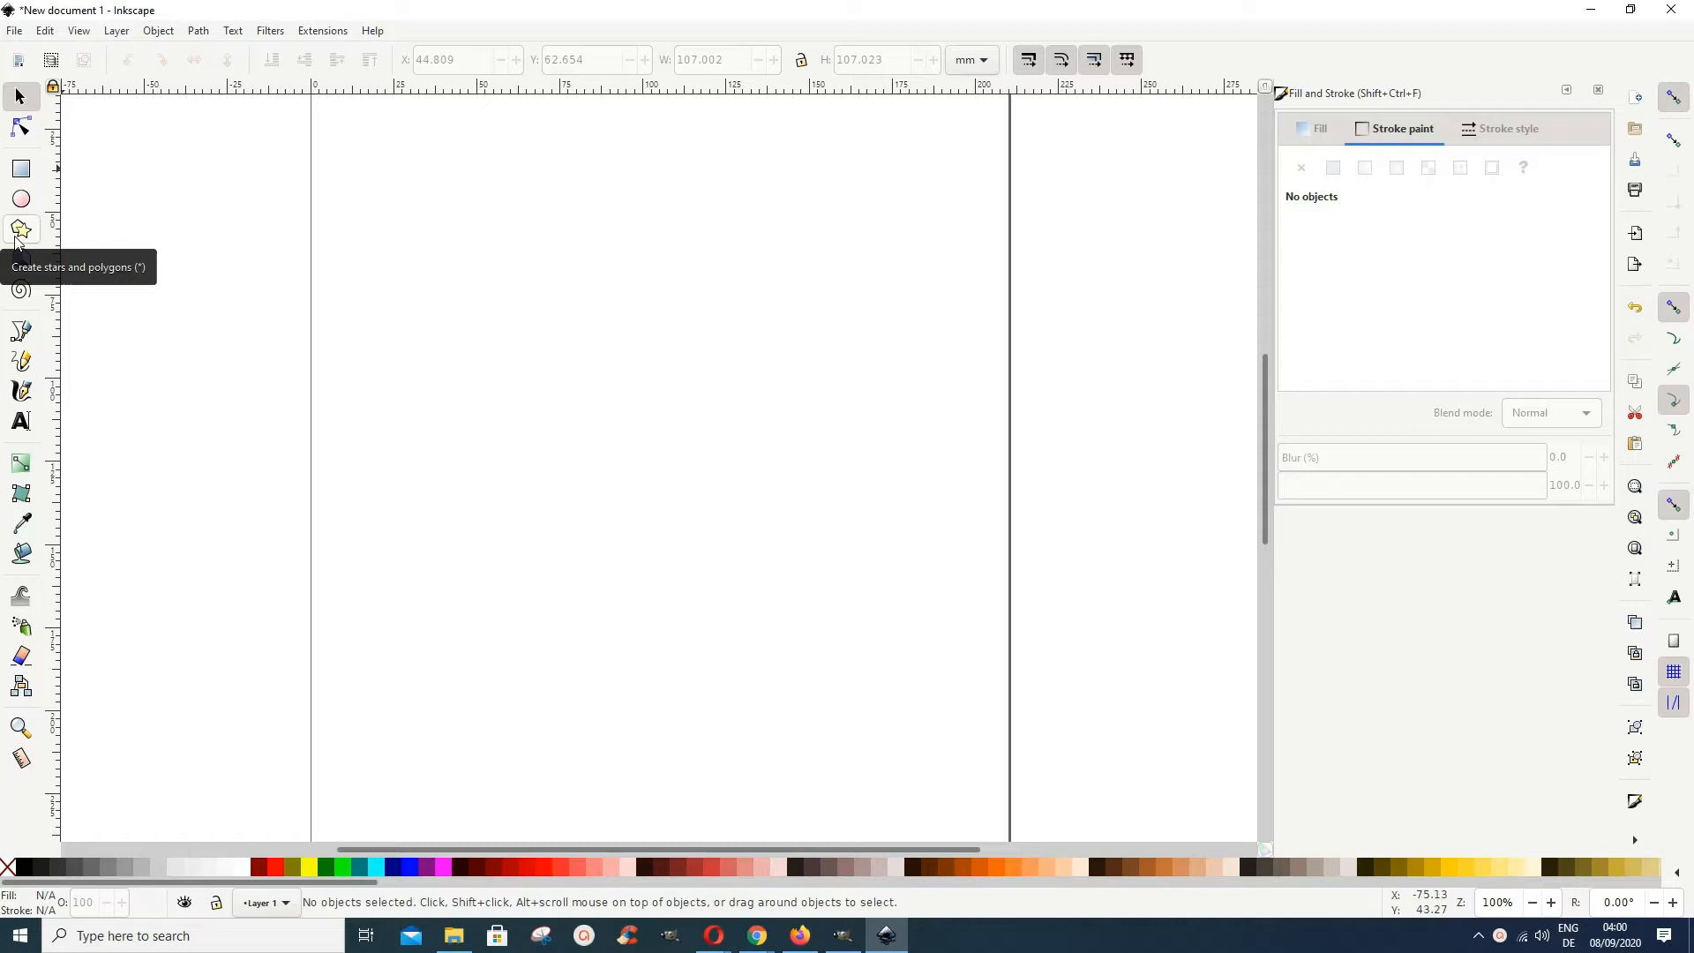
- Draw a small red 15-pointed star, no stroke, in the page's upper left and select it
click(19, 229)
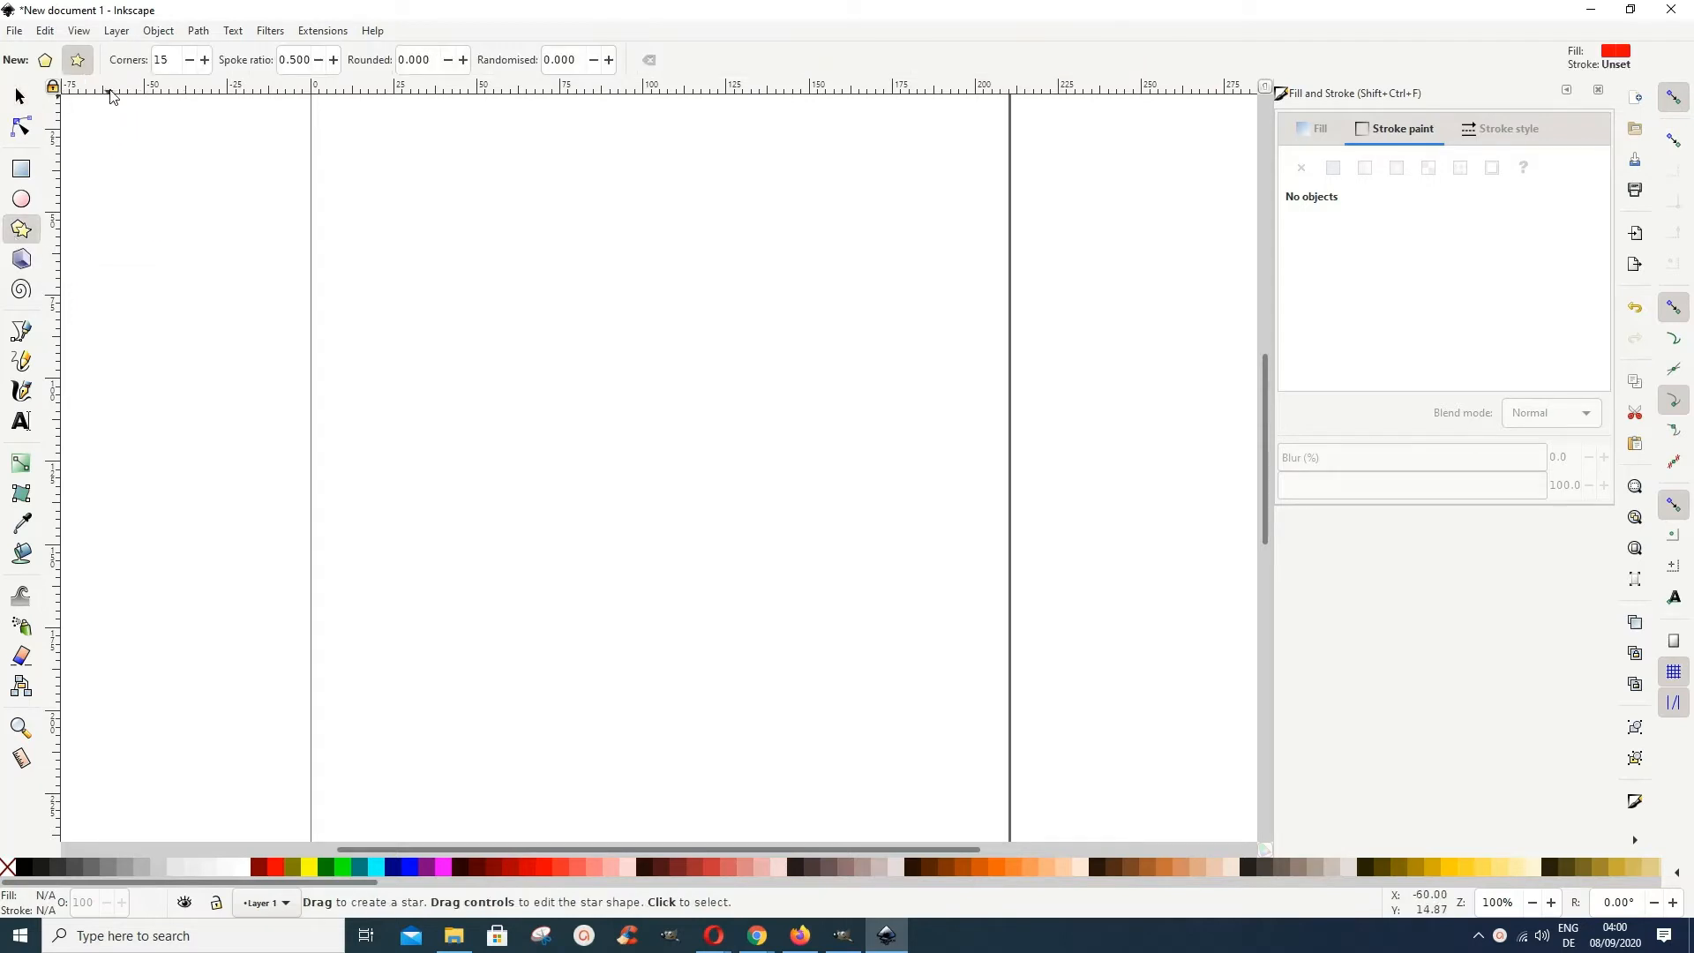
mouse_move(148, 76)
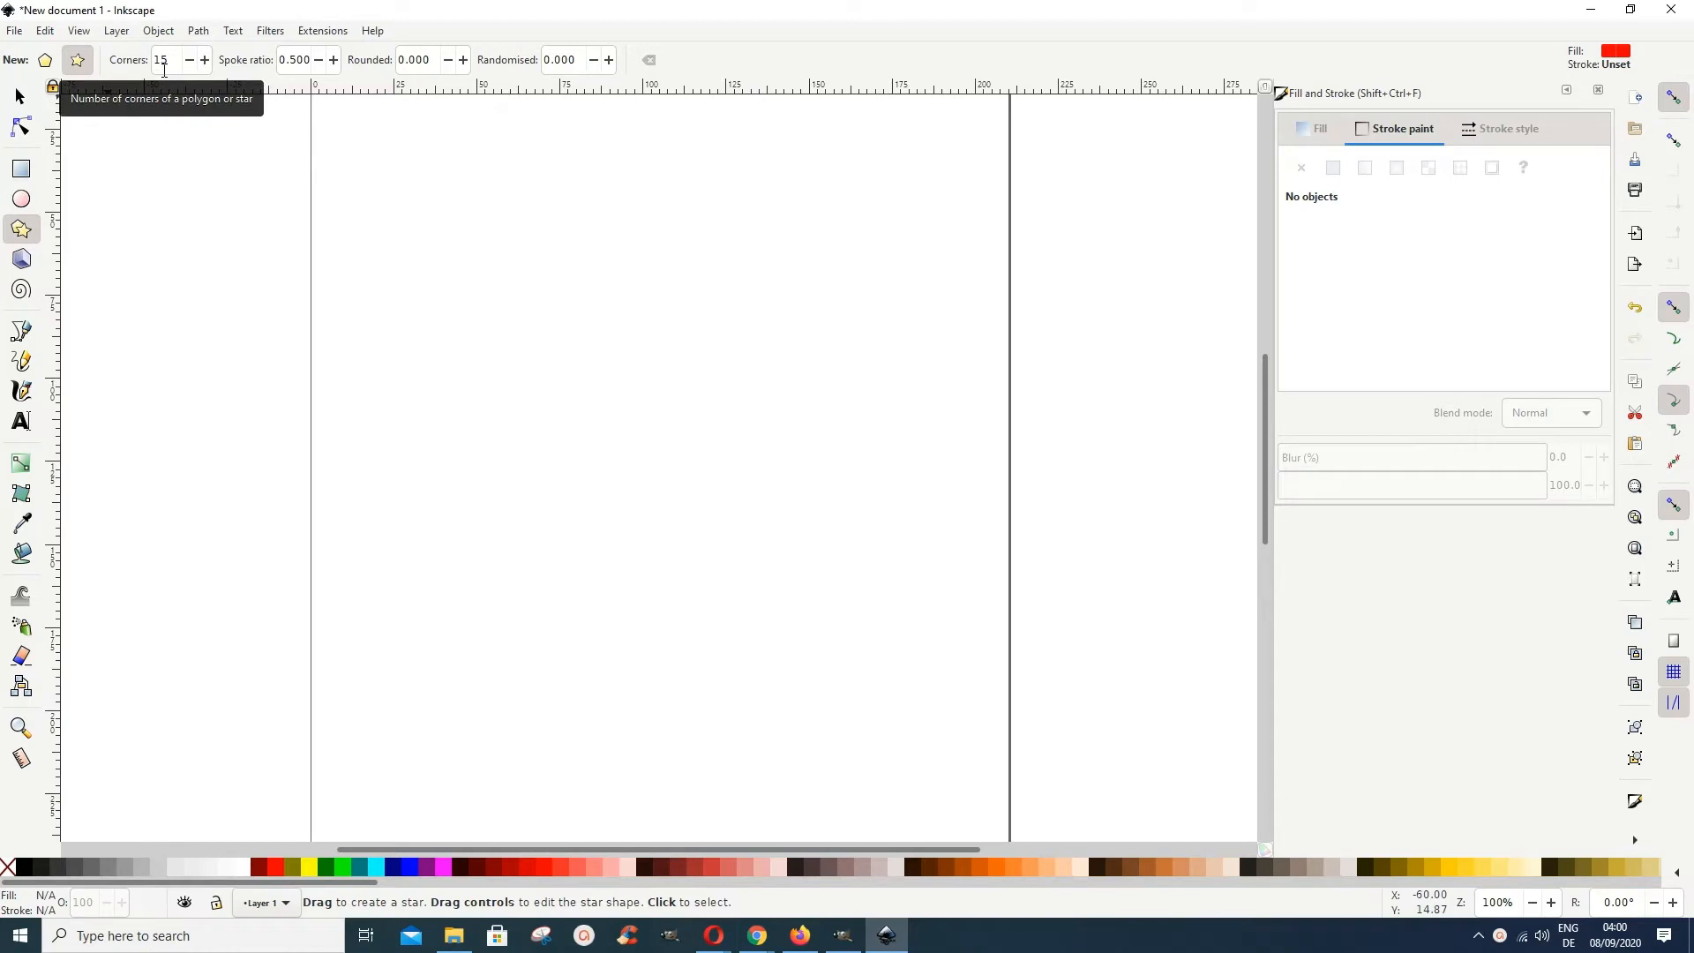
drag(444, 316, 464, 348)
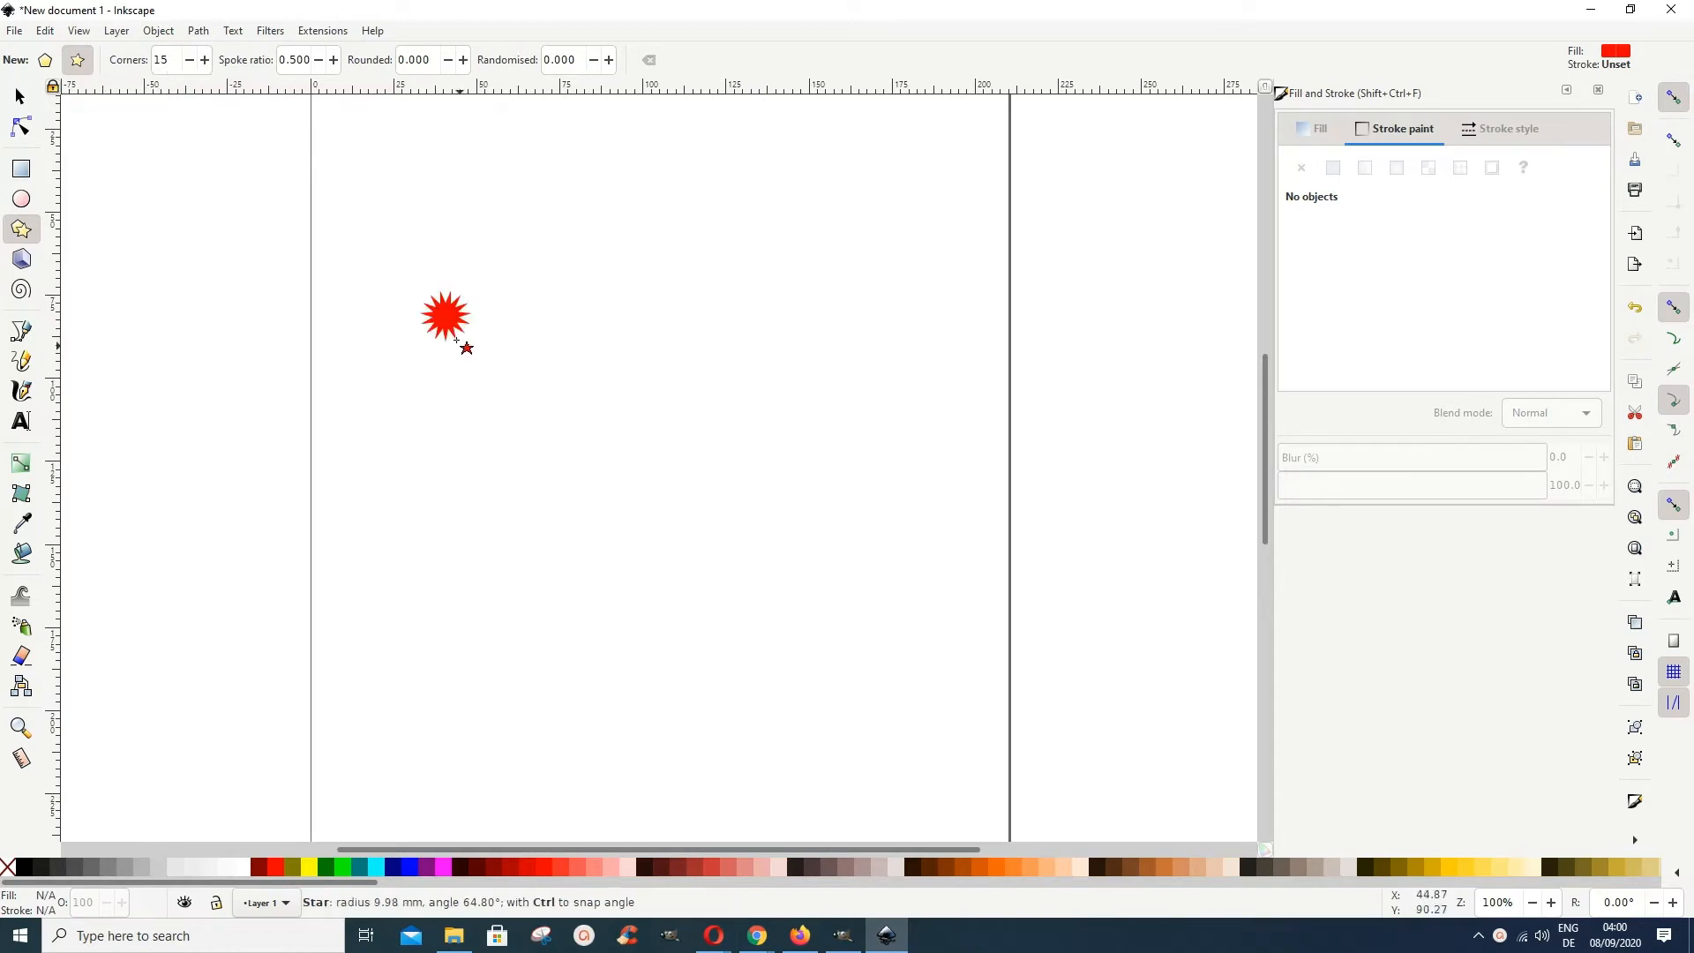
click(445, 316)
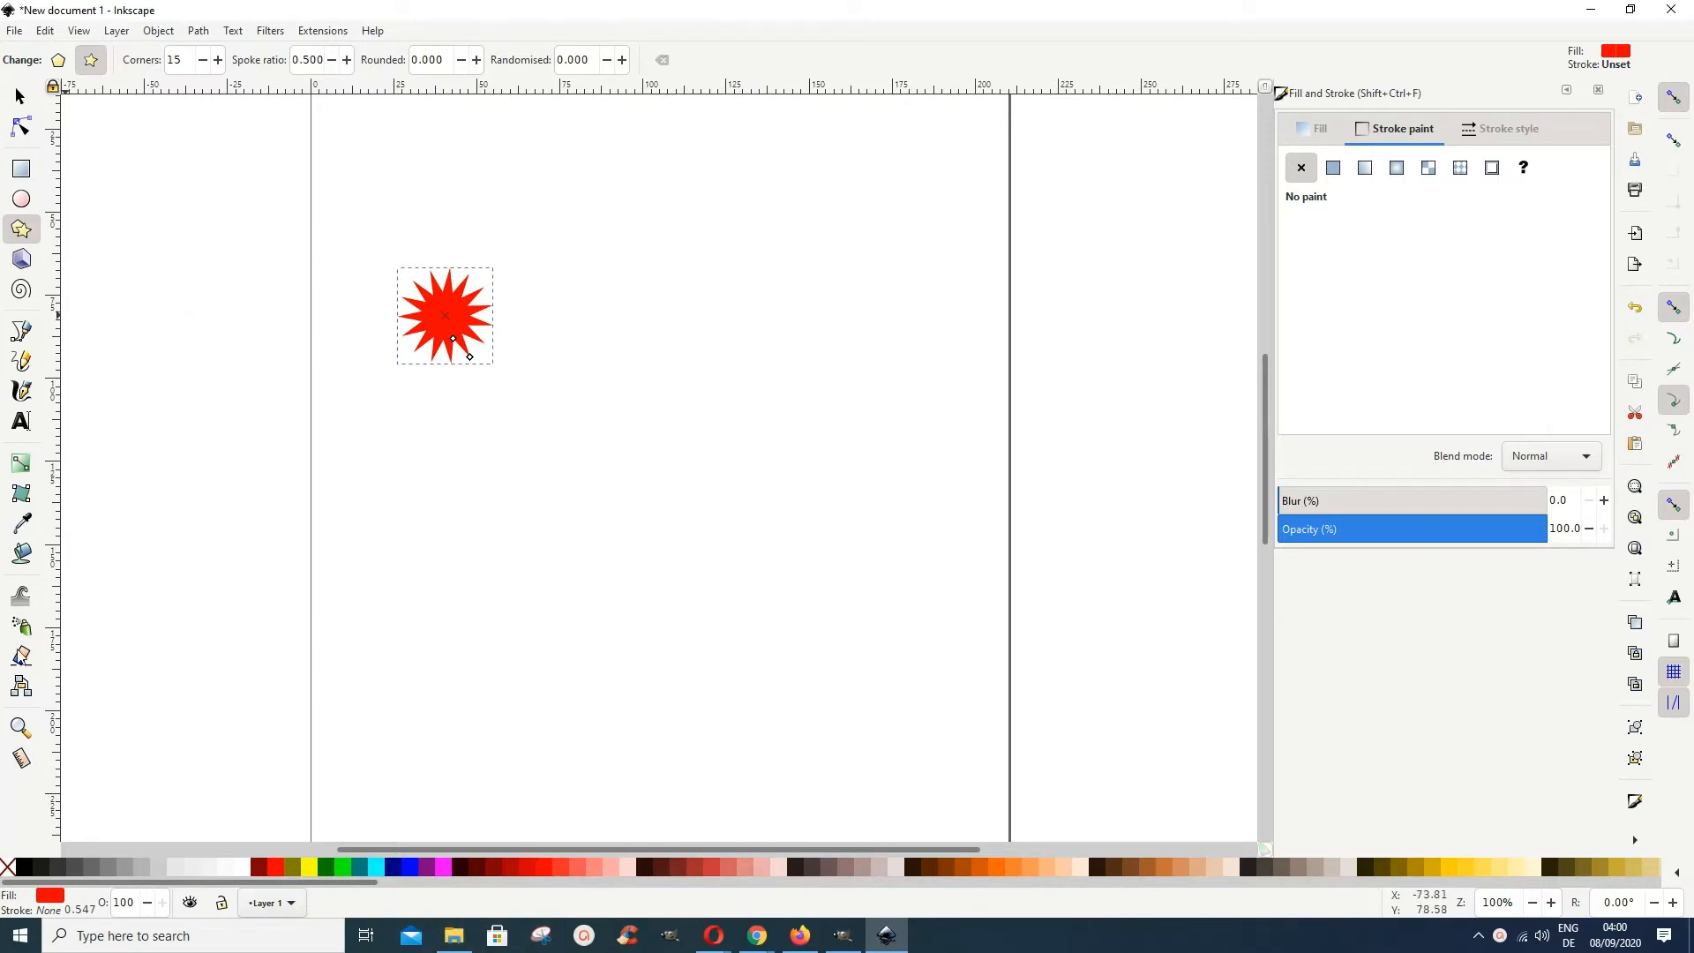
mouse_move(22, 626)
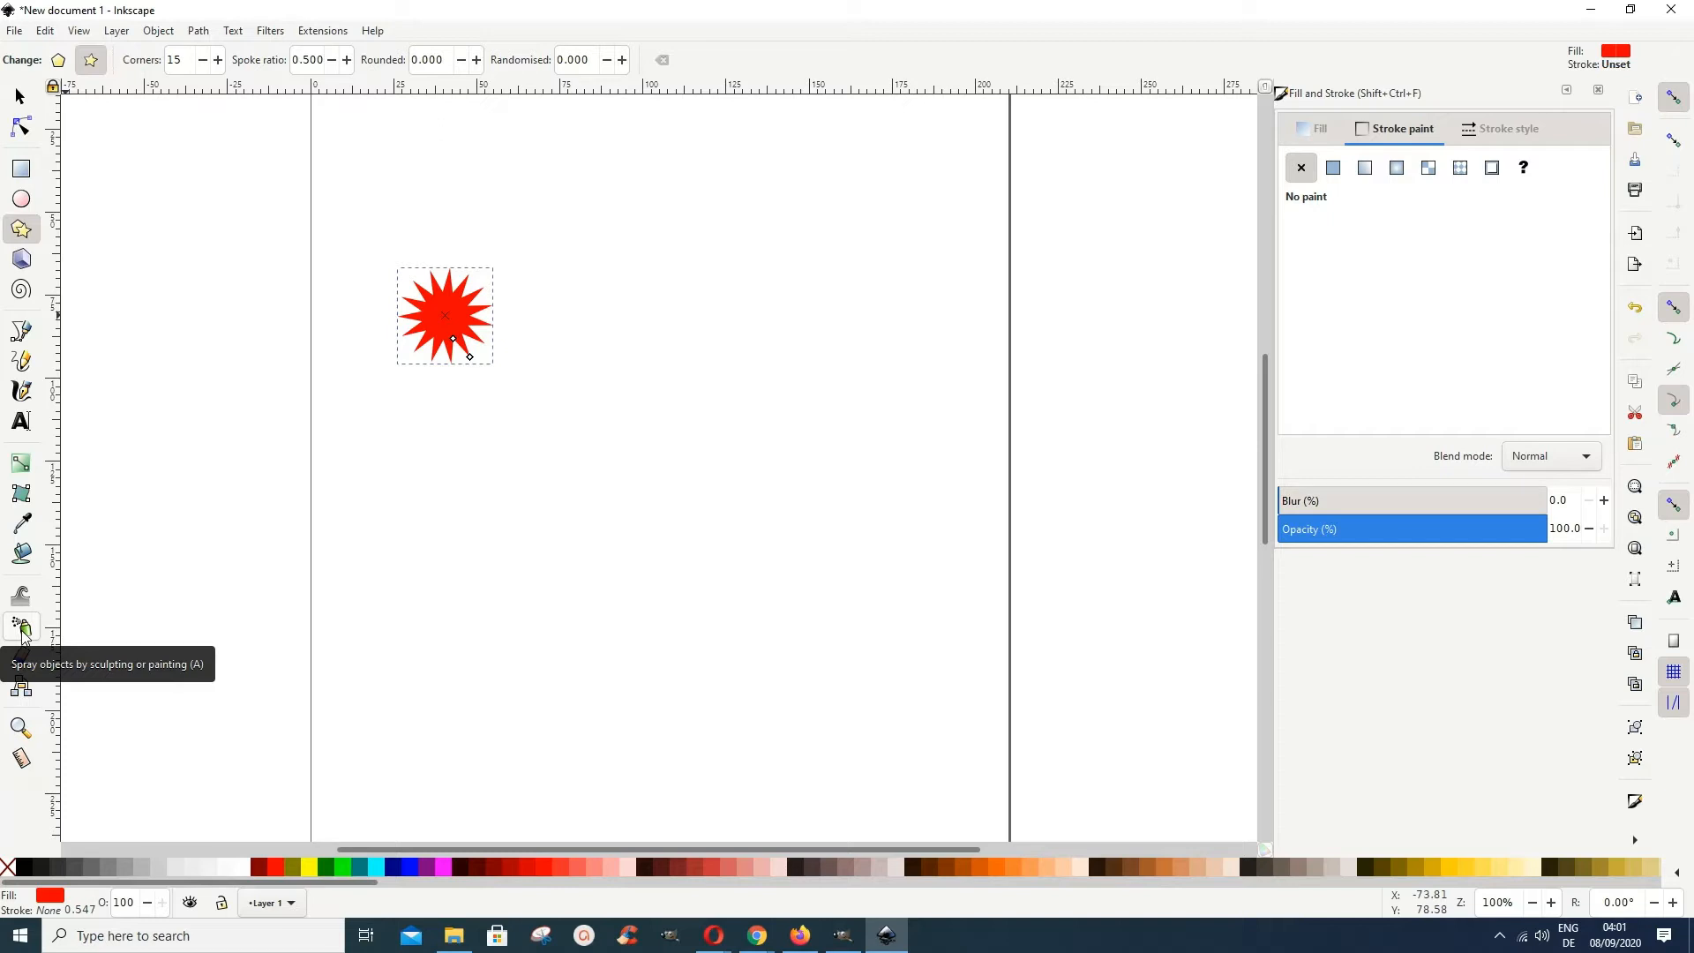
- Spray dozens of copies of the red star across the middle of the page
click(21, 626)
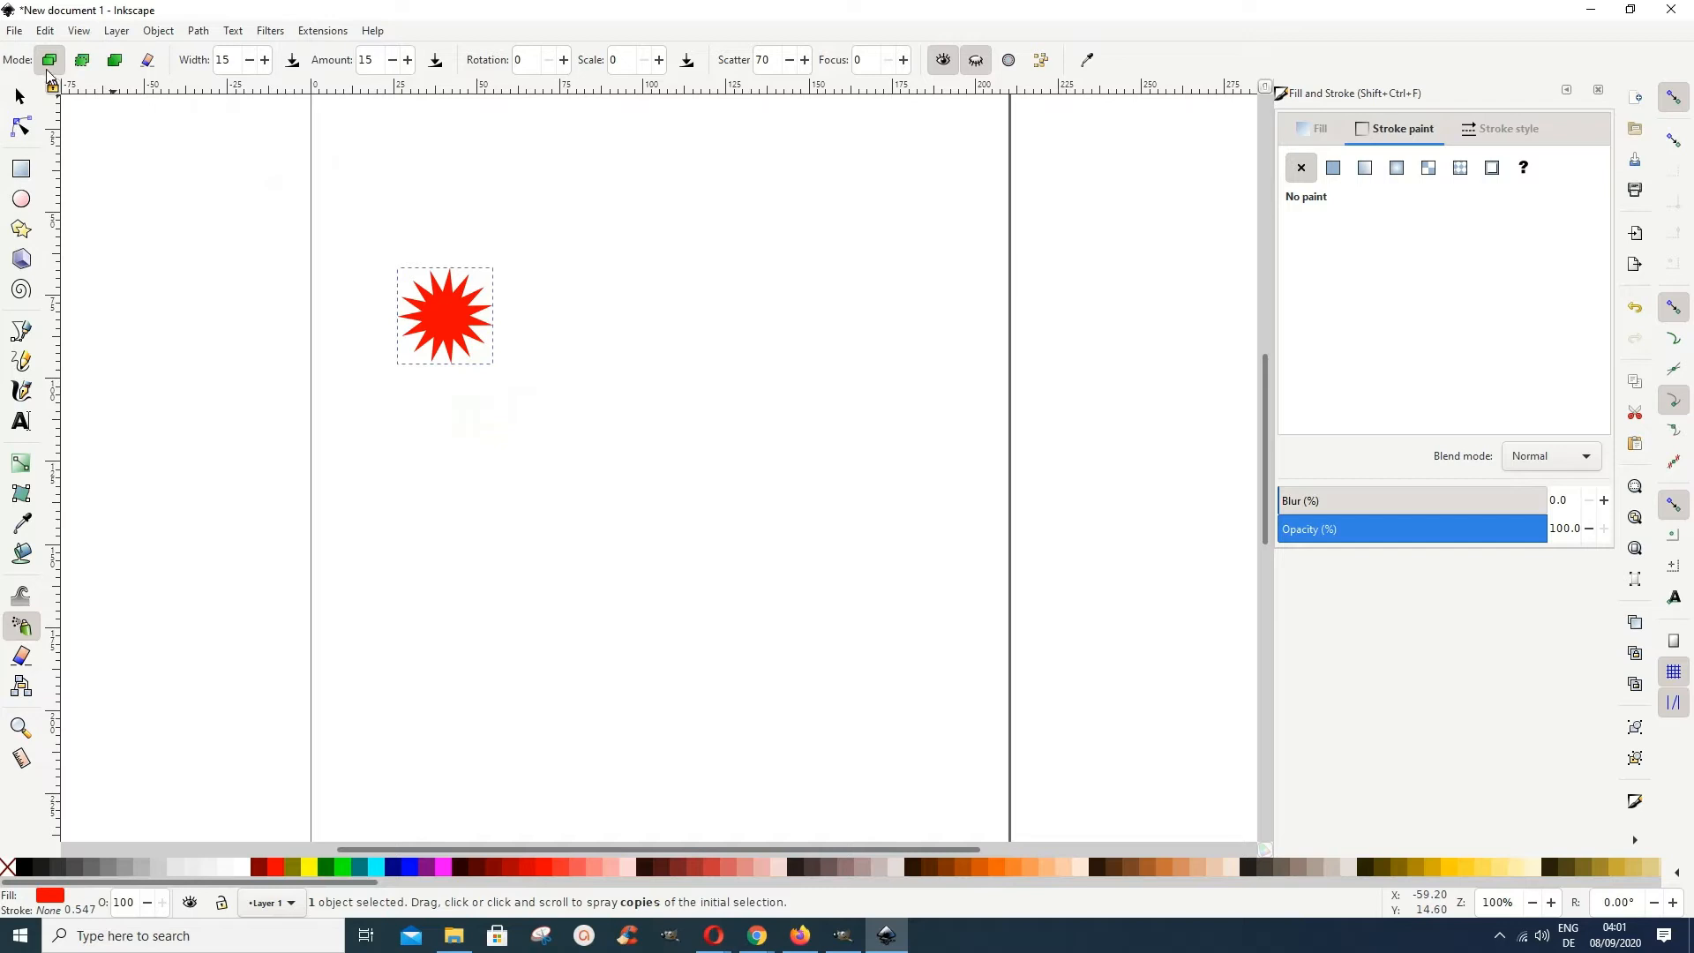
mouse_move(50, 60)
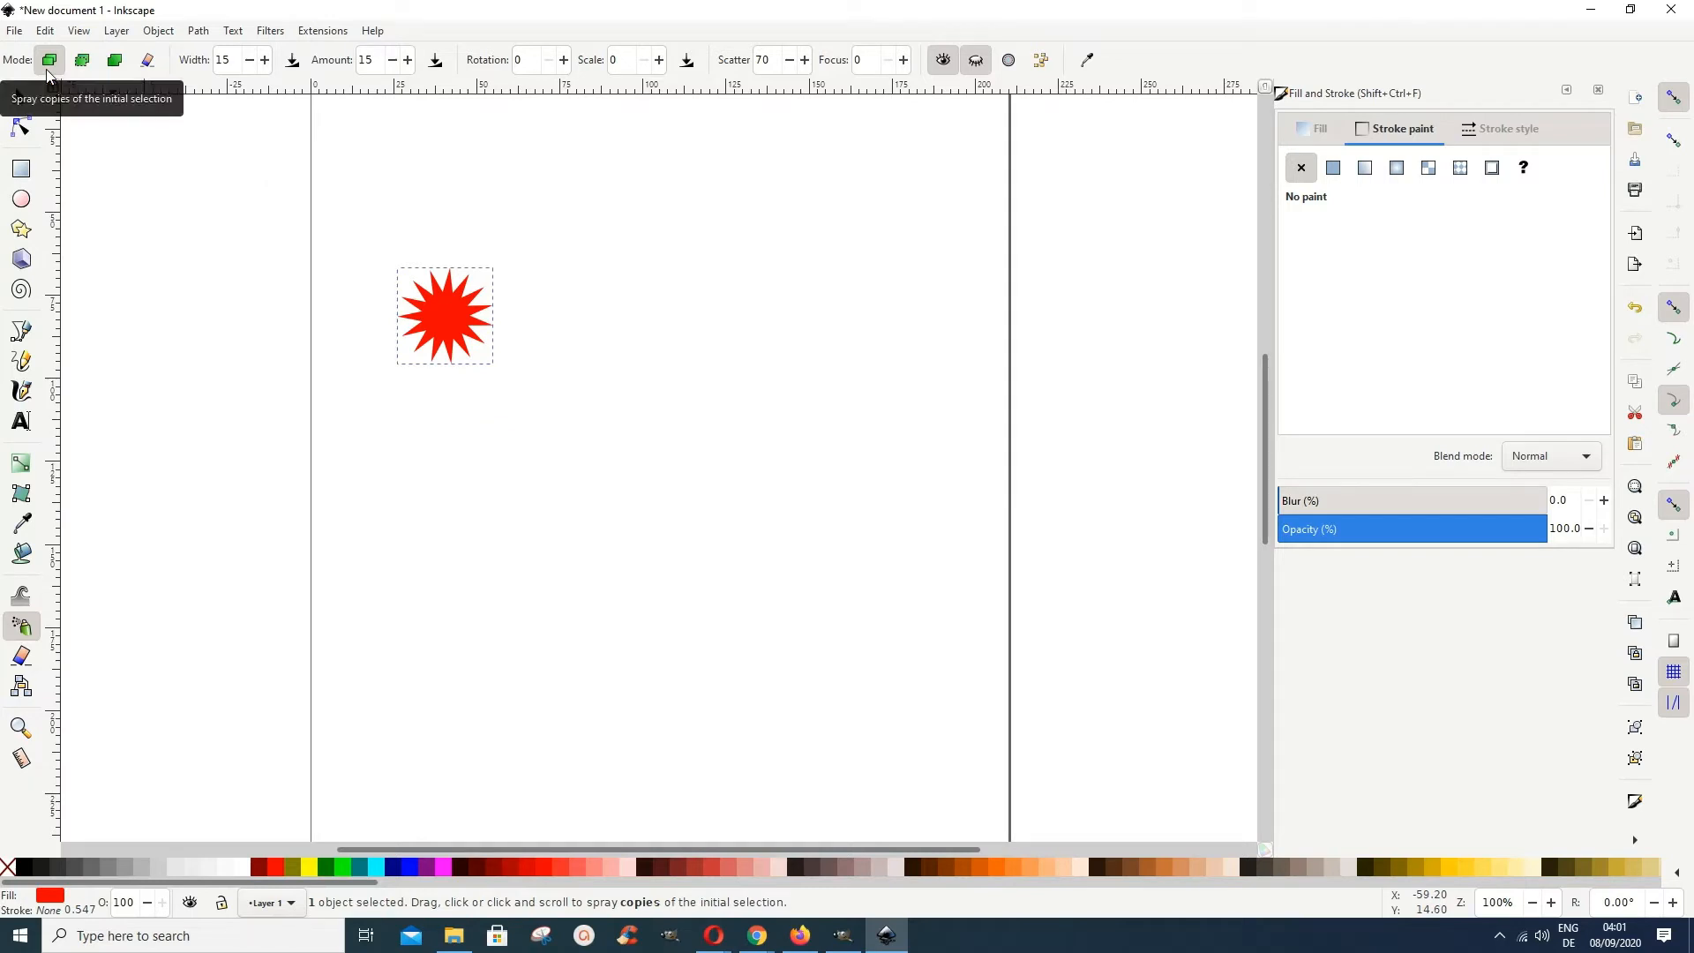
mouse_move(369, 116)
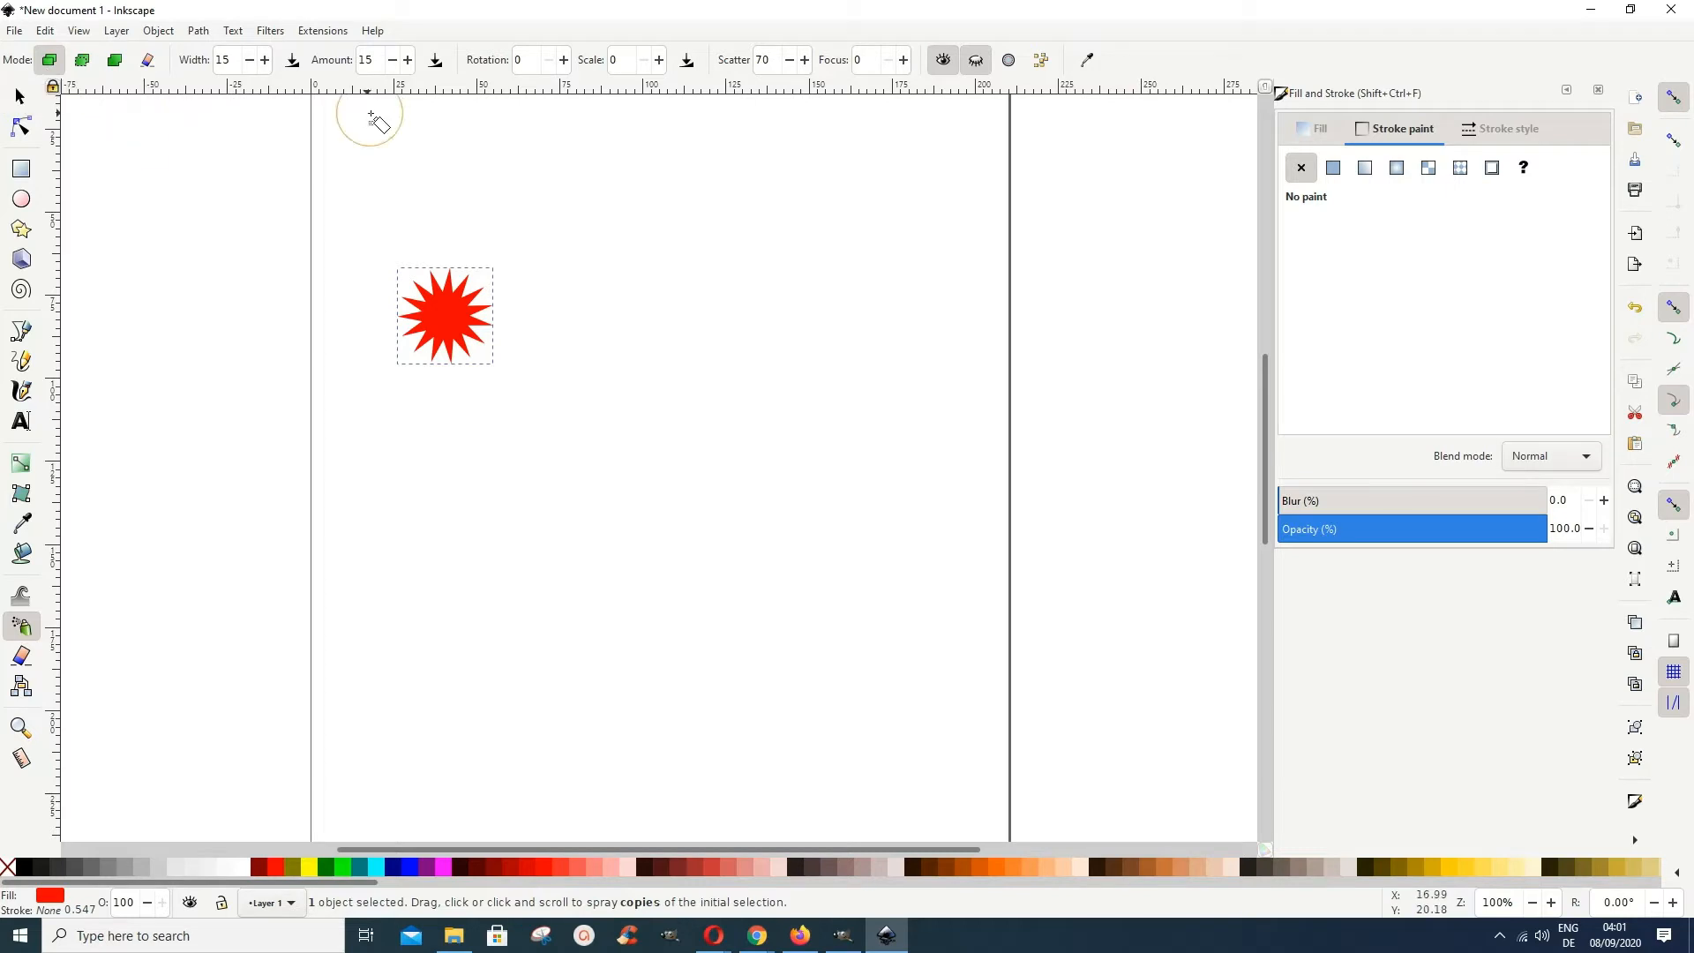
mouse_move(228, 60)
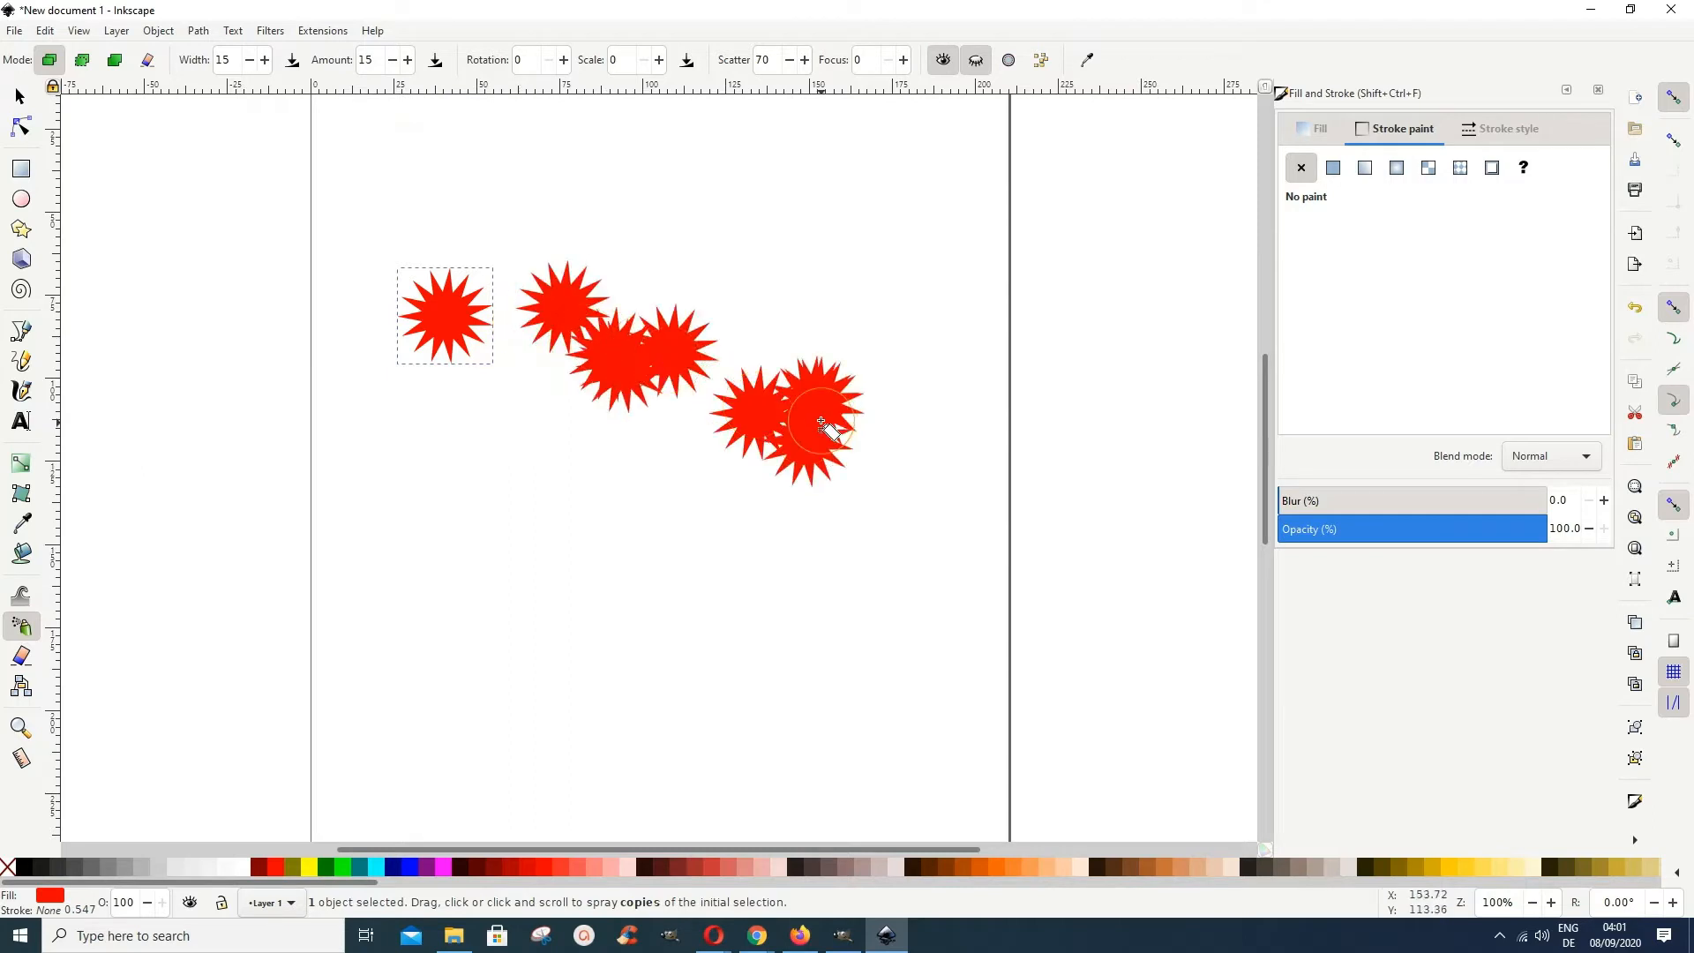
drag(831, 427, 518, 427)
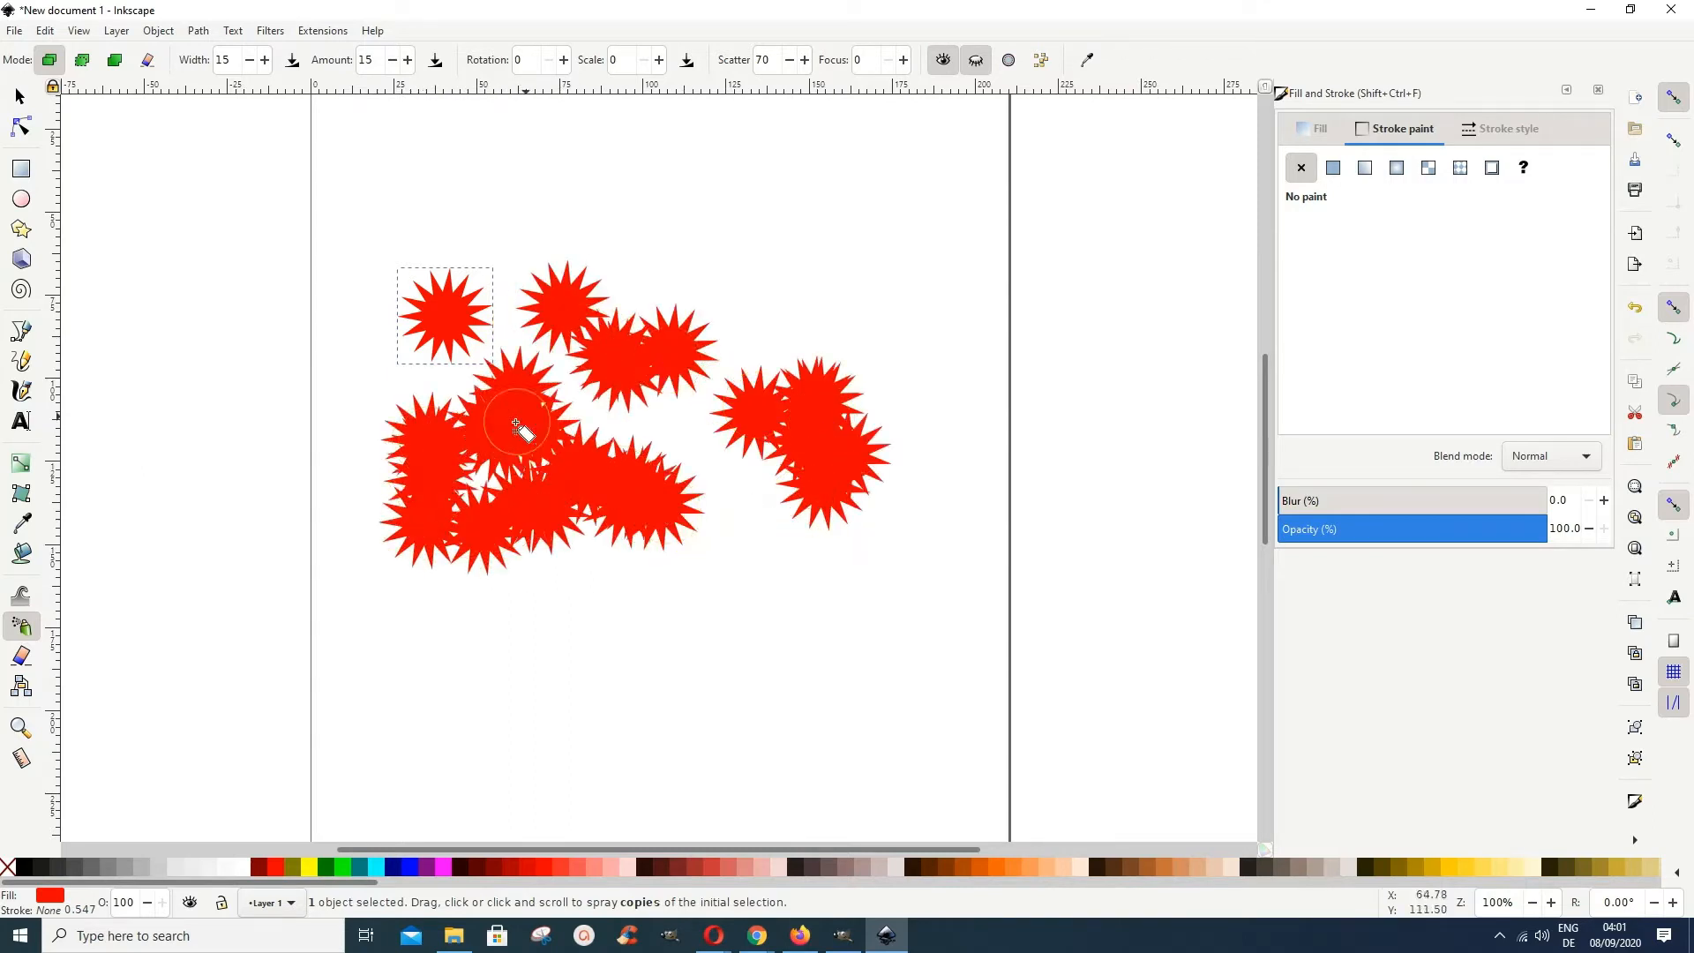
drag(519, 427, 881, 595)
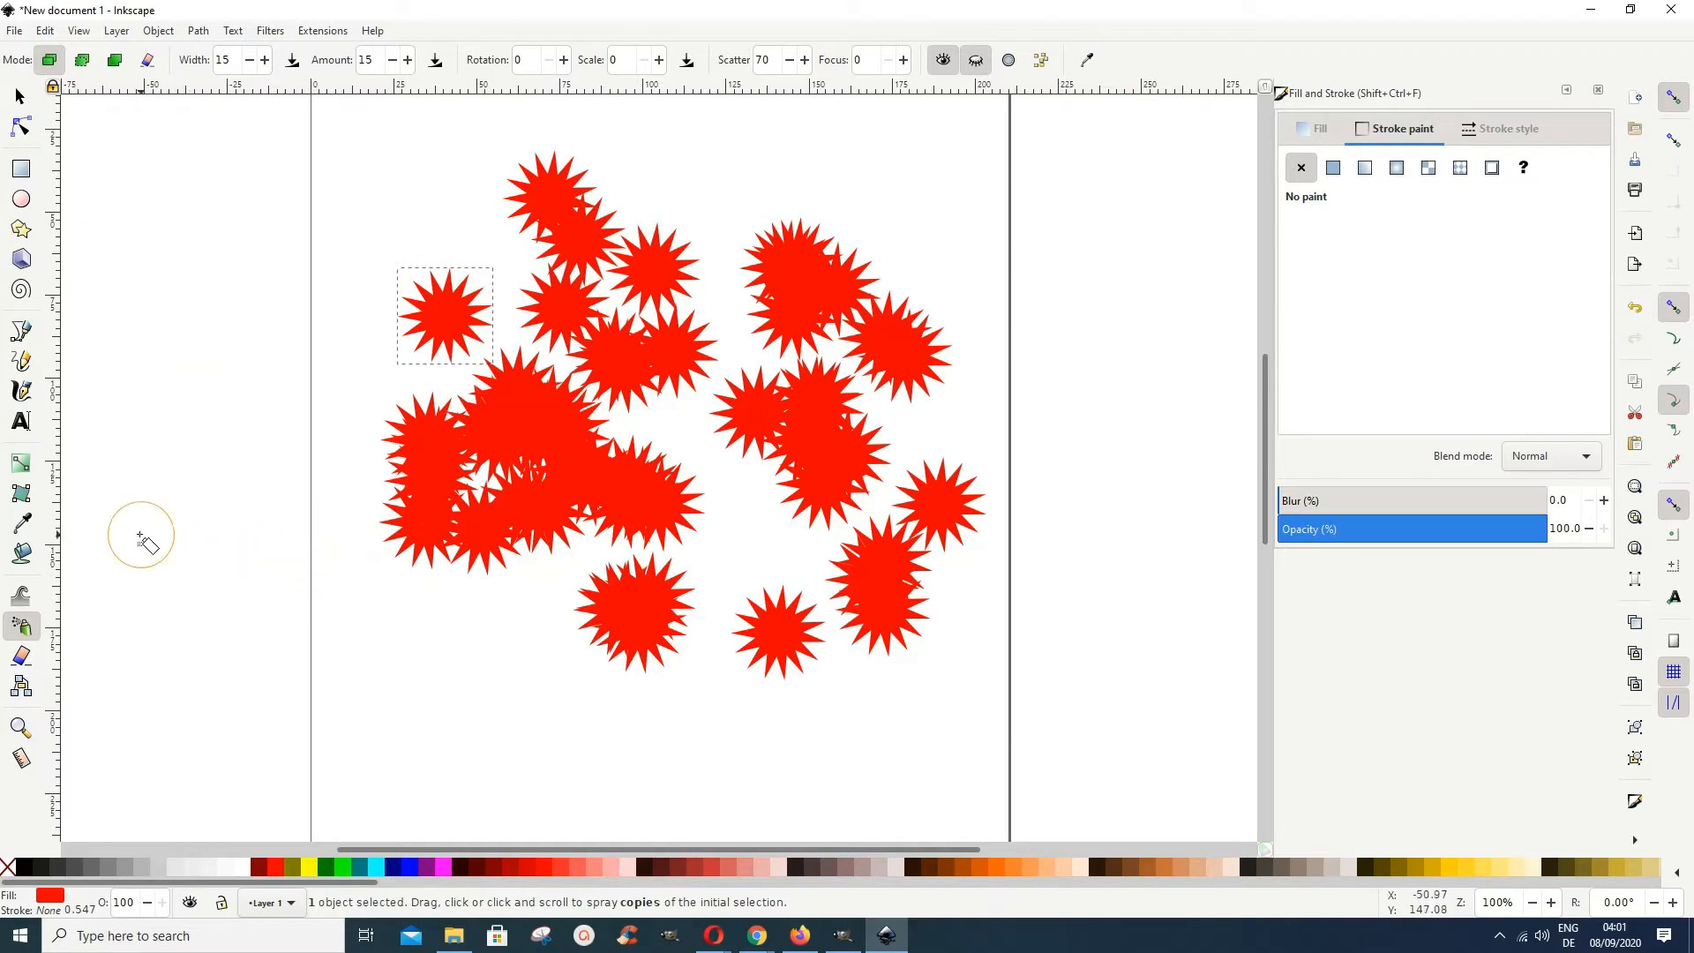
mouse_move(134, 528)
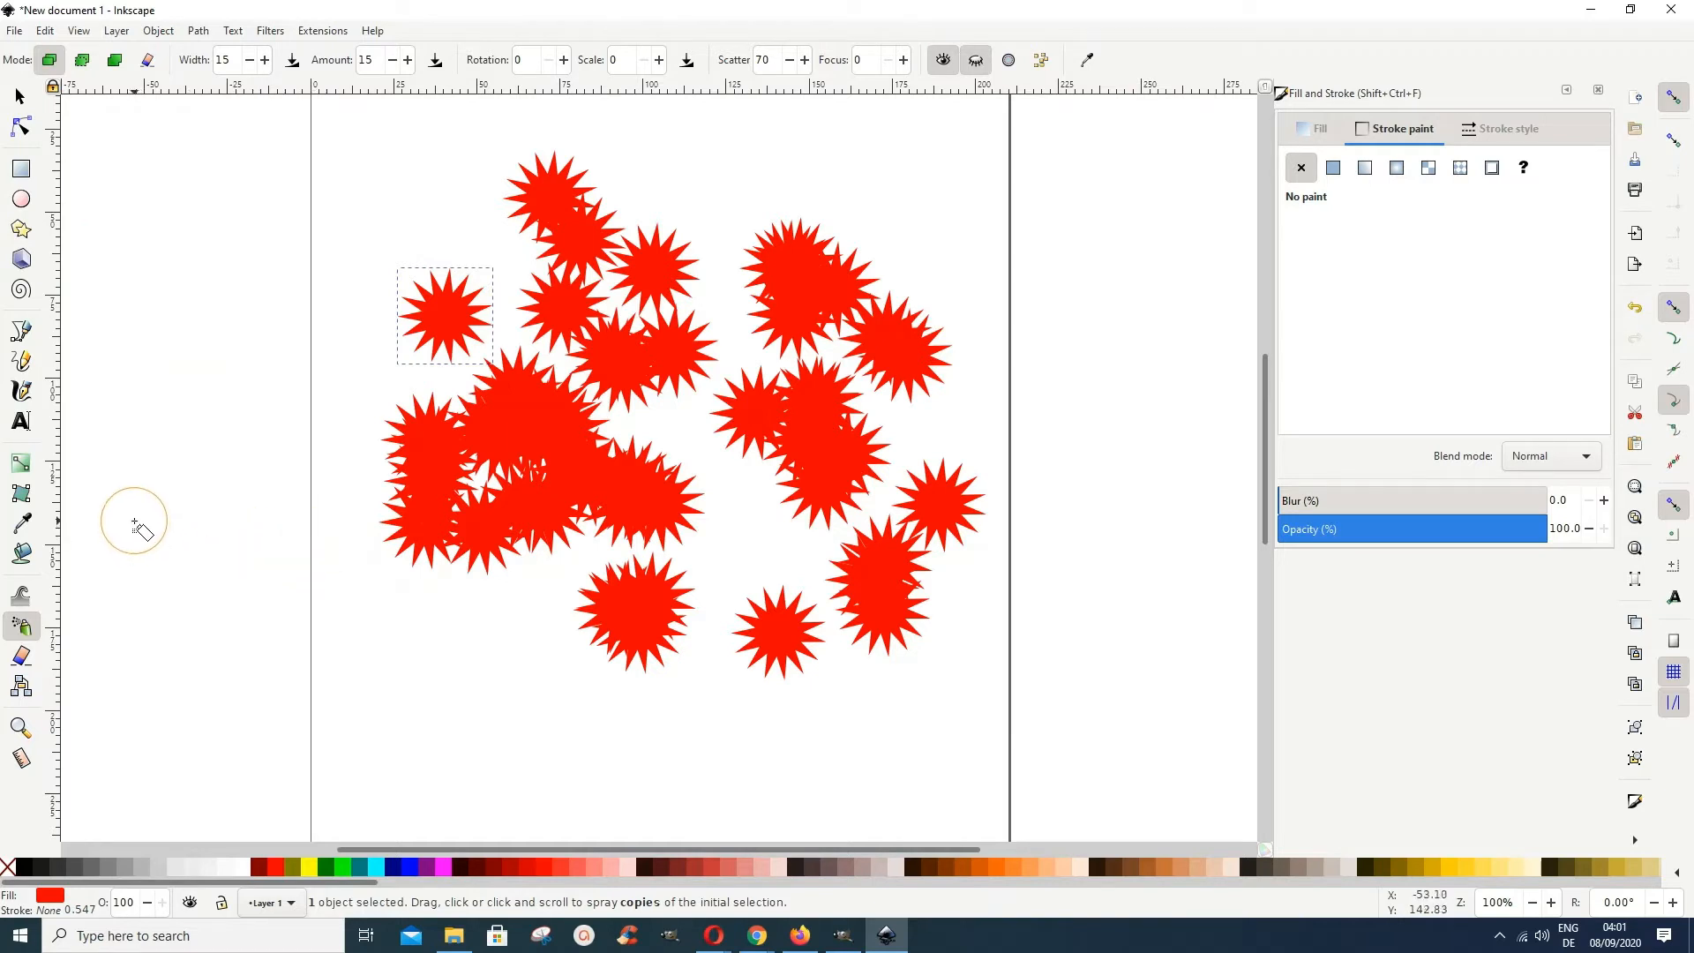
mouse_move(291, 637)
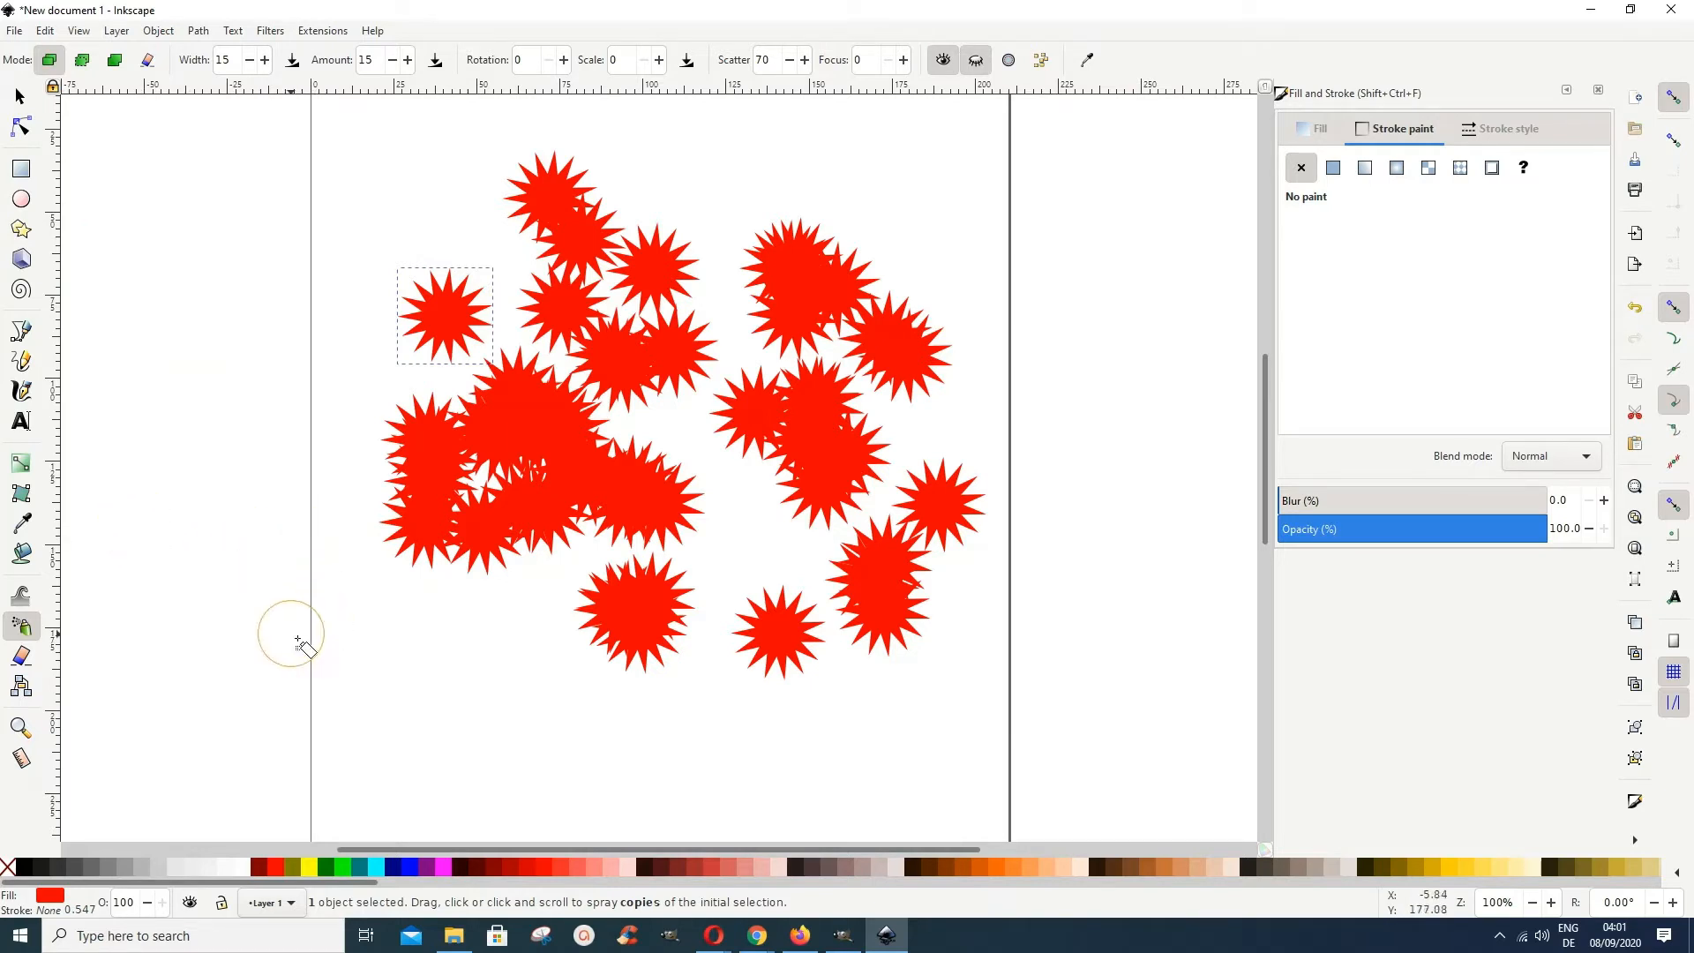
mouse_move(707, 647)
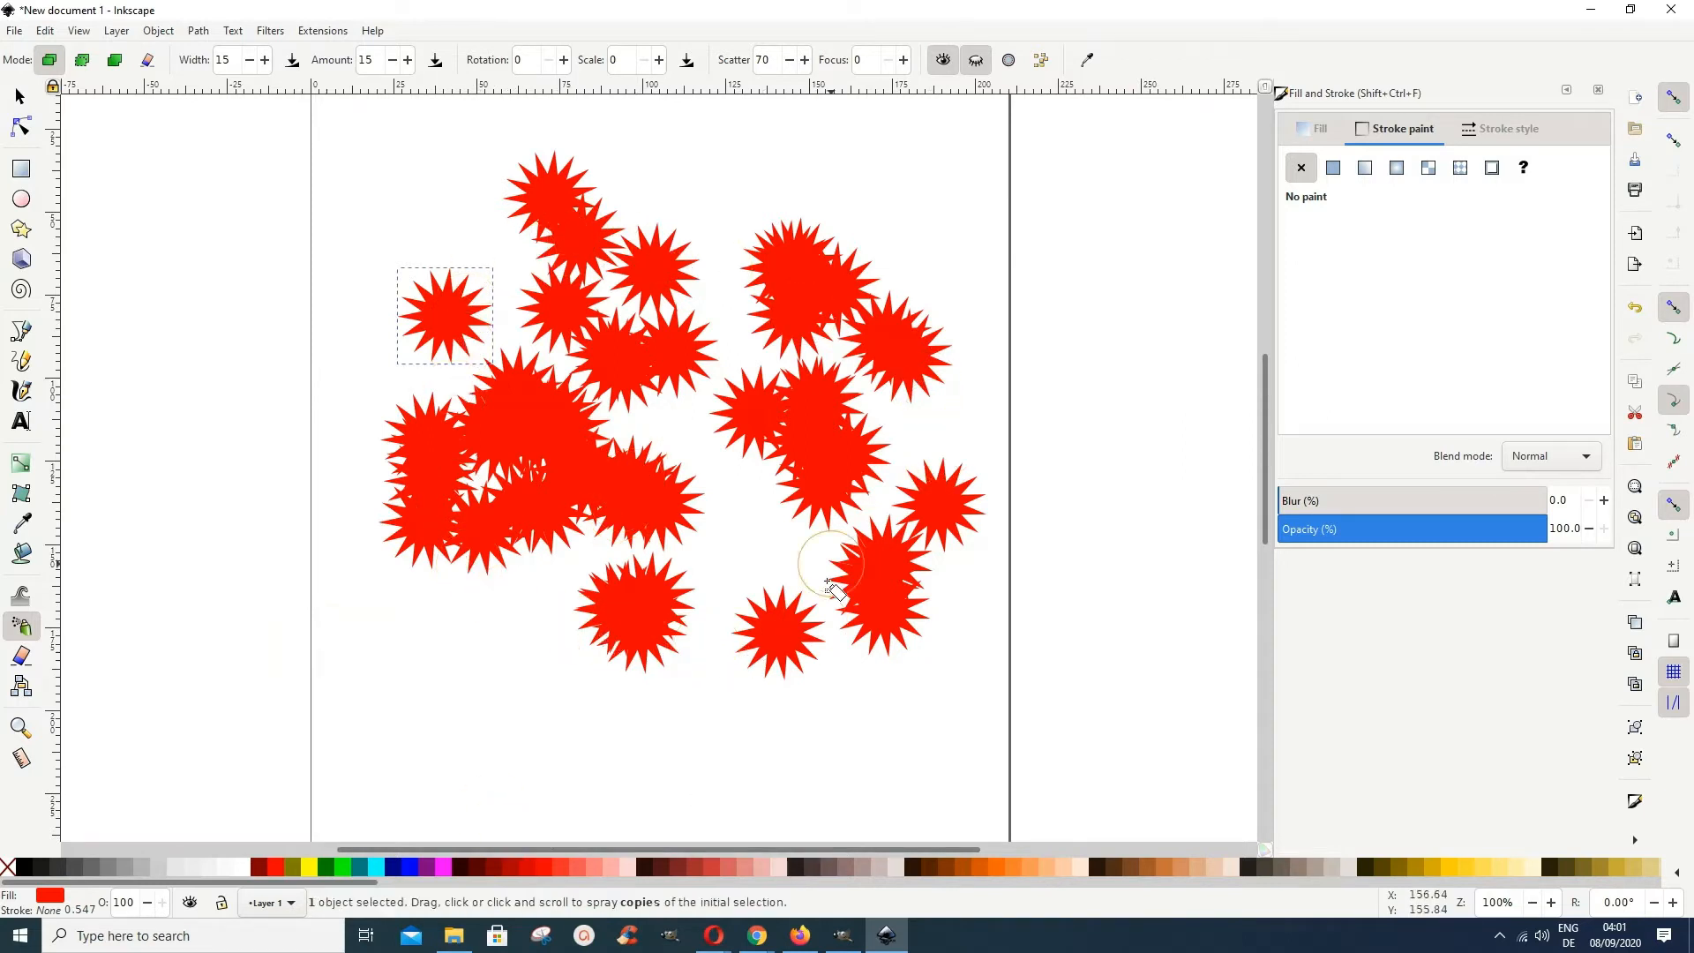
mouse_move(453, 421)
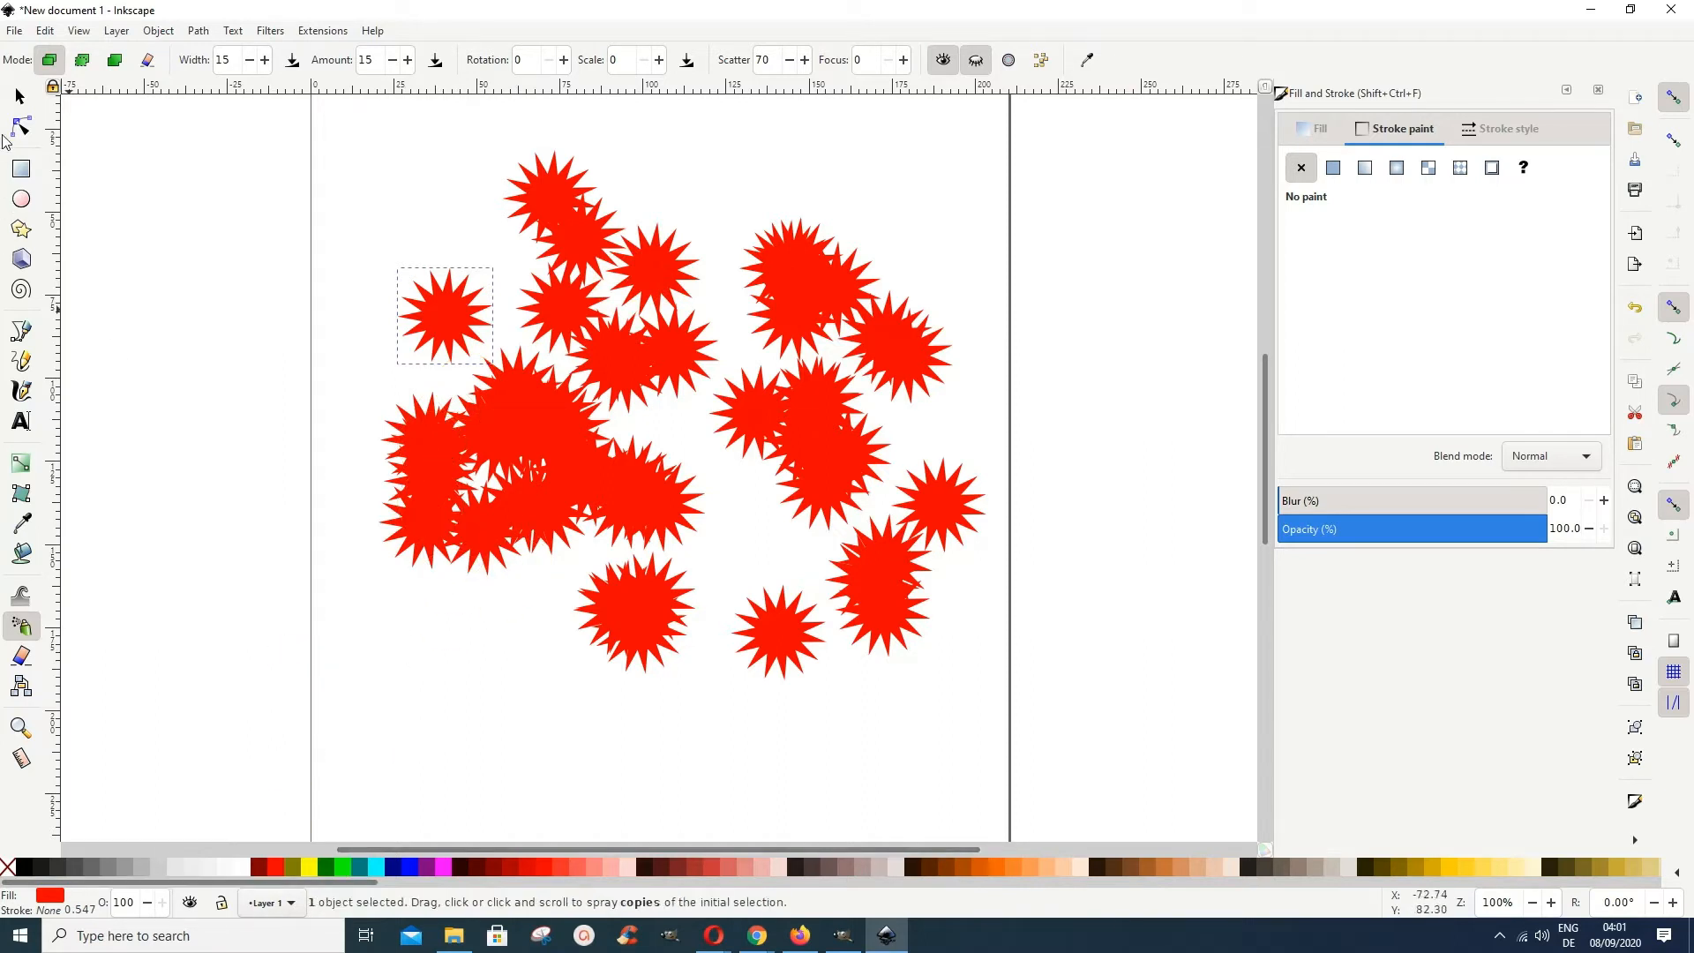
- Recolour individual sprayed stars from the palette, then rubber-band select the stars
click(17, 95)
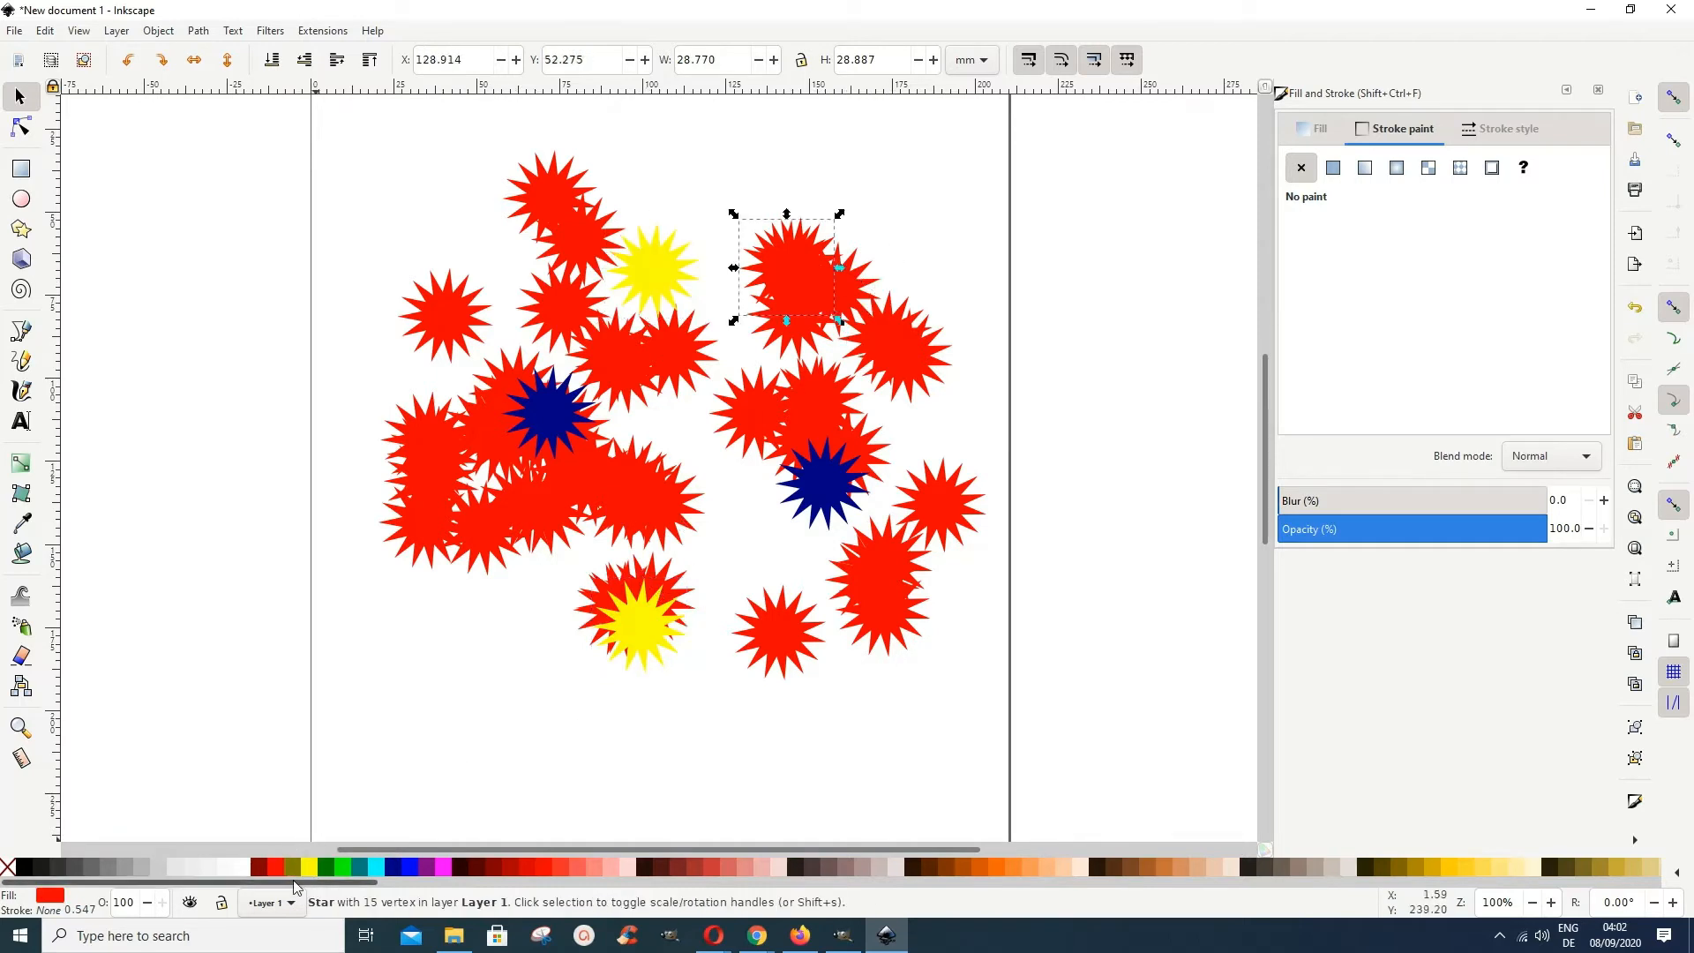
click(312, 866)
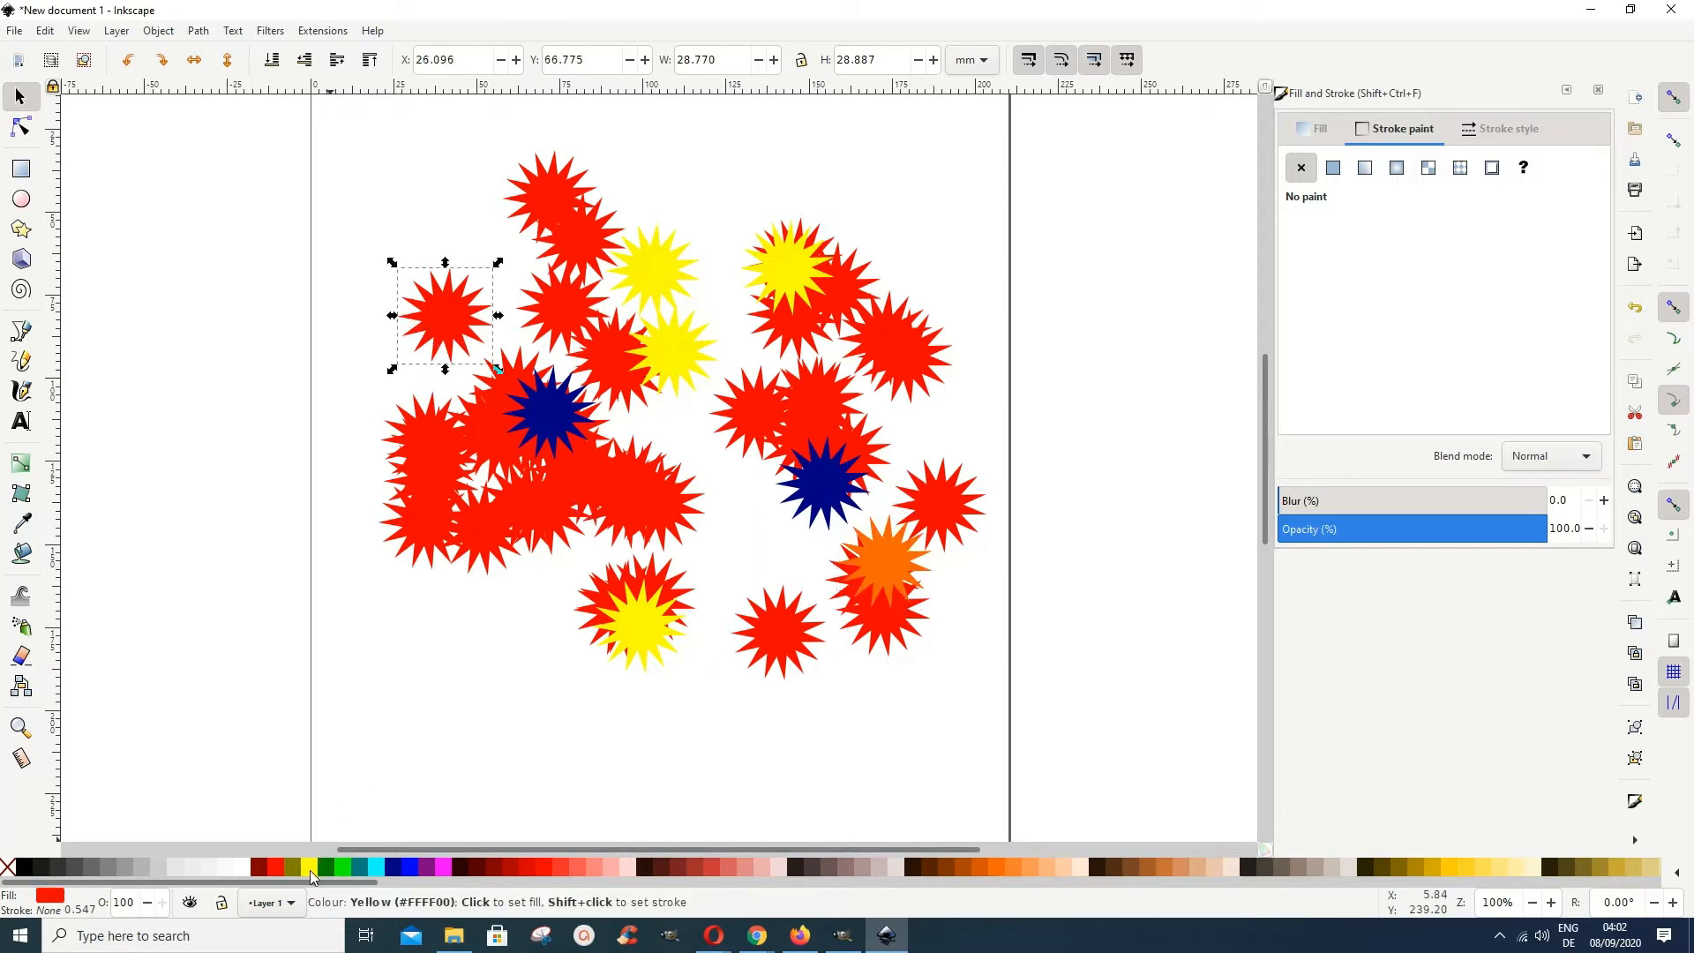
drag(443, 314, 433, 453)
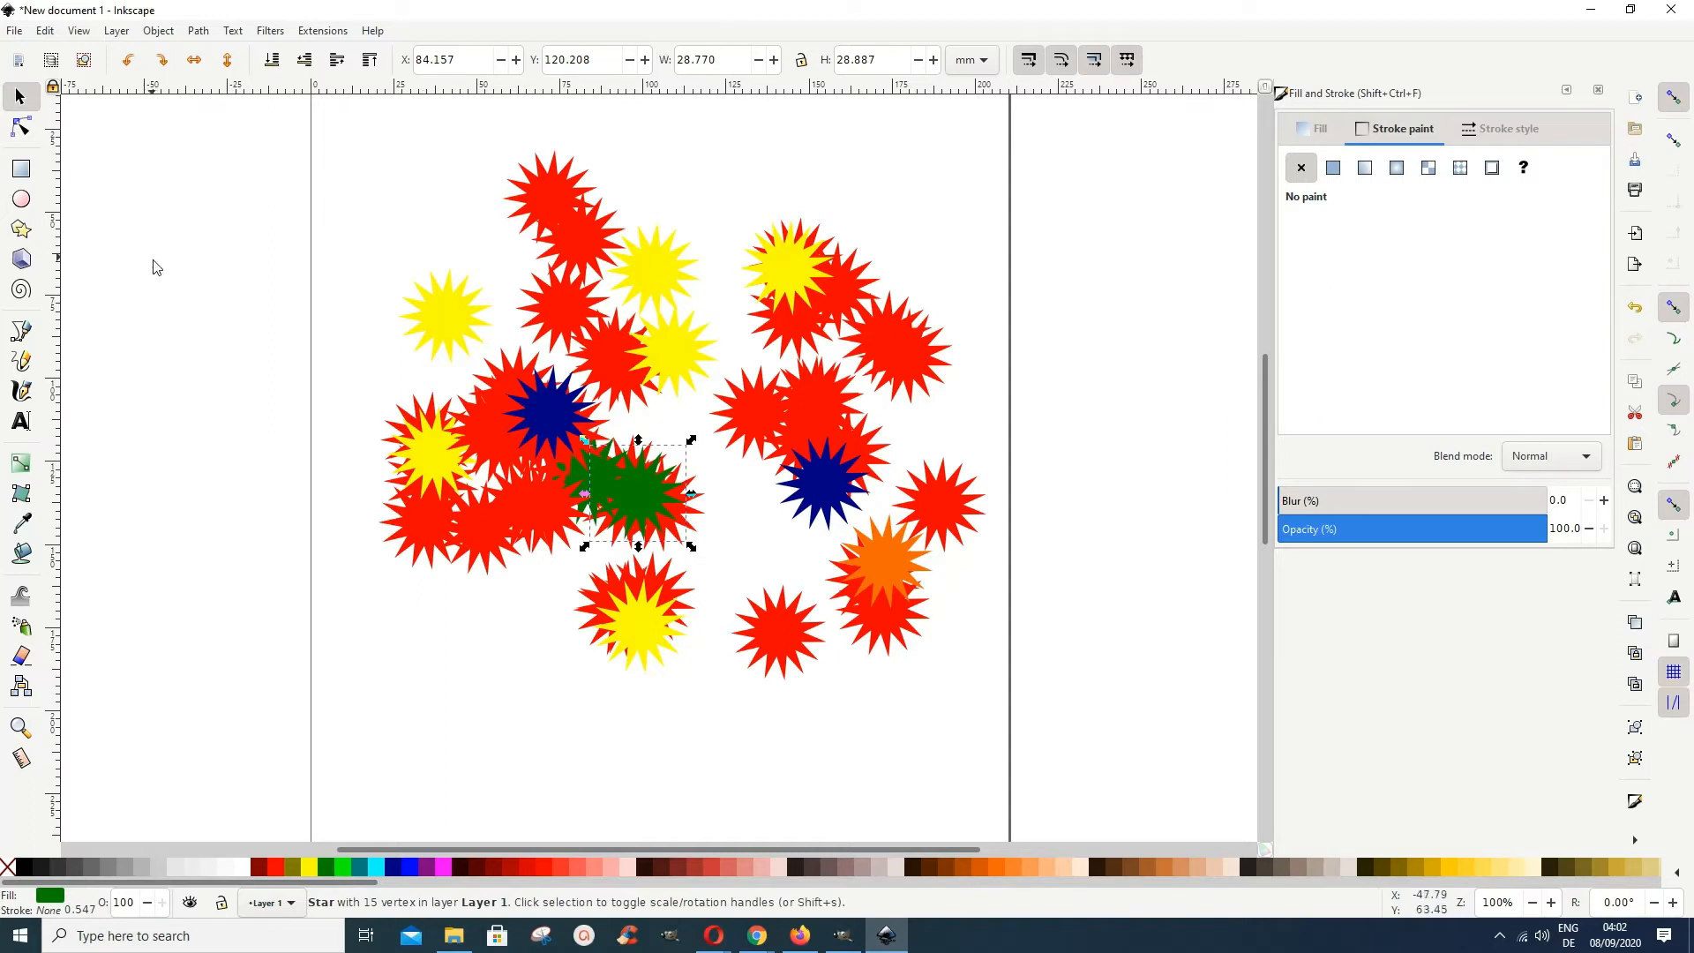
mouse_move(157, 161)
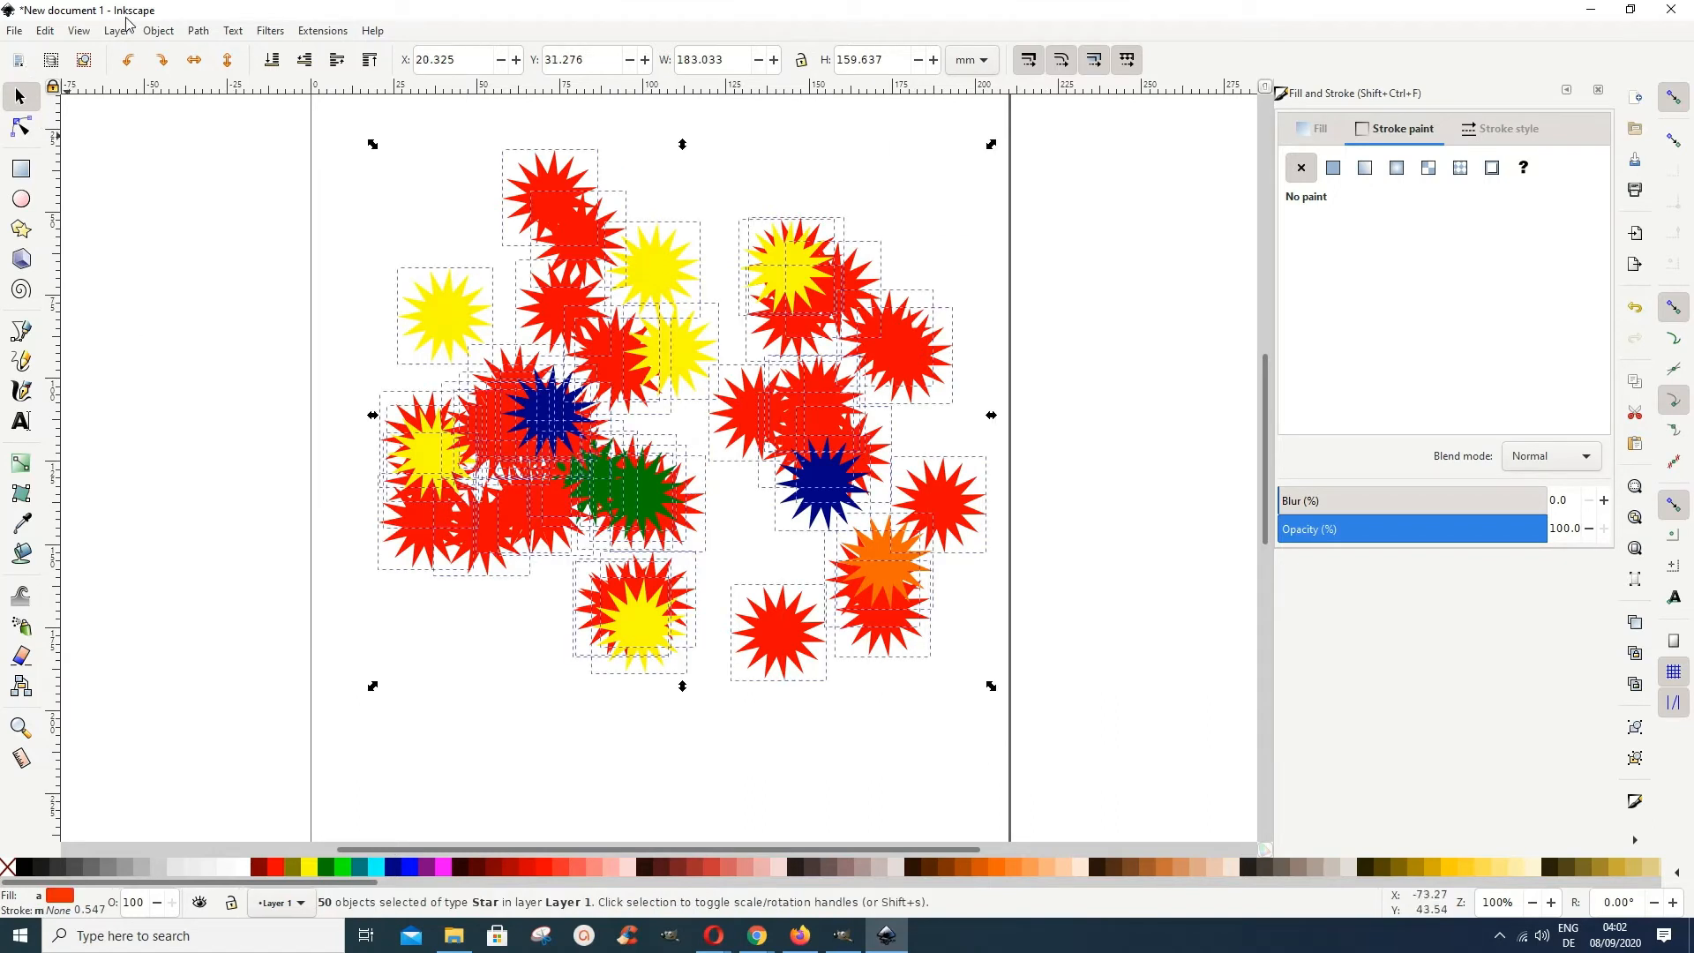
- Group all 50 coloured stars via Object > Group and bring up the Filters menu
click(157, 30)
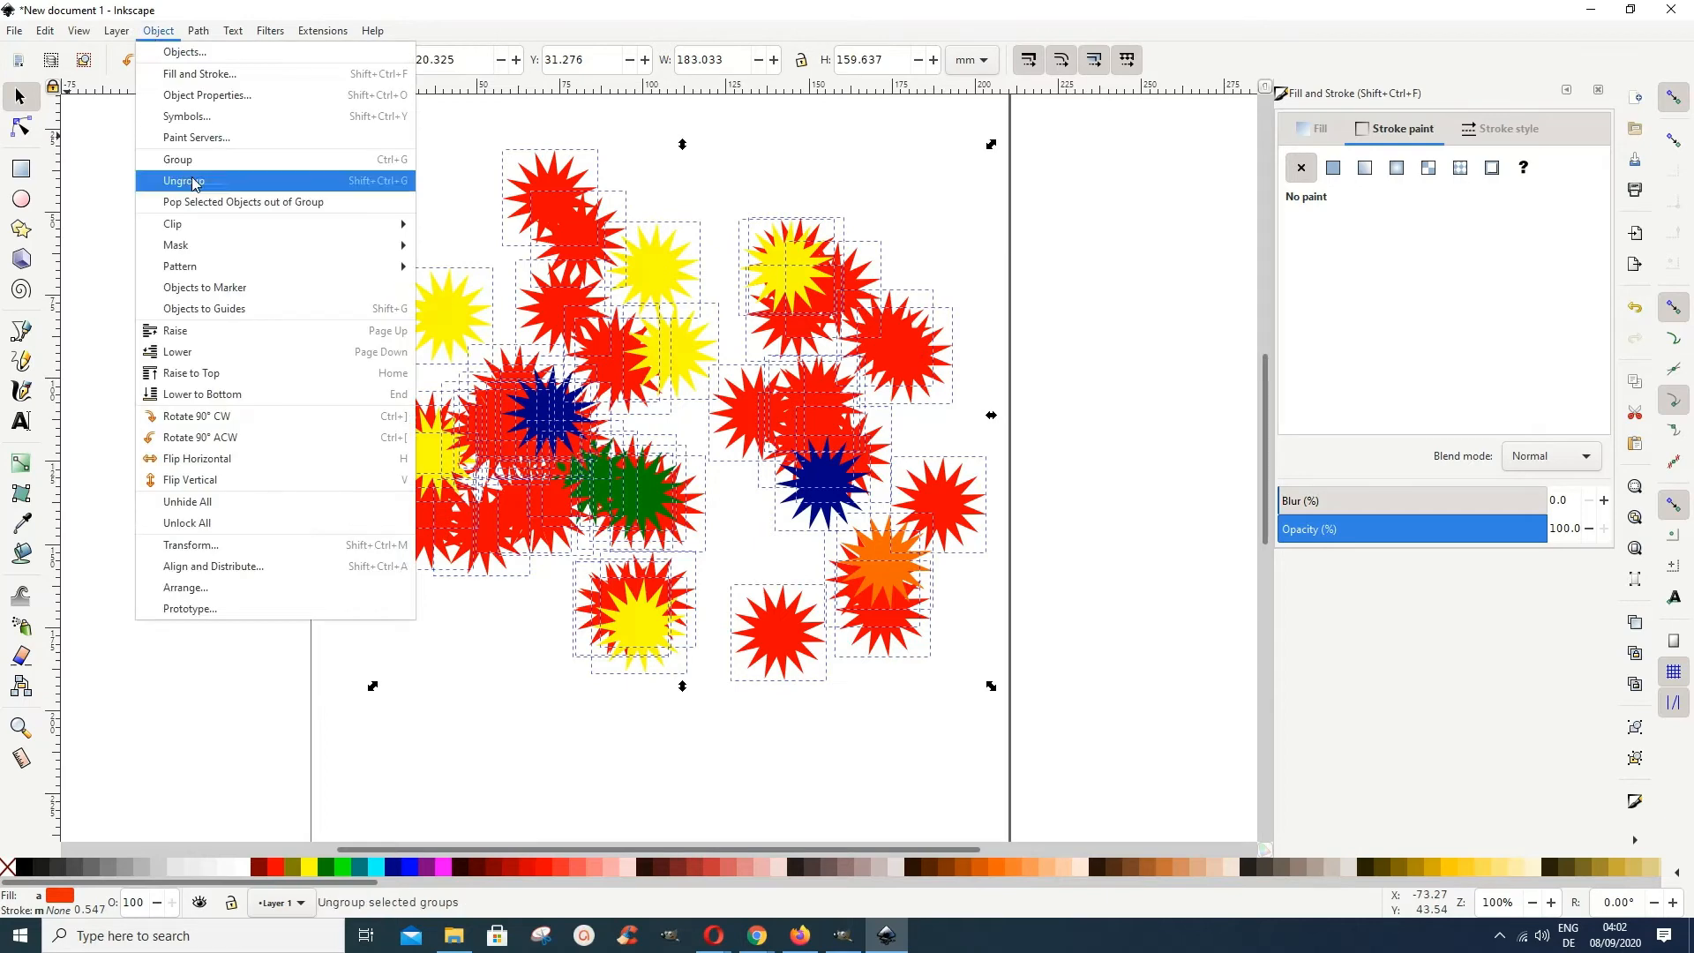
click(183, 180)
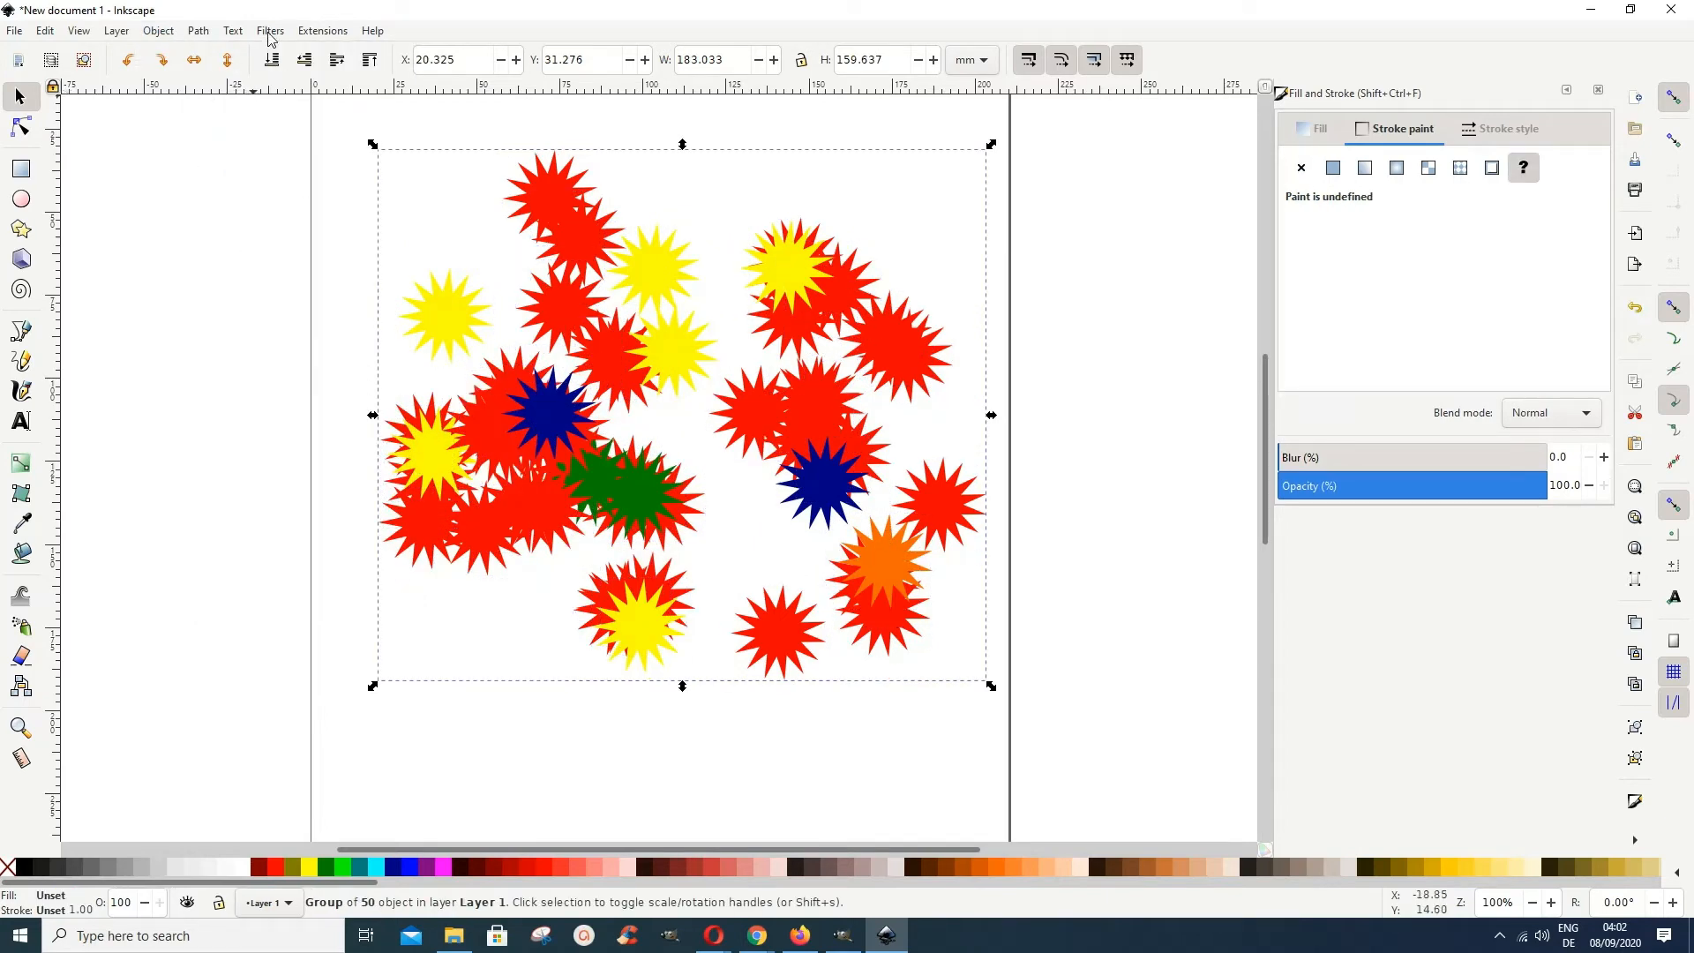
click(268, 30)
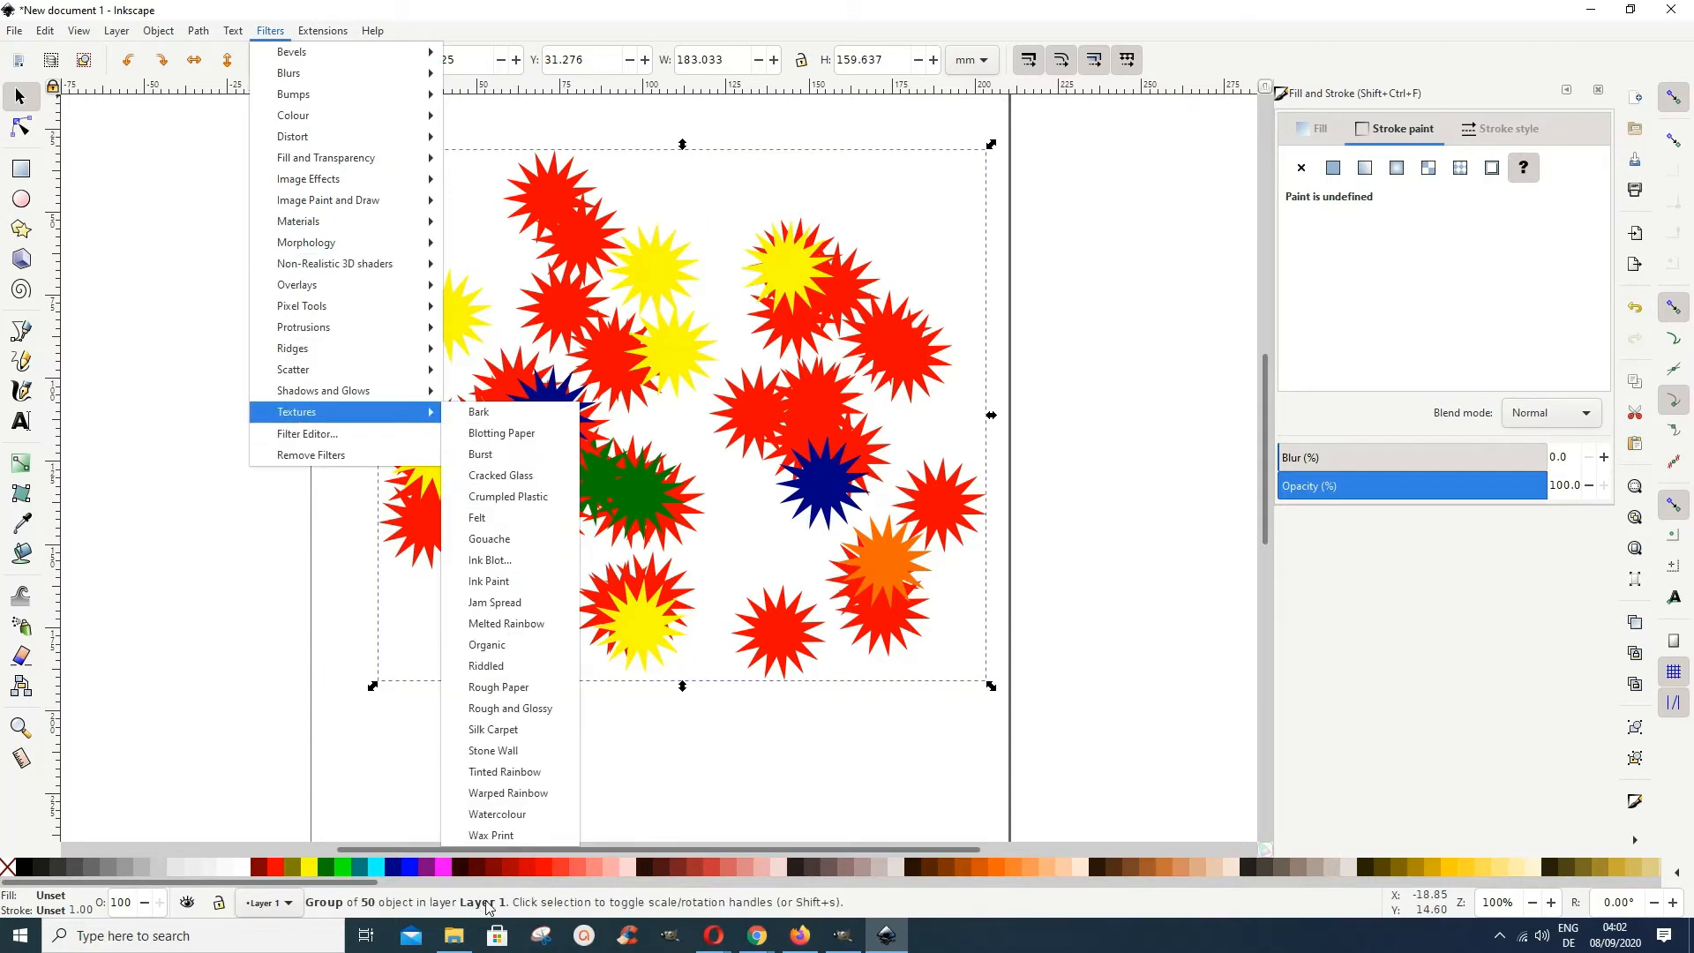
- Apply the Watercolour texture filter to the star group
click(498, 813)
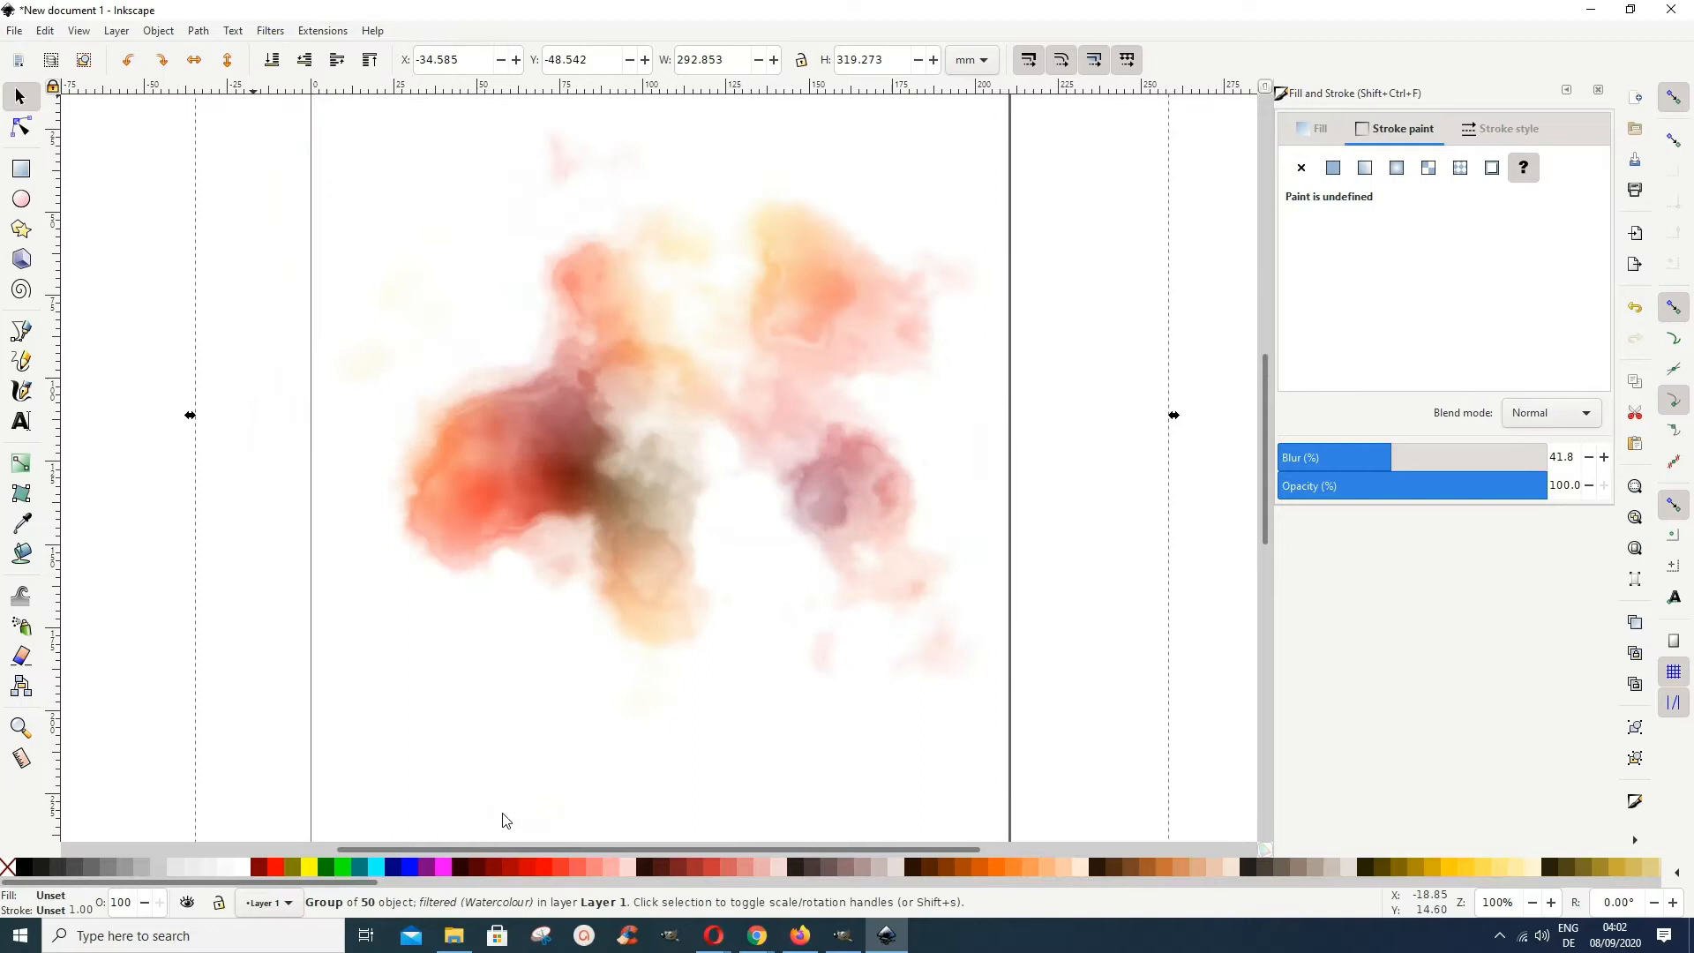
mouse_move(905, 573)
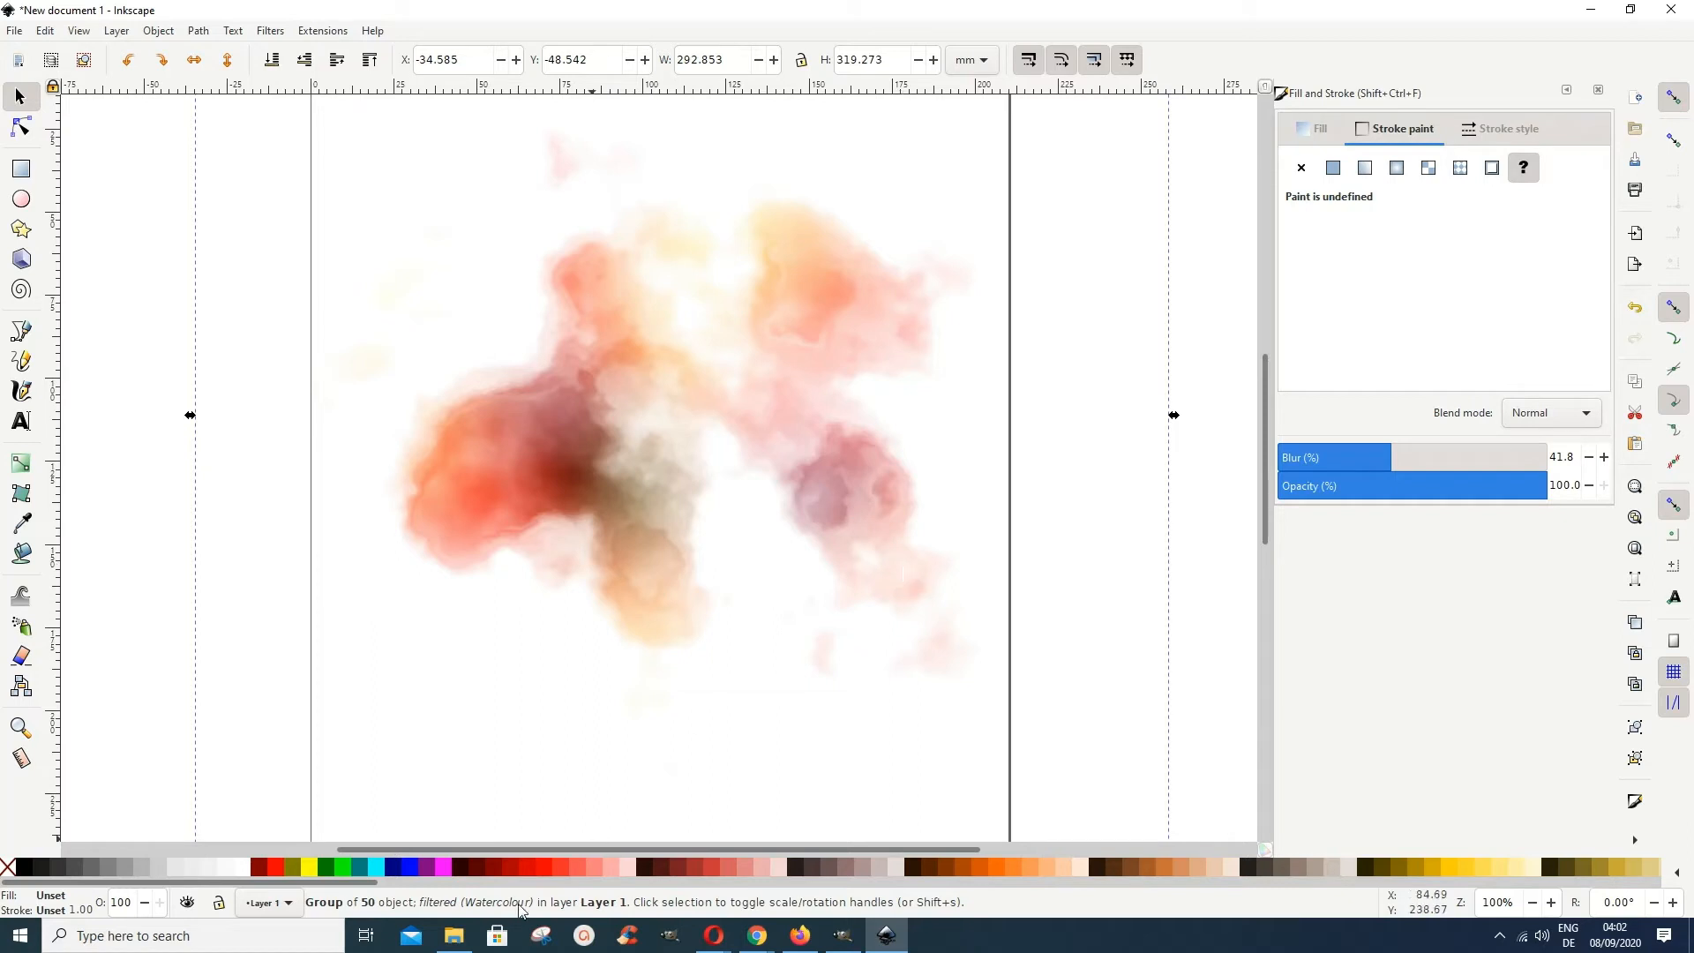
mouse_move(529, 868)
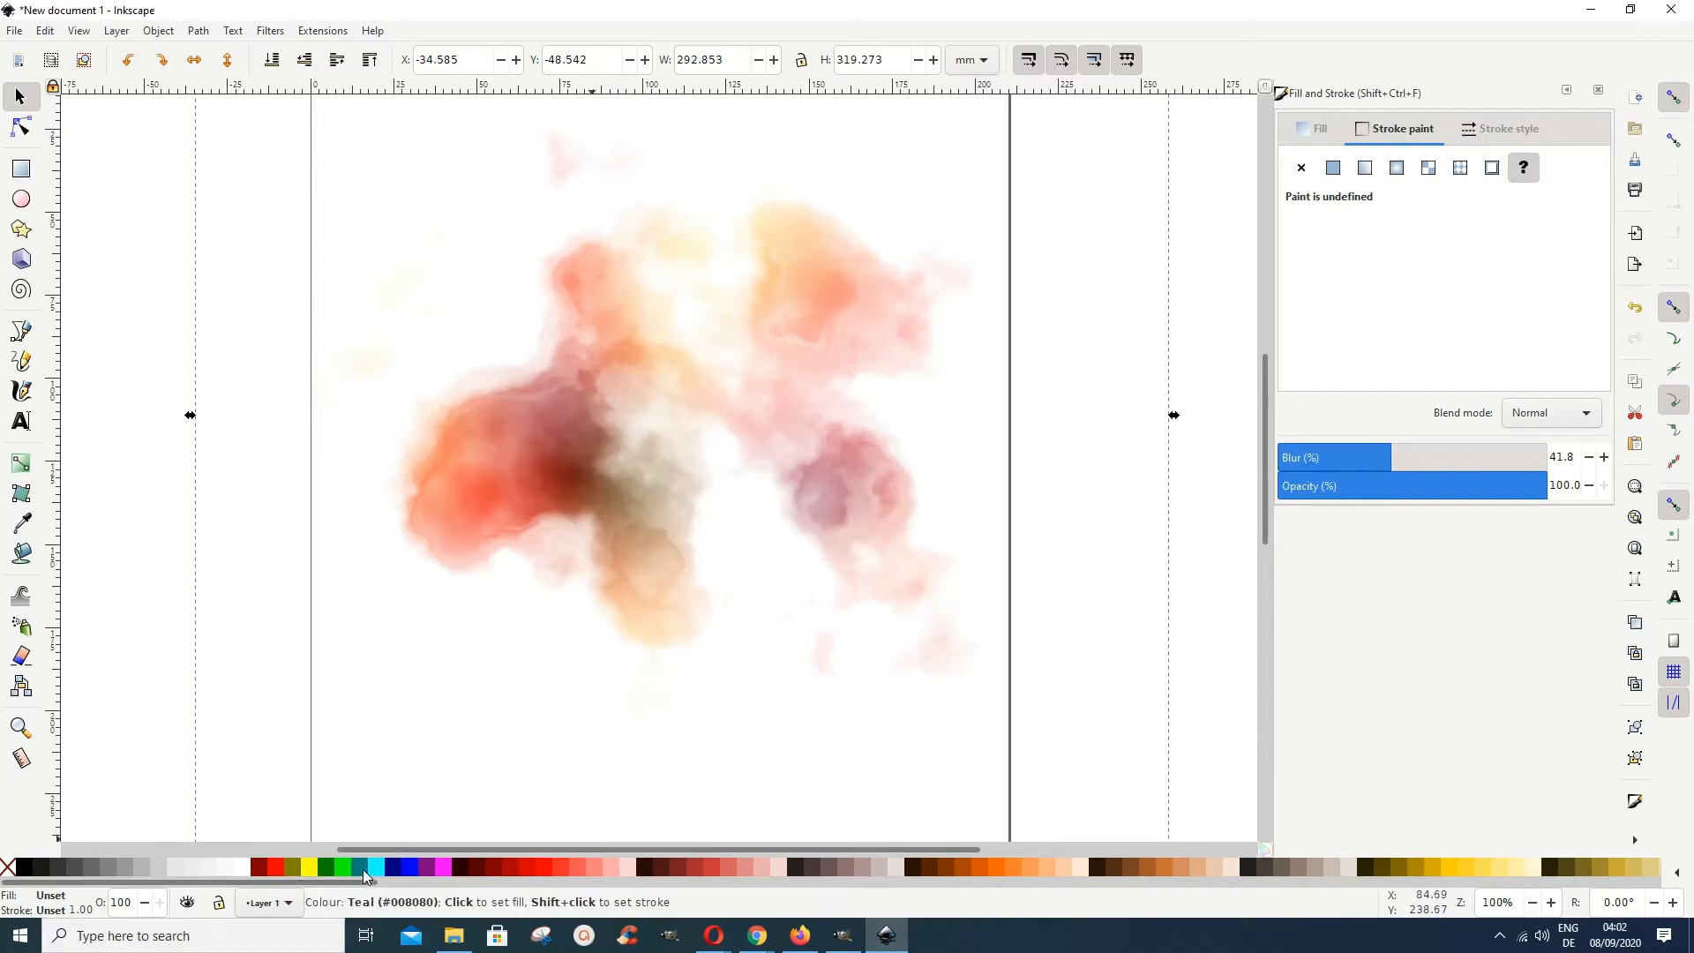
- Recolour the watercolour splash teal, then vivid blue from the palette
click(363, 868)
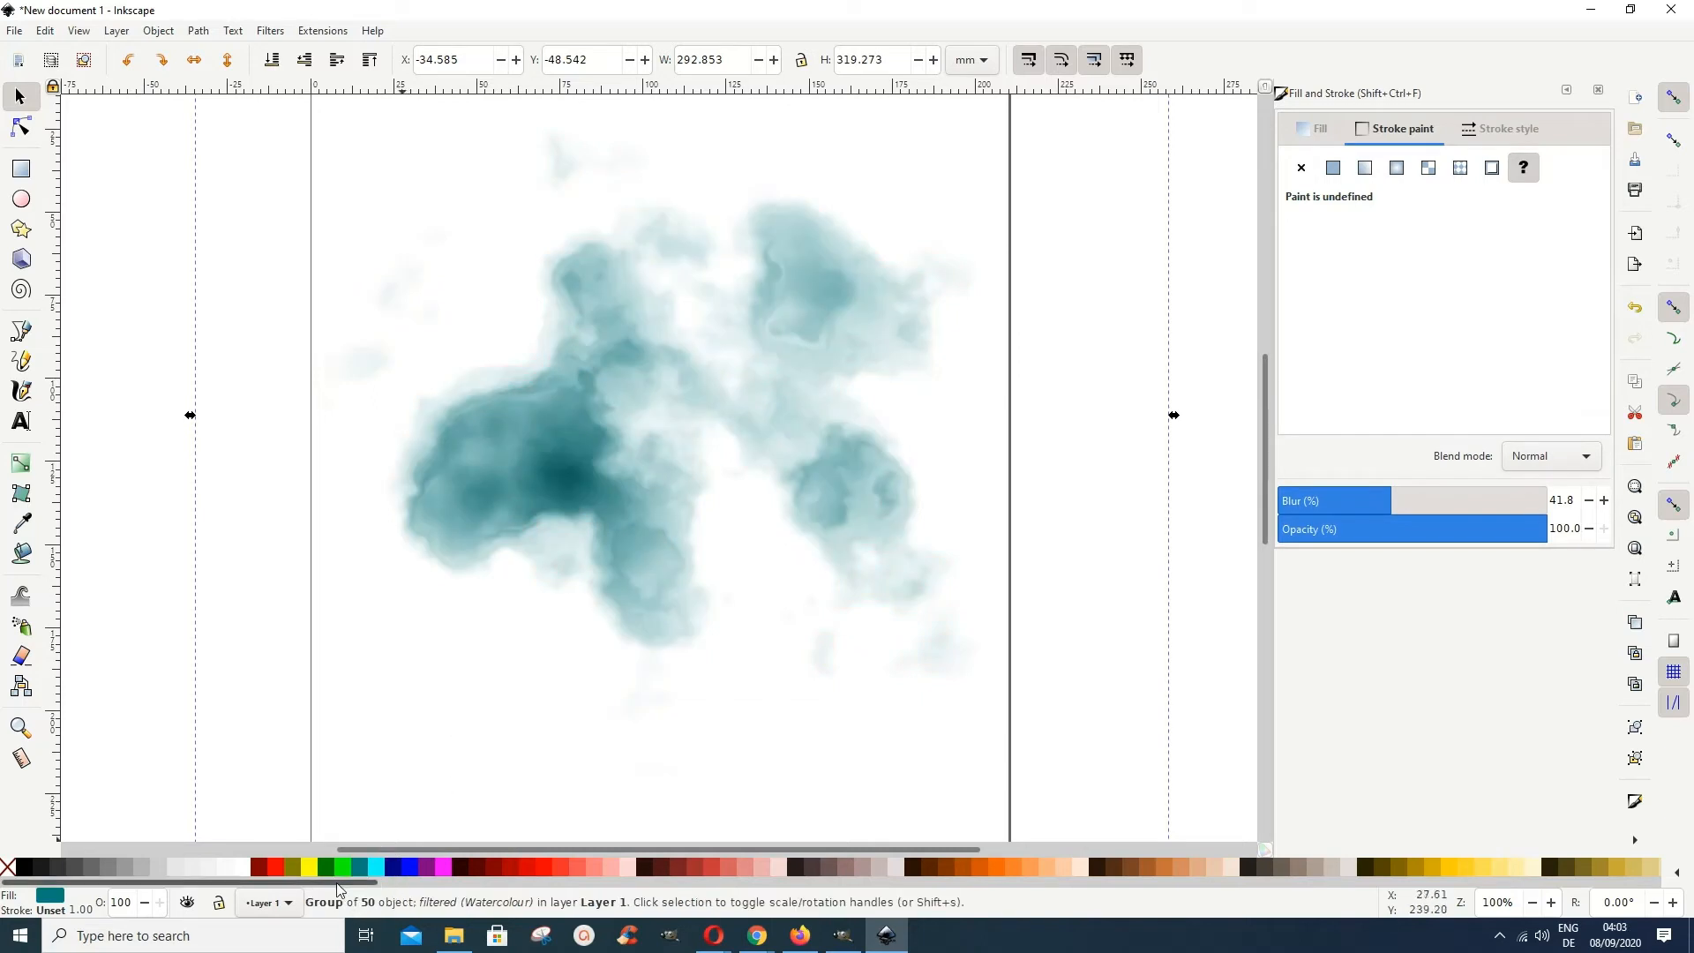
mouse_move(305, 866)
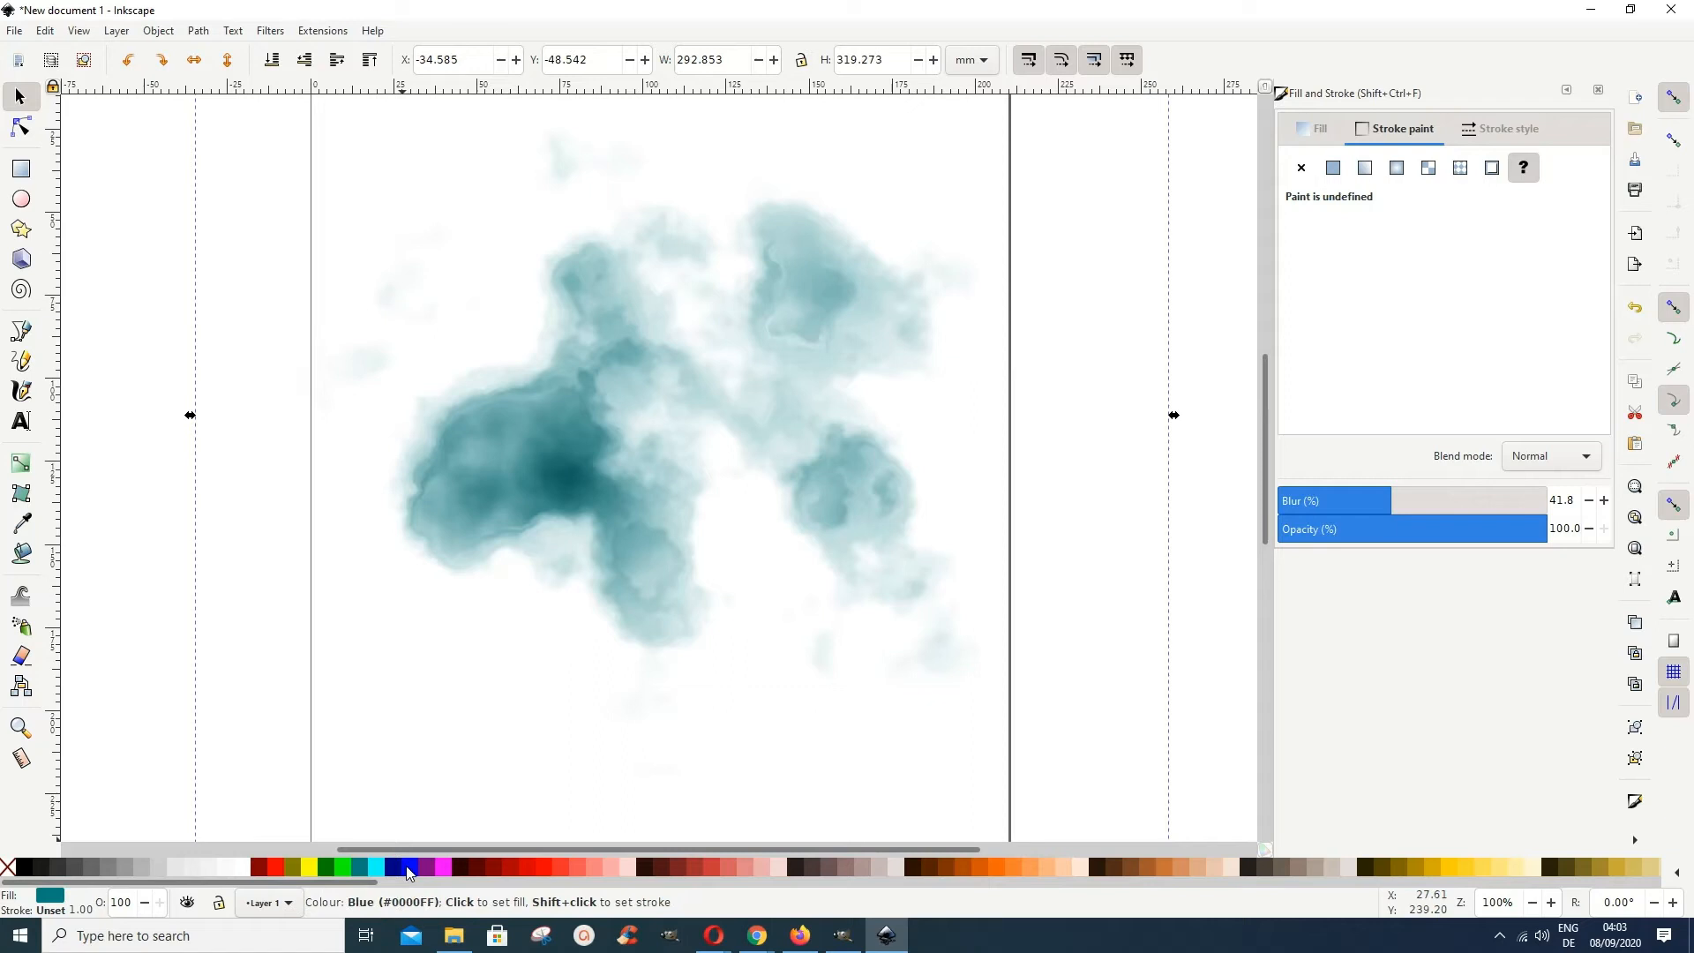
click(406, 866)
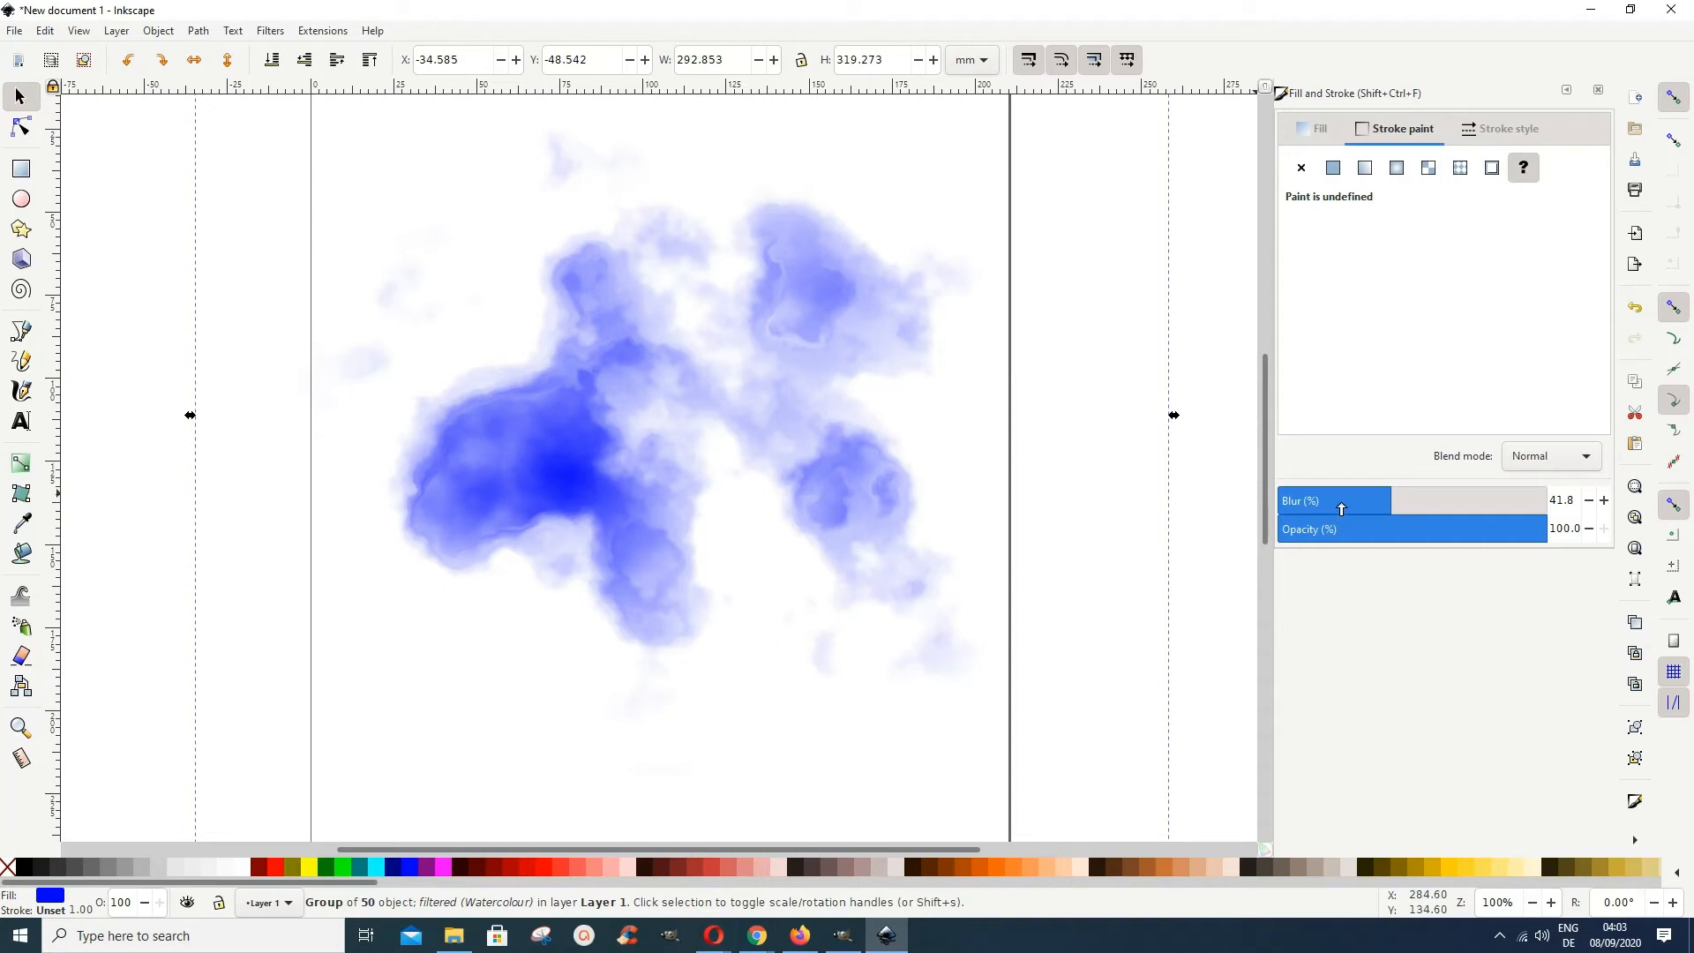
mouse_move(1423, 499)
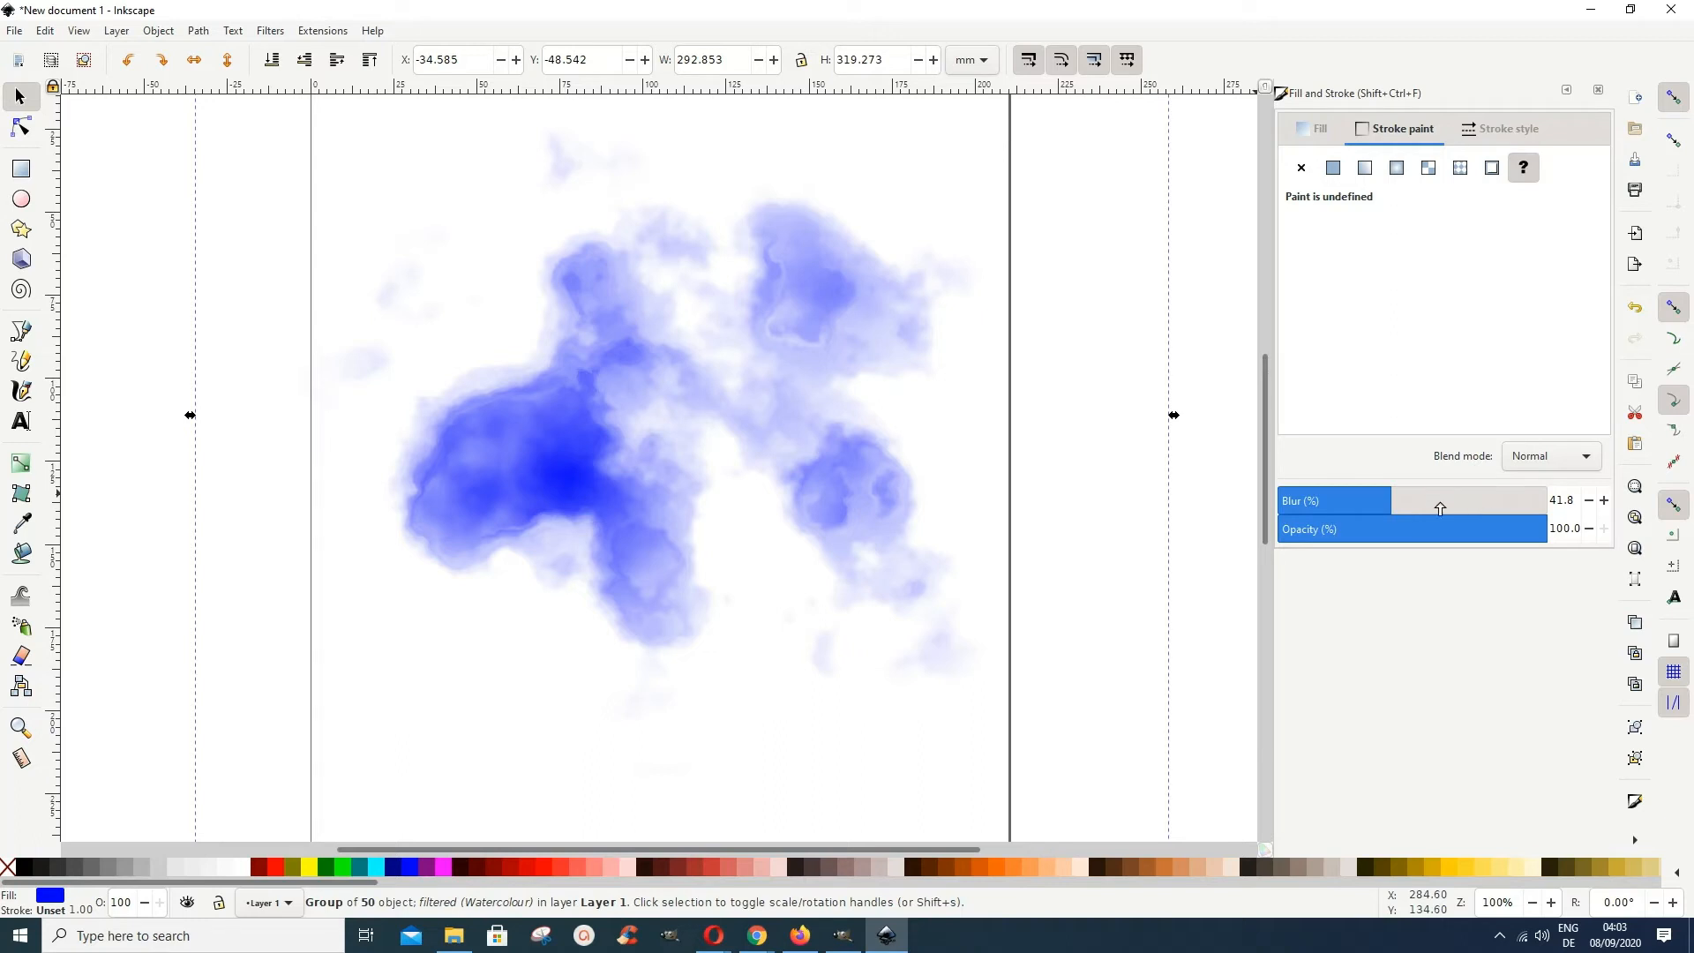
- Vary the splash's Blur (%) slider in Fill and Stroke, settling at about 55.2
drag(1440, 508, 1503, 500)
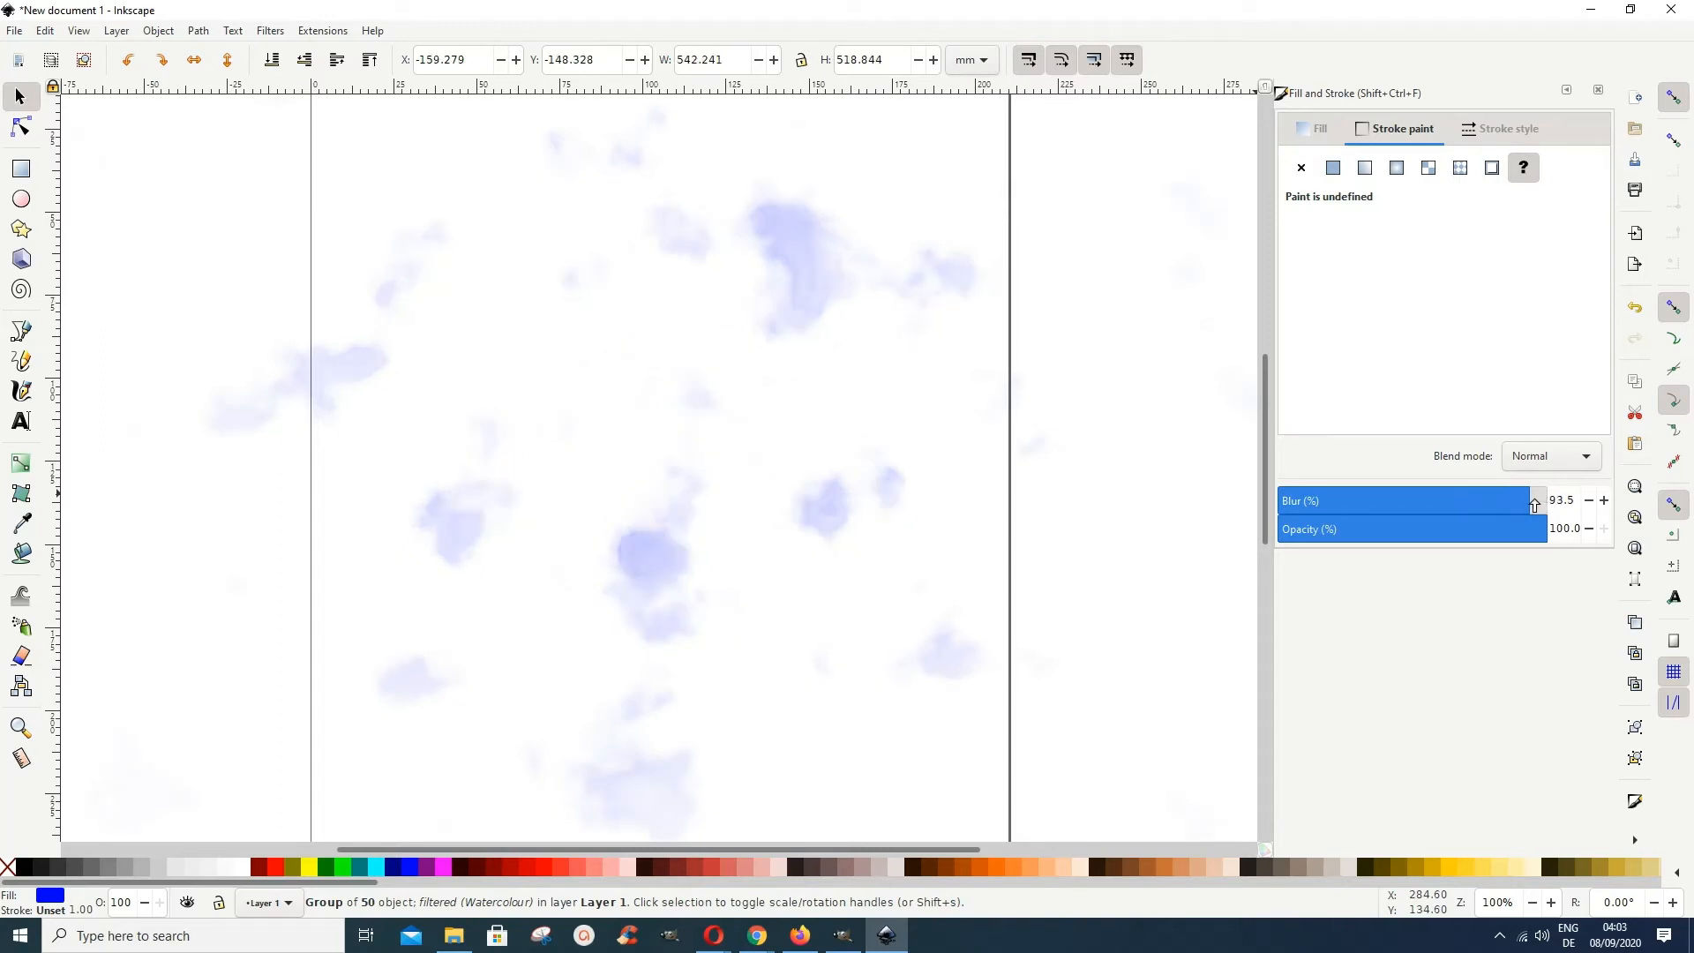
mouse_move(1556, 503)
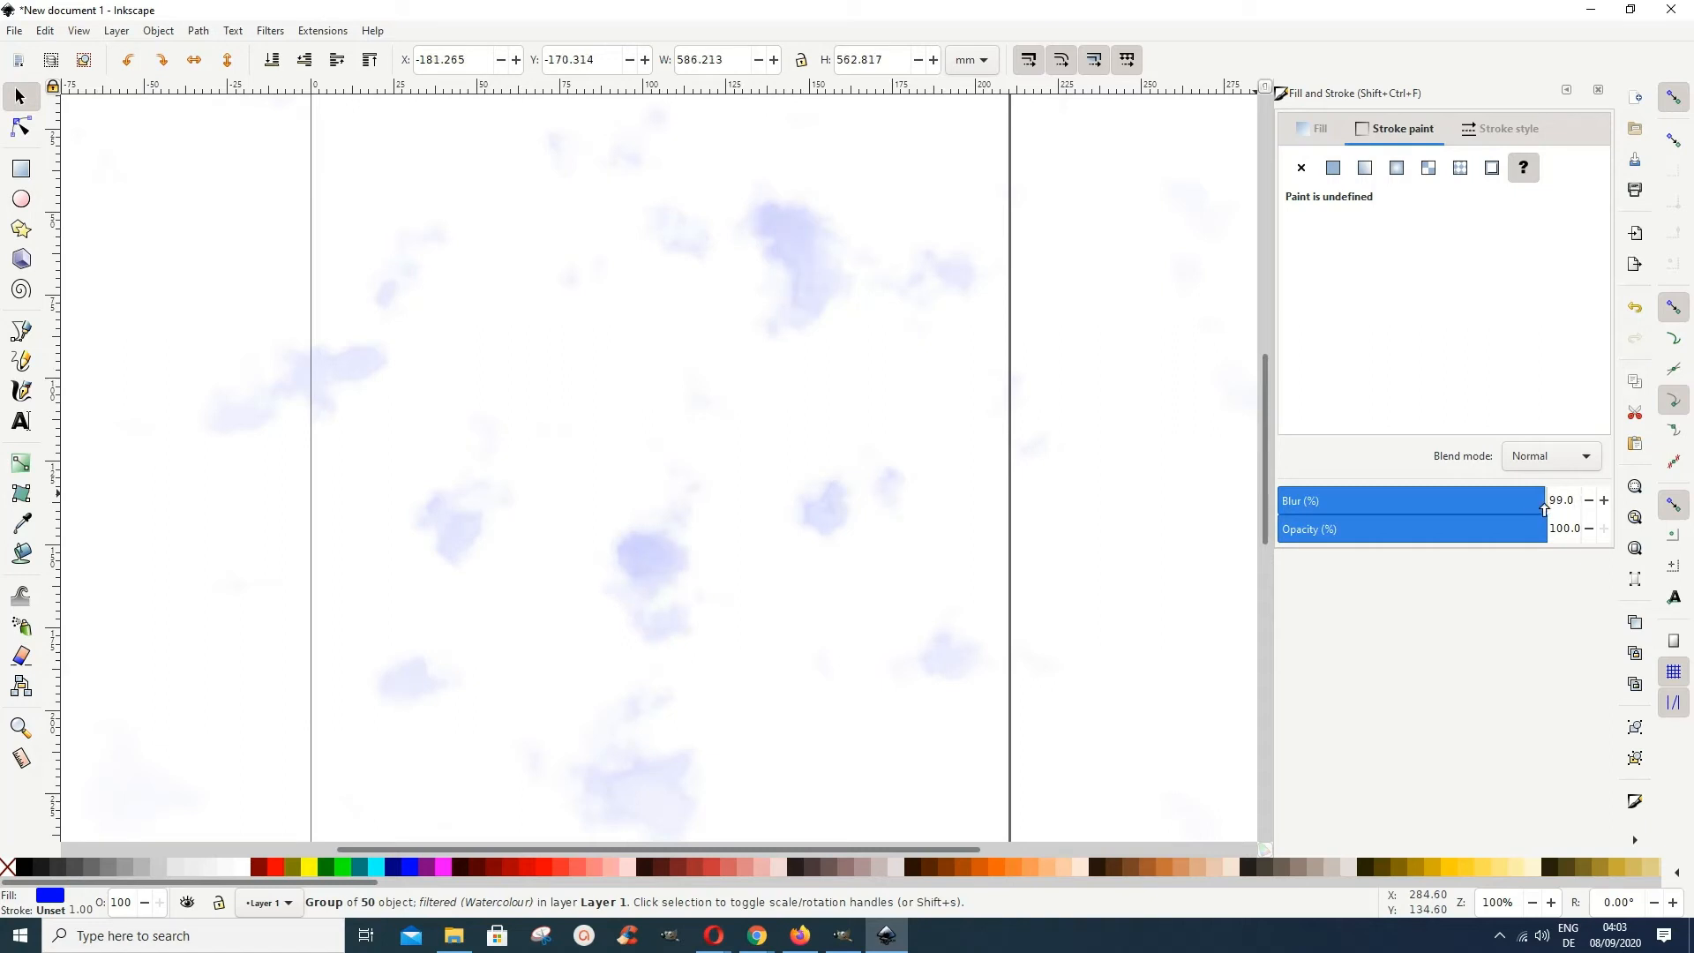
drag(1544, 508, 1512, 507)
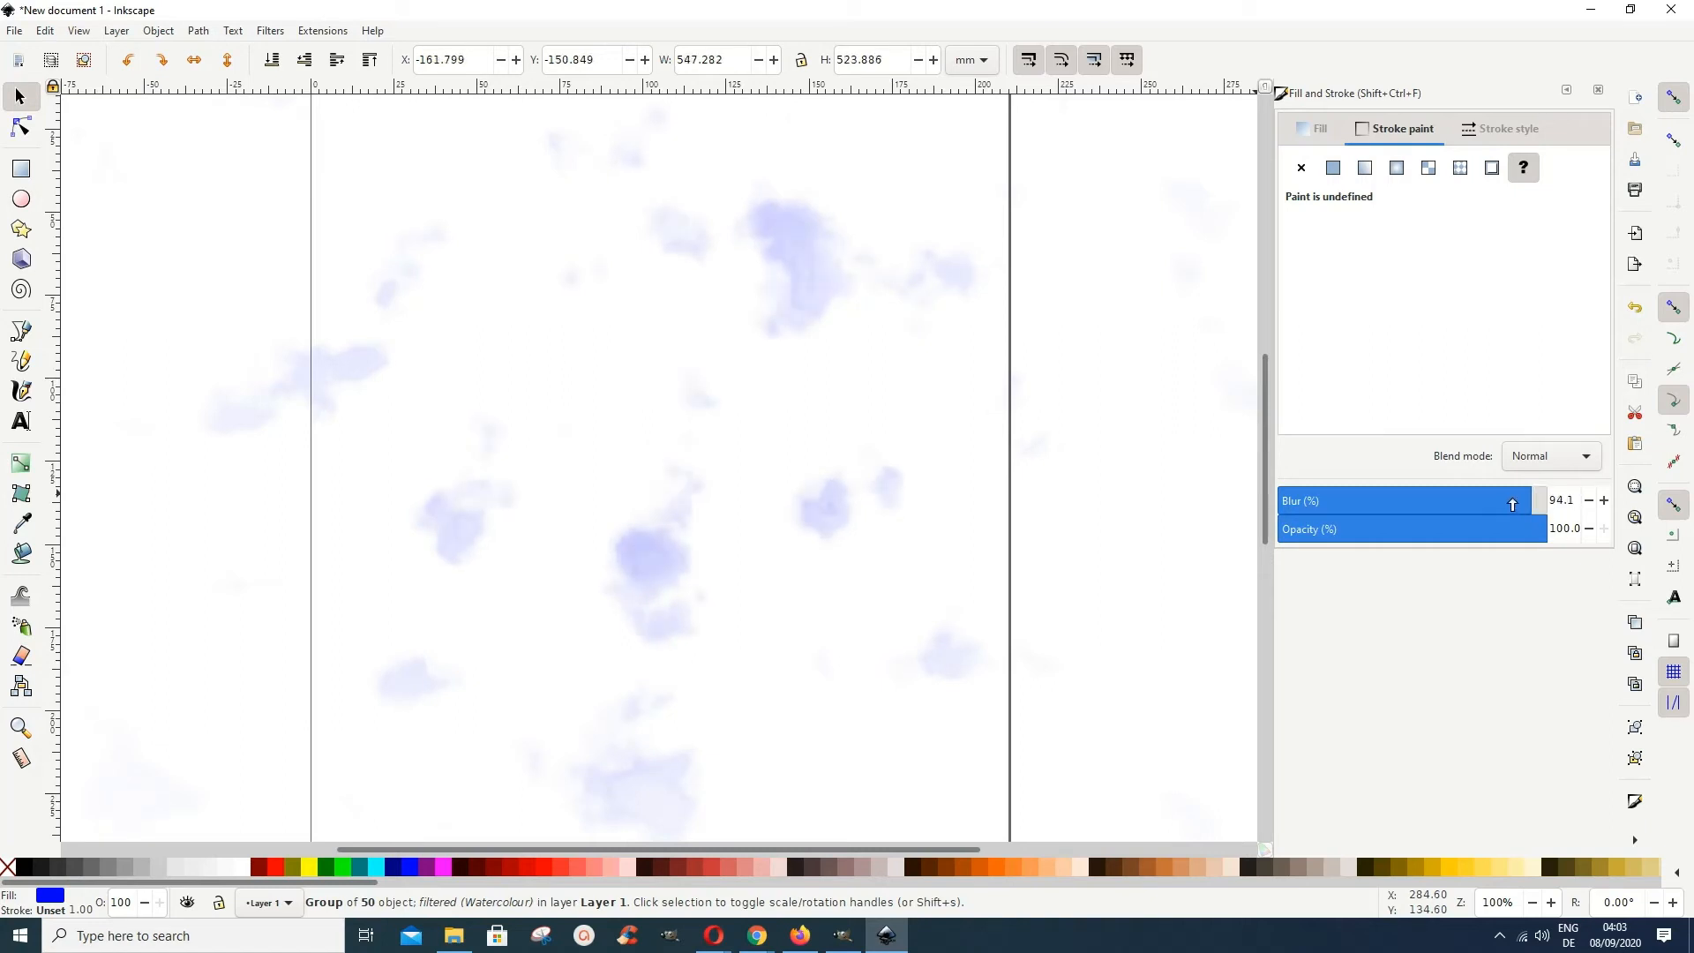
drag(1511, 504, 1463, 512)
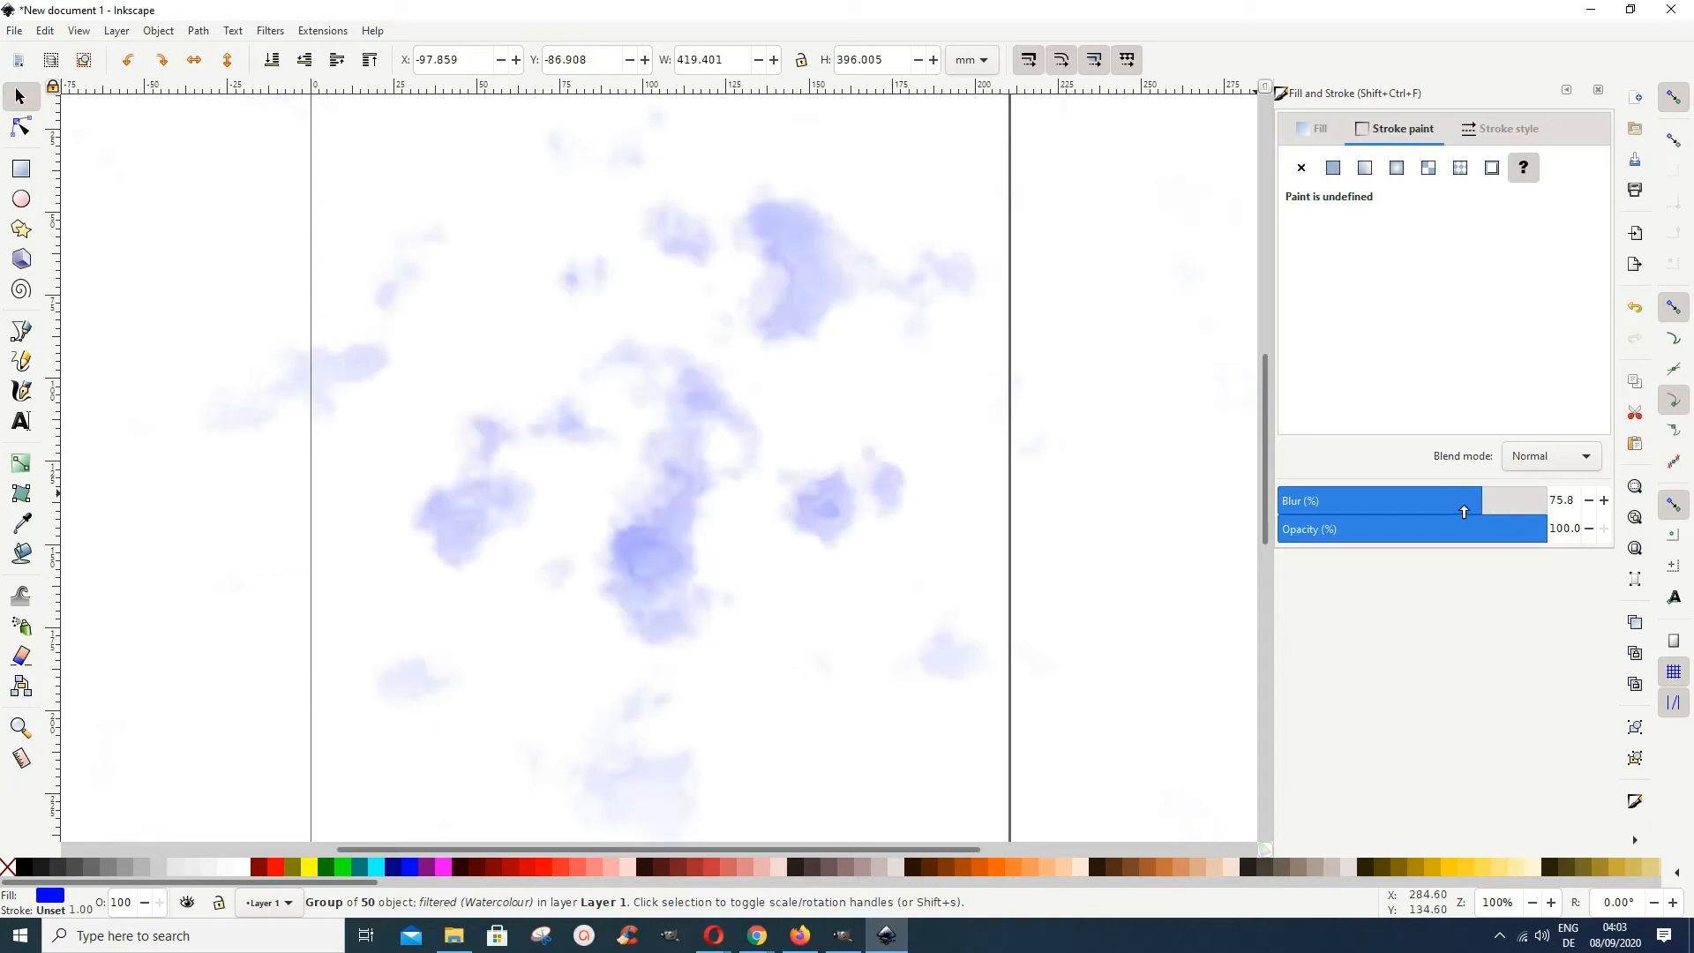
drag(1463, 510, 1411, 505)
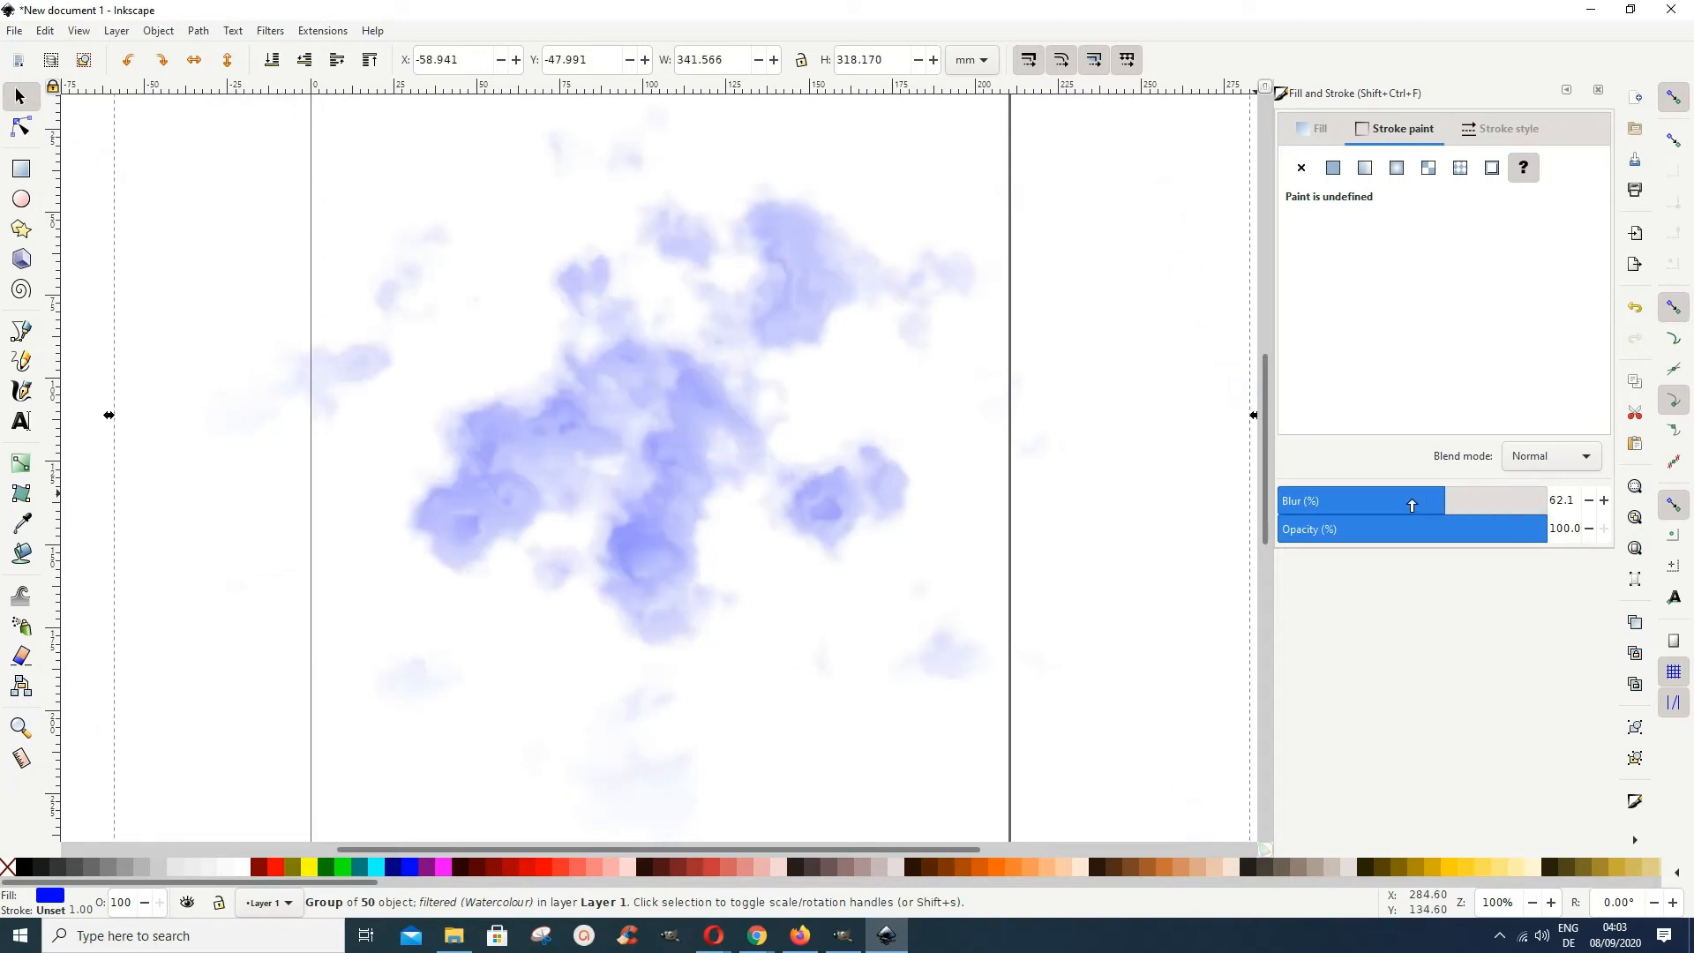
drag(1411, 505, 1398, 505)
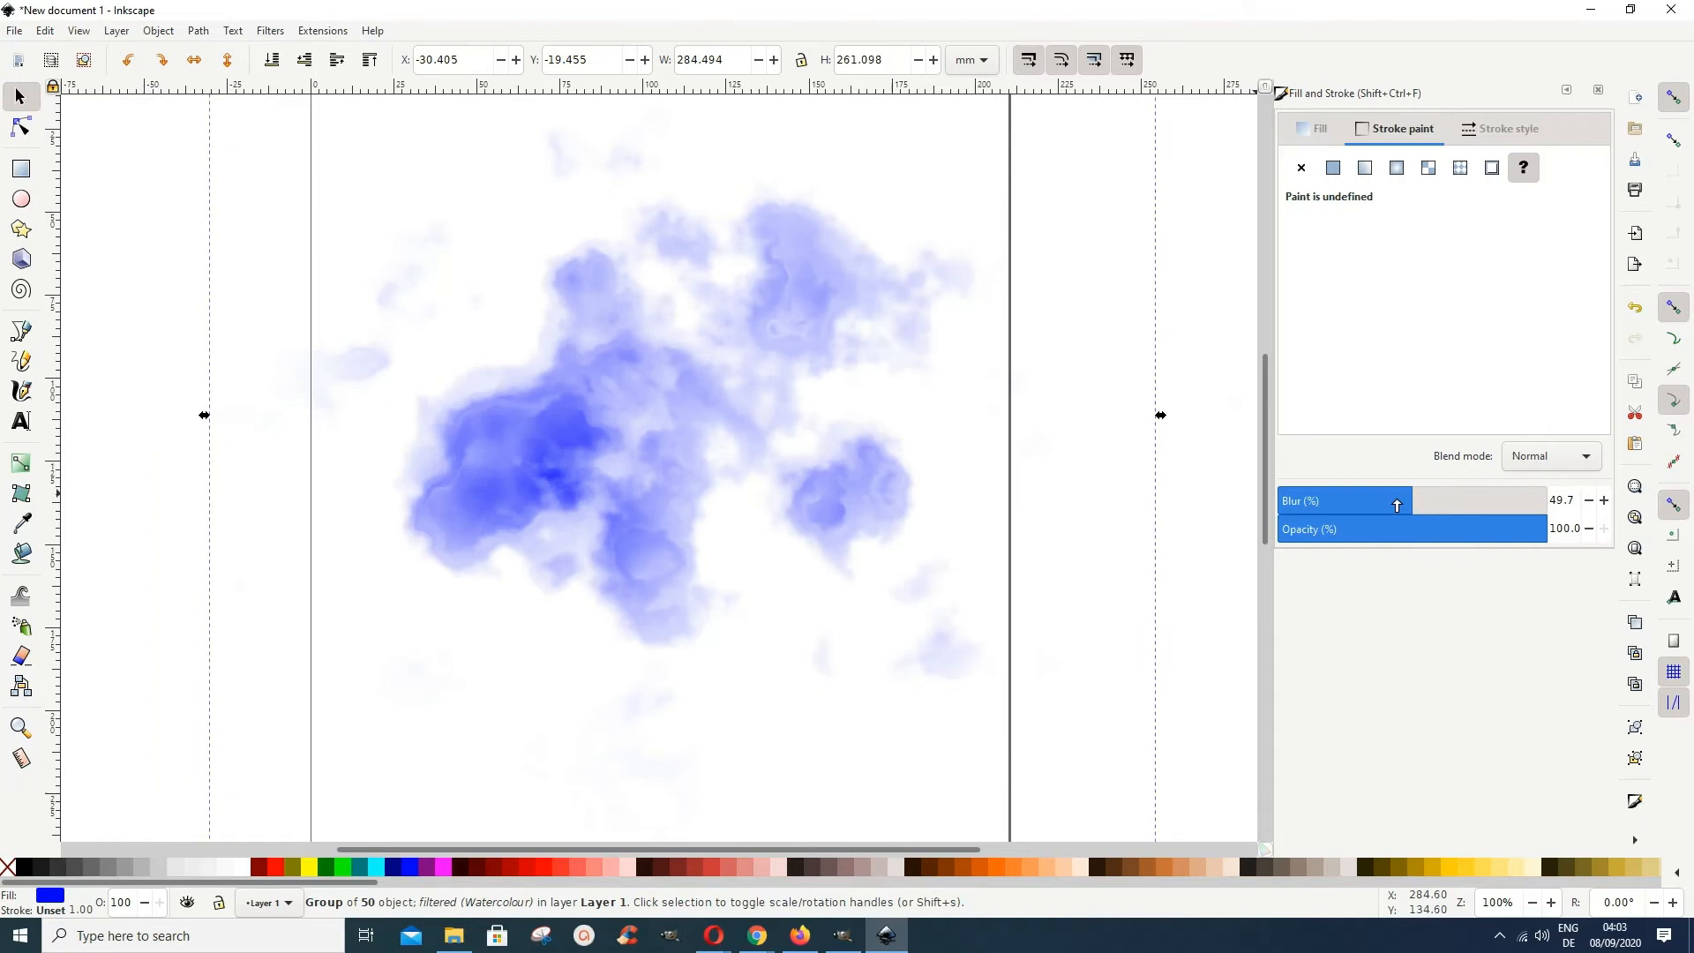
drag(1396, 505, 1389, 505)
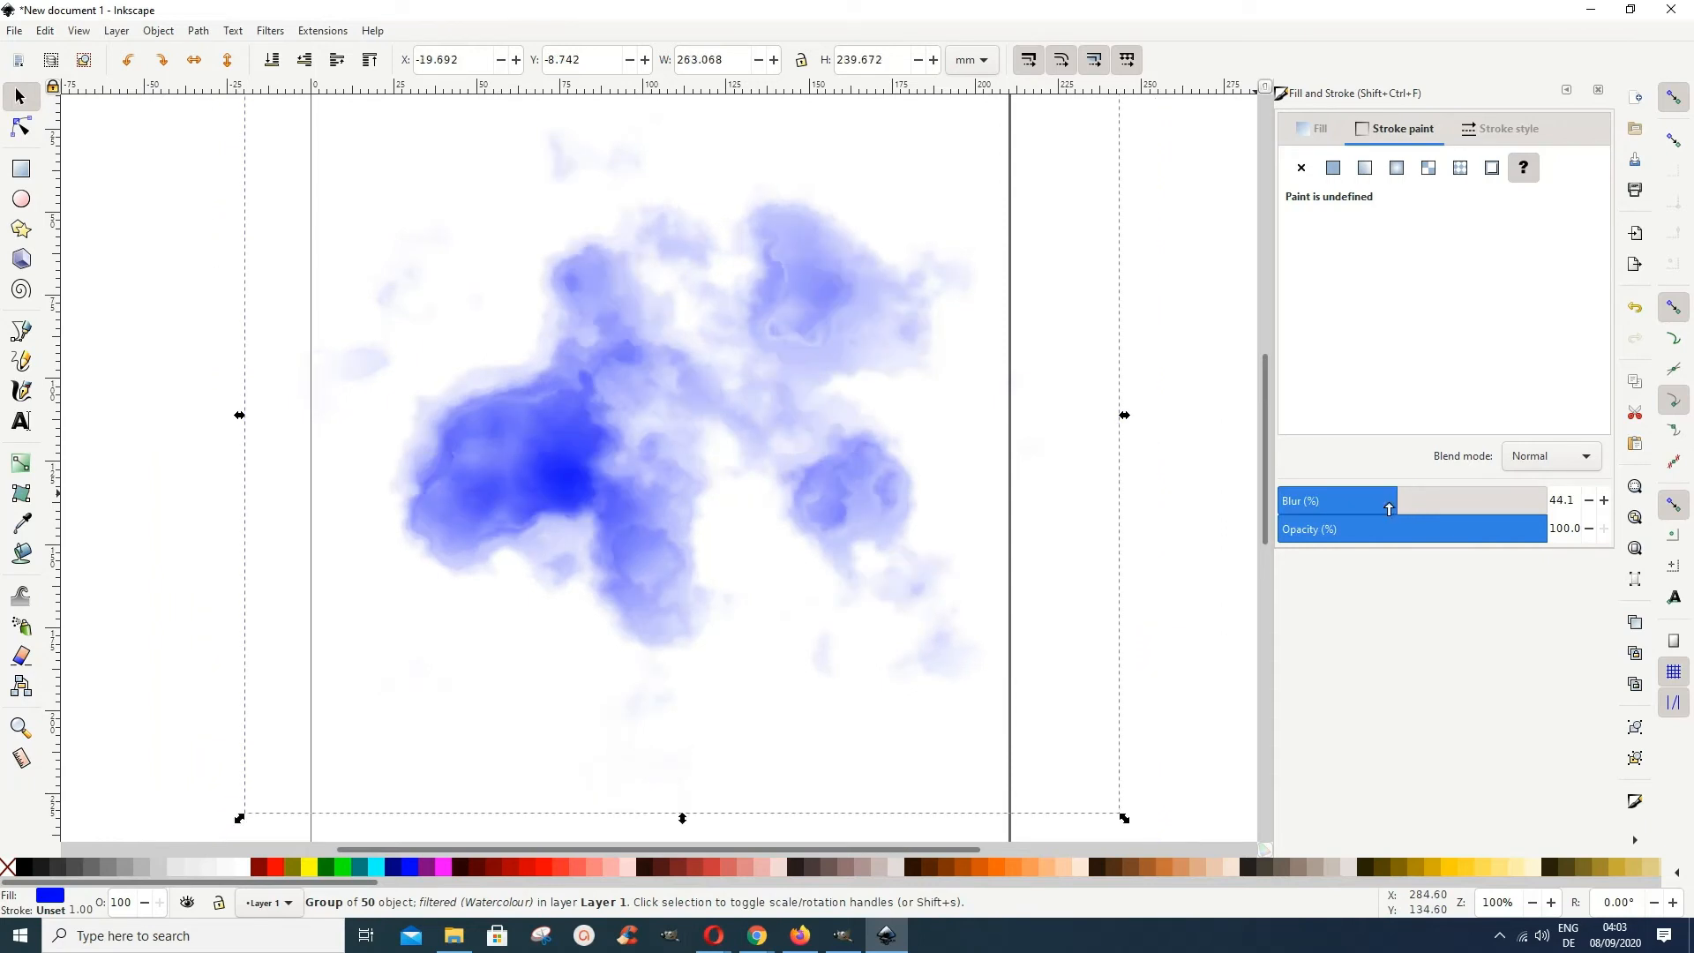
drag(1388, 508, 1369, 508)
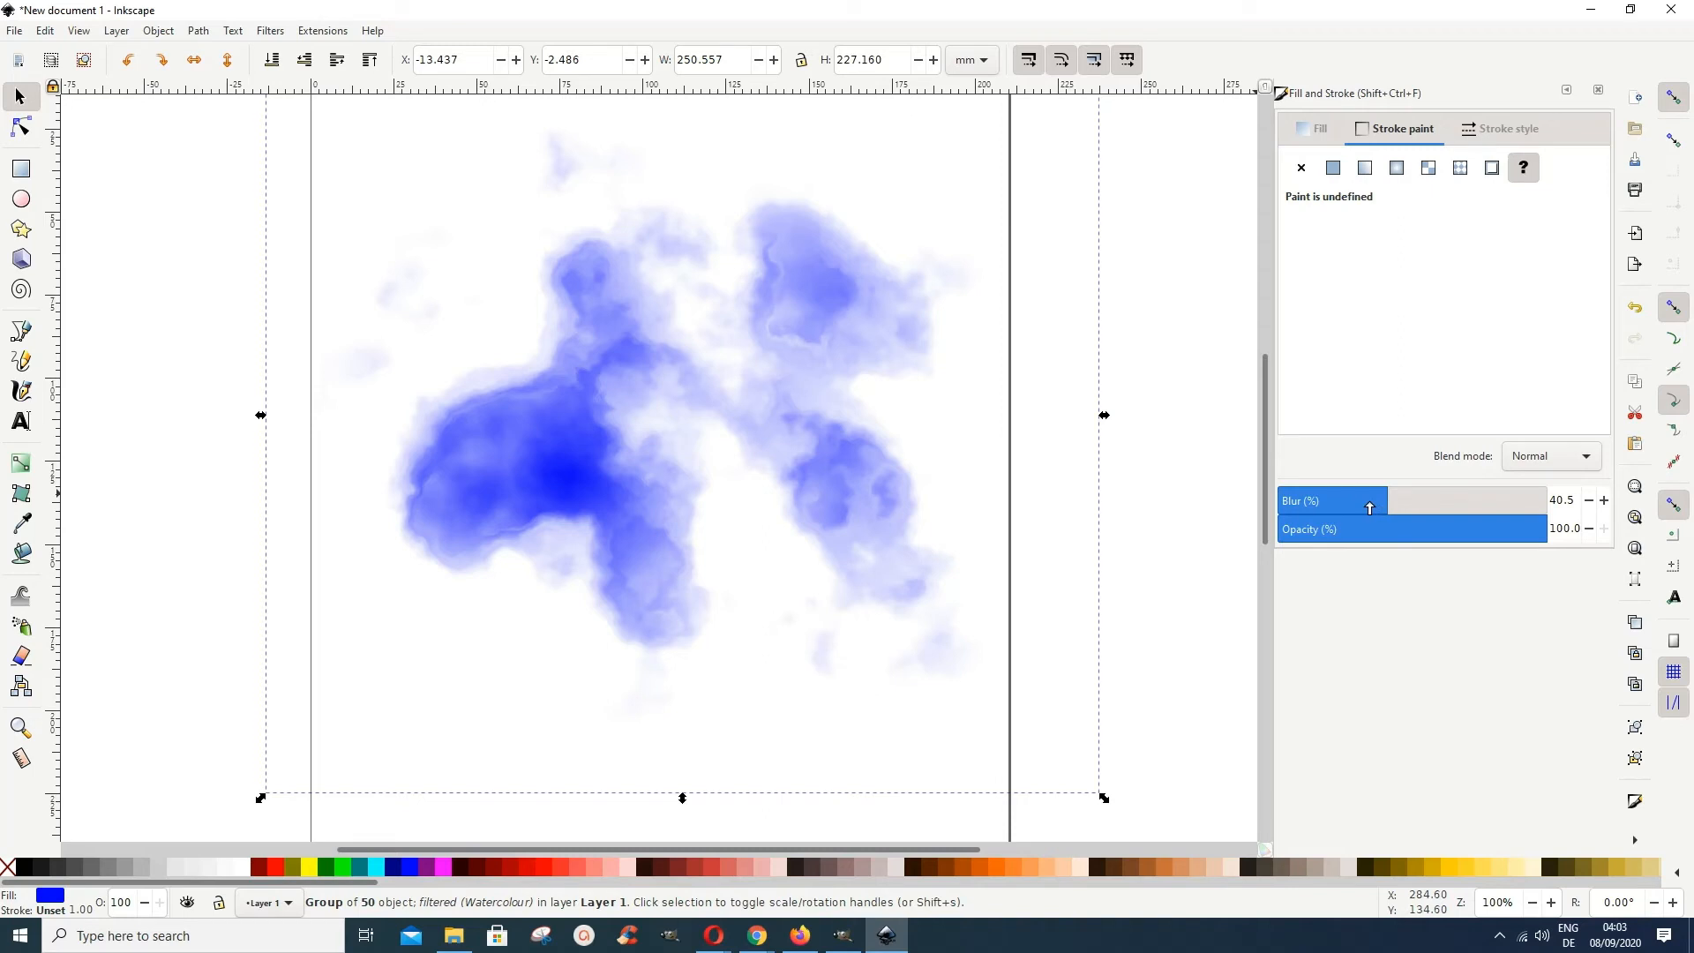
drag(1365, 509, 1348, 508)
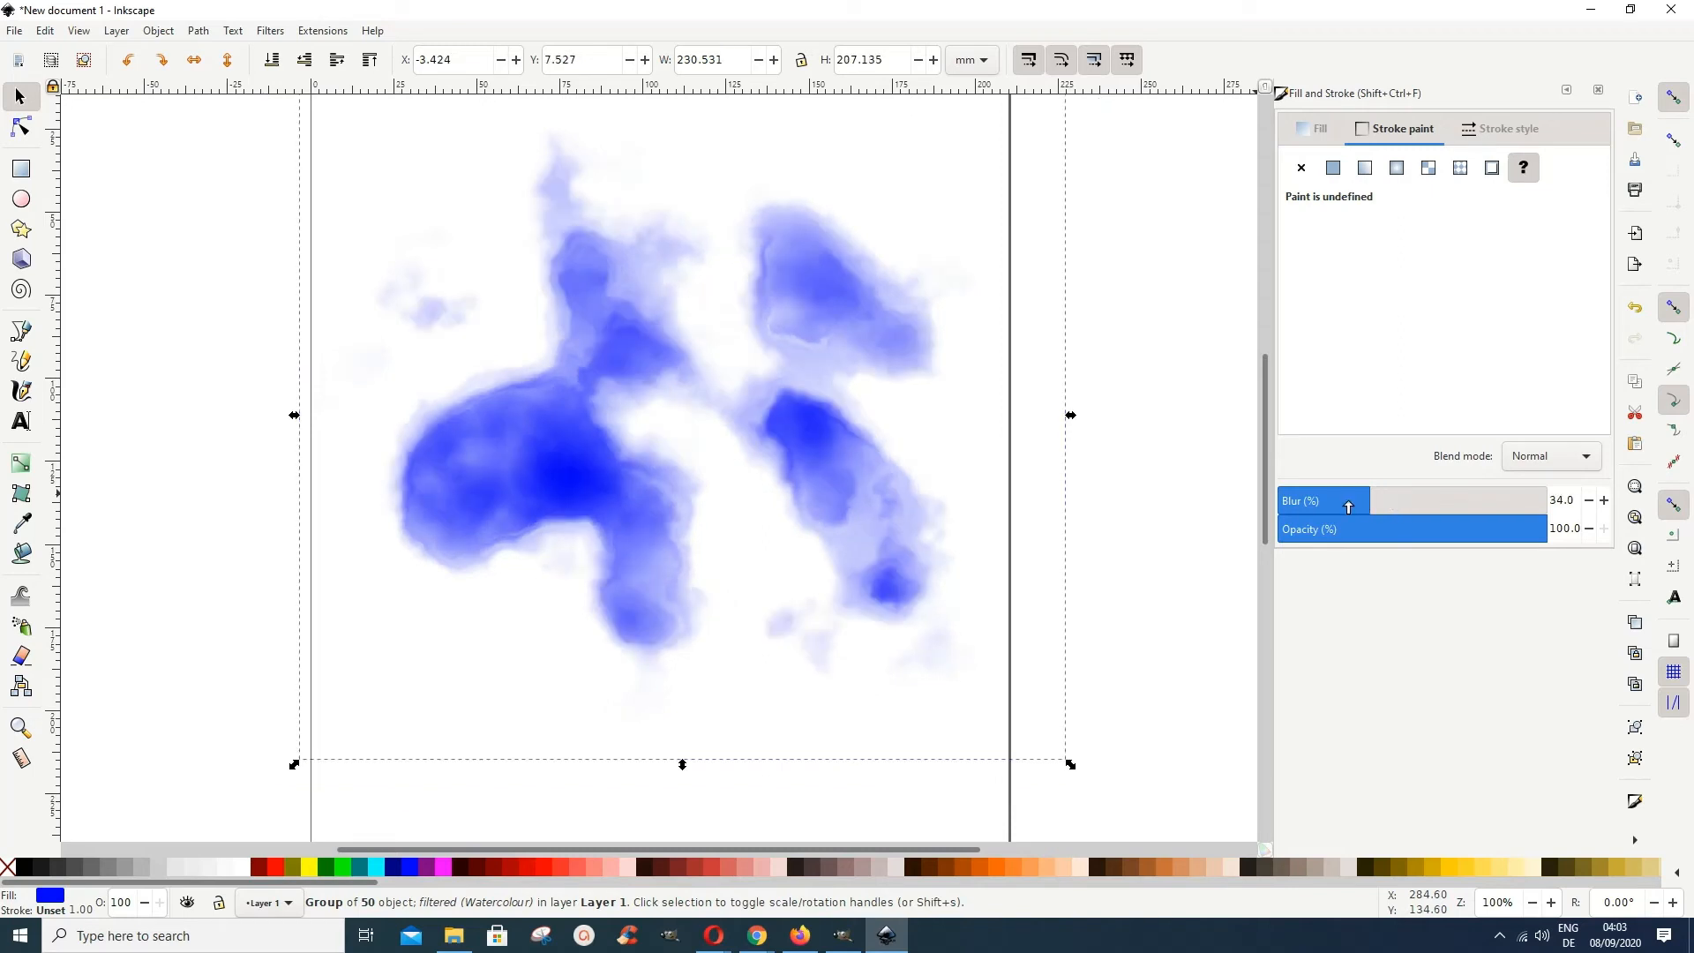
drag(1346, 506, 1403, 502)
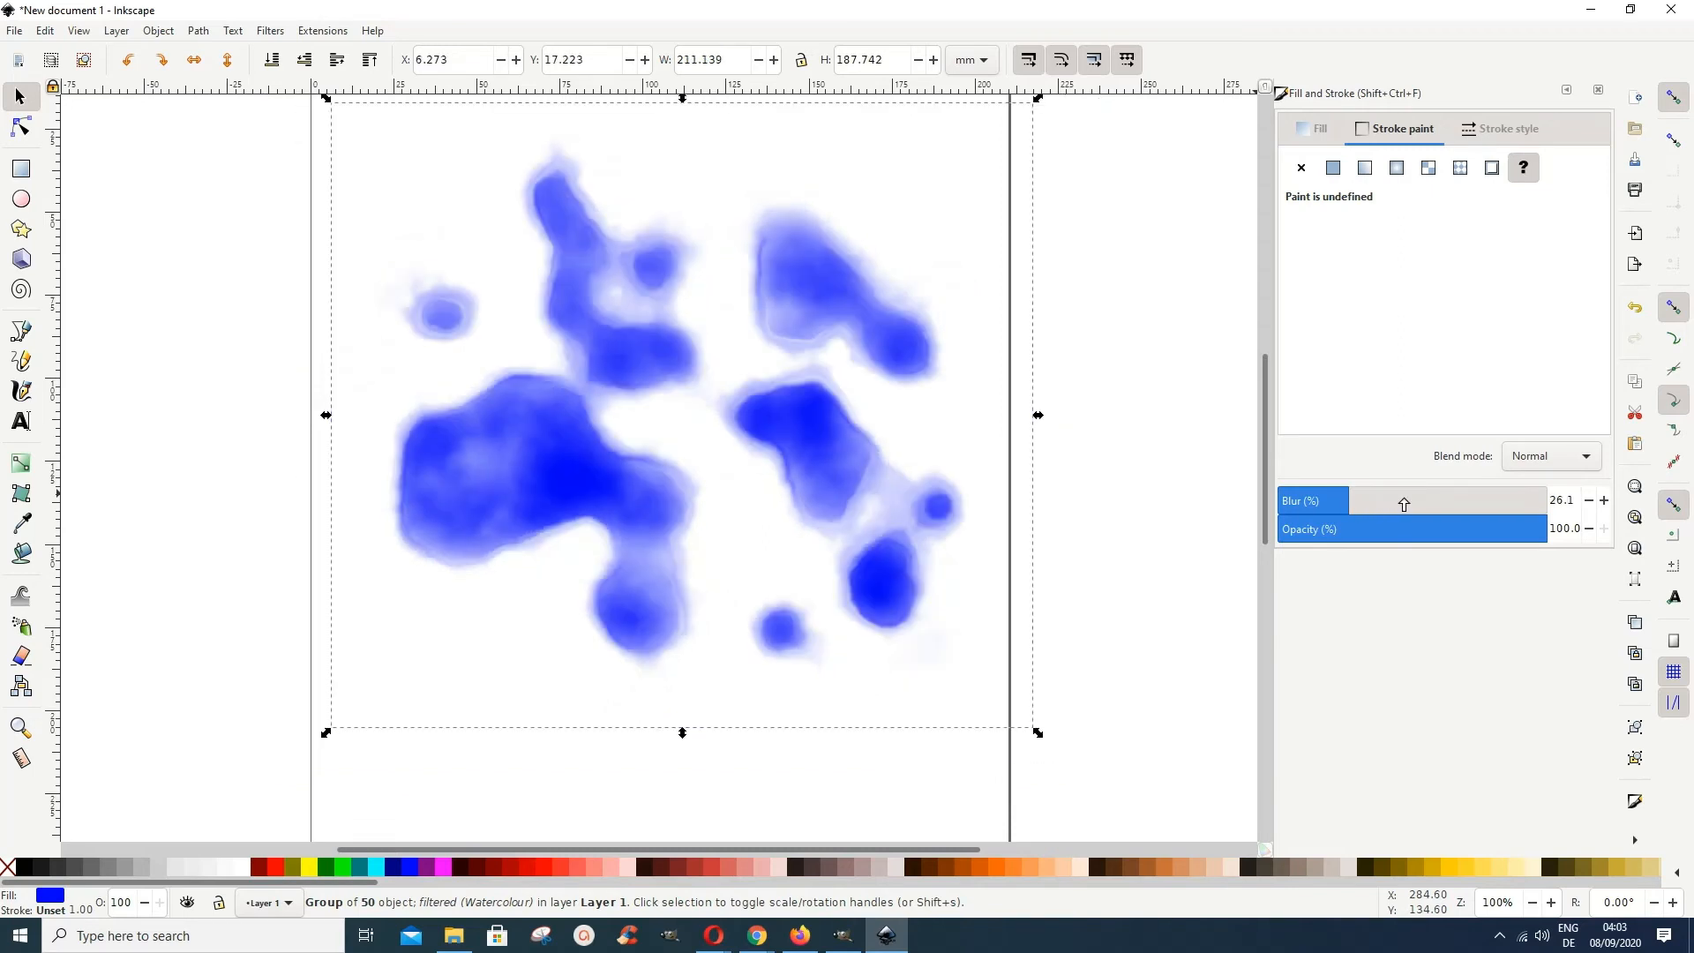
drag(1403, 504, 1426, 505)
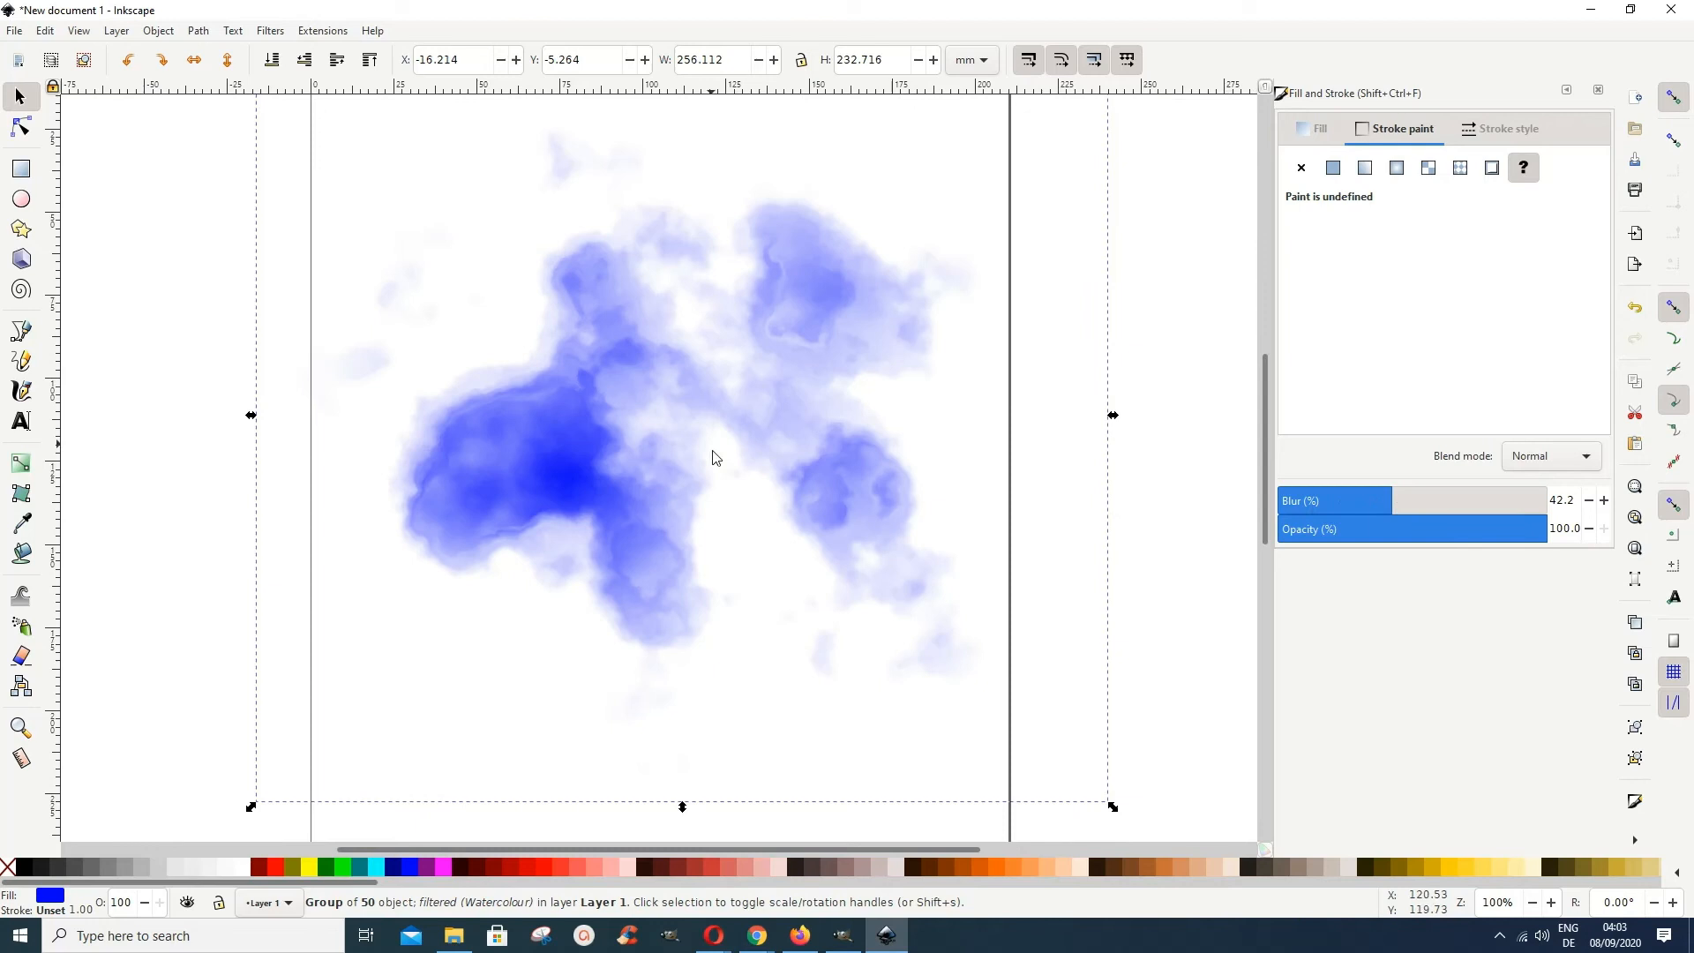
drag(1392, 499, 1416, 499)
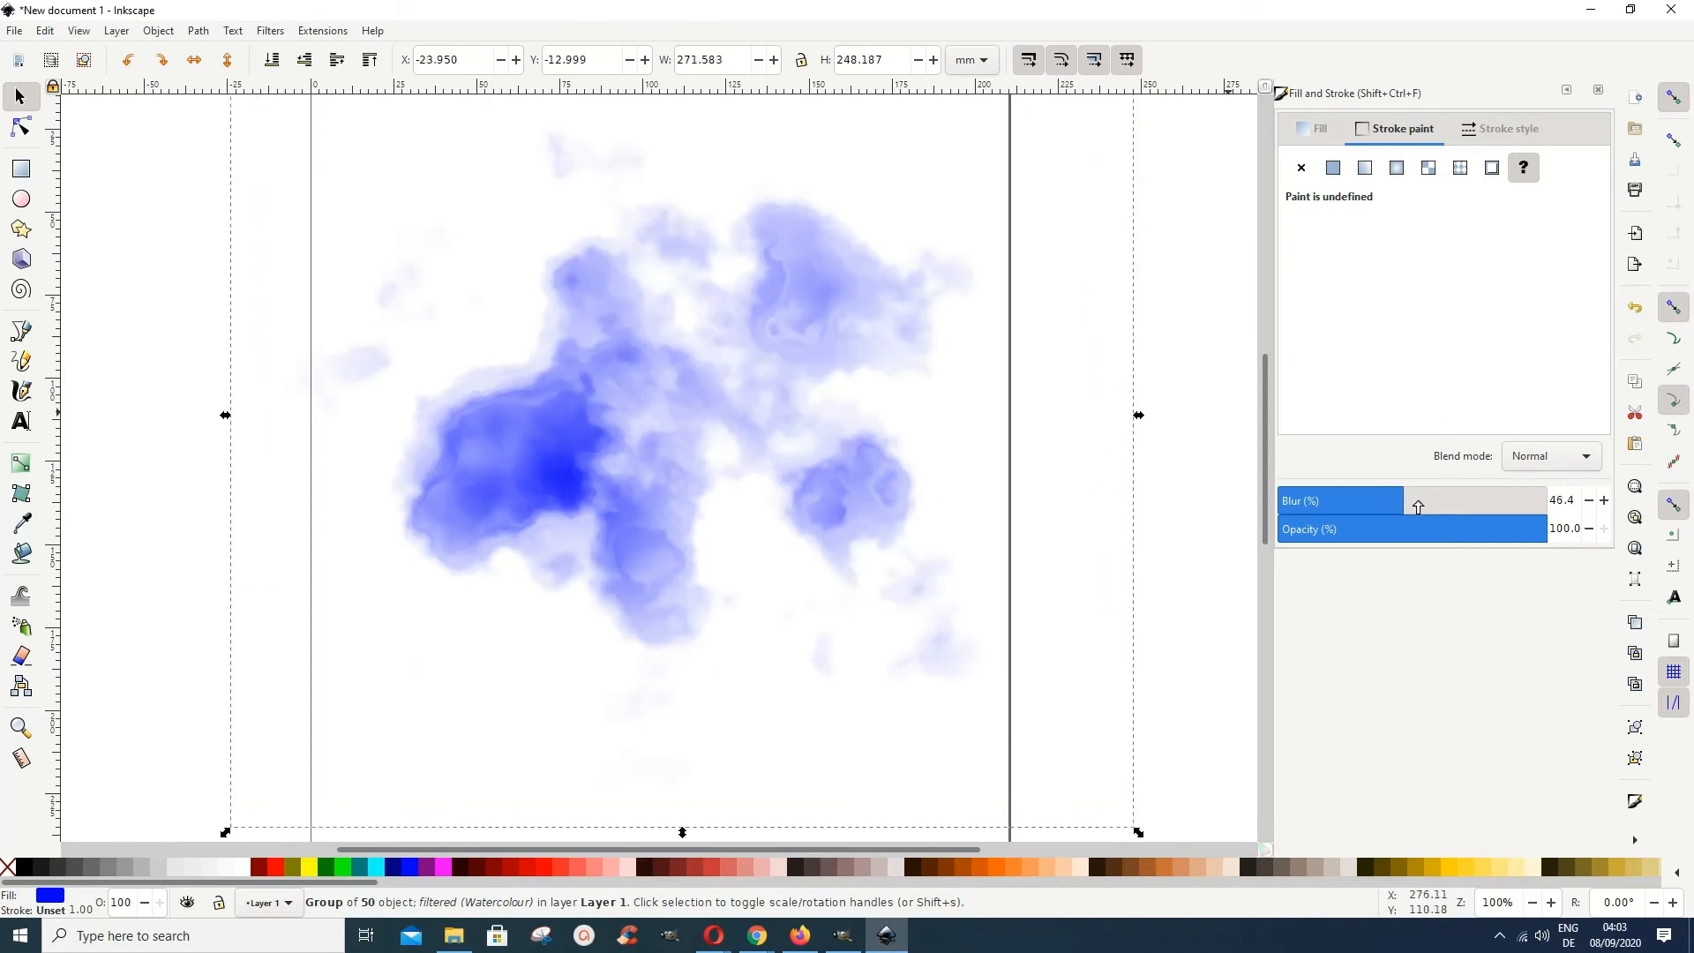
drag(1417, 500, 1424, 499)
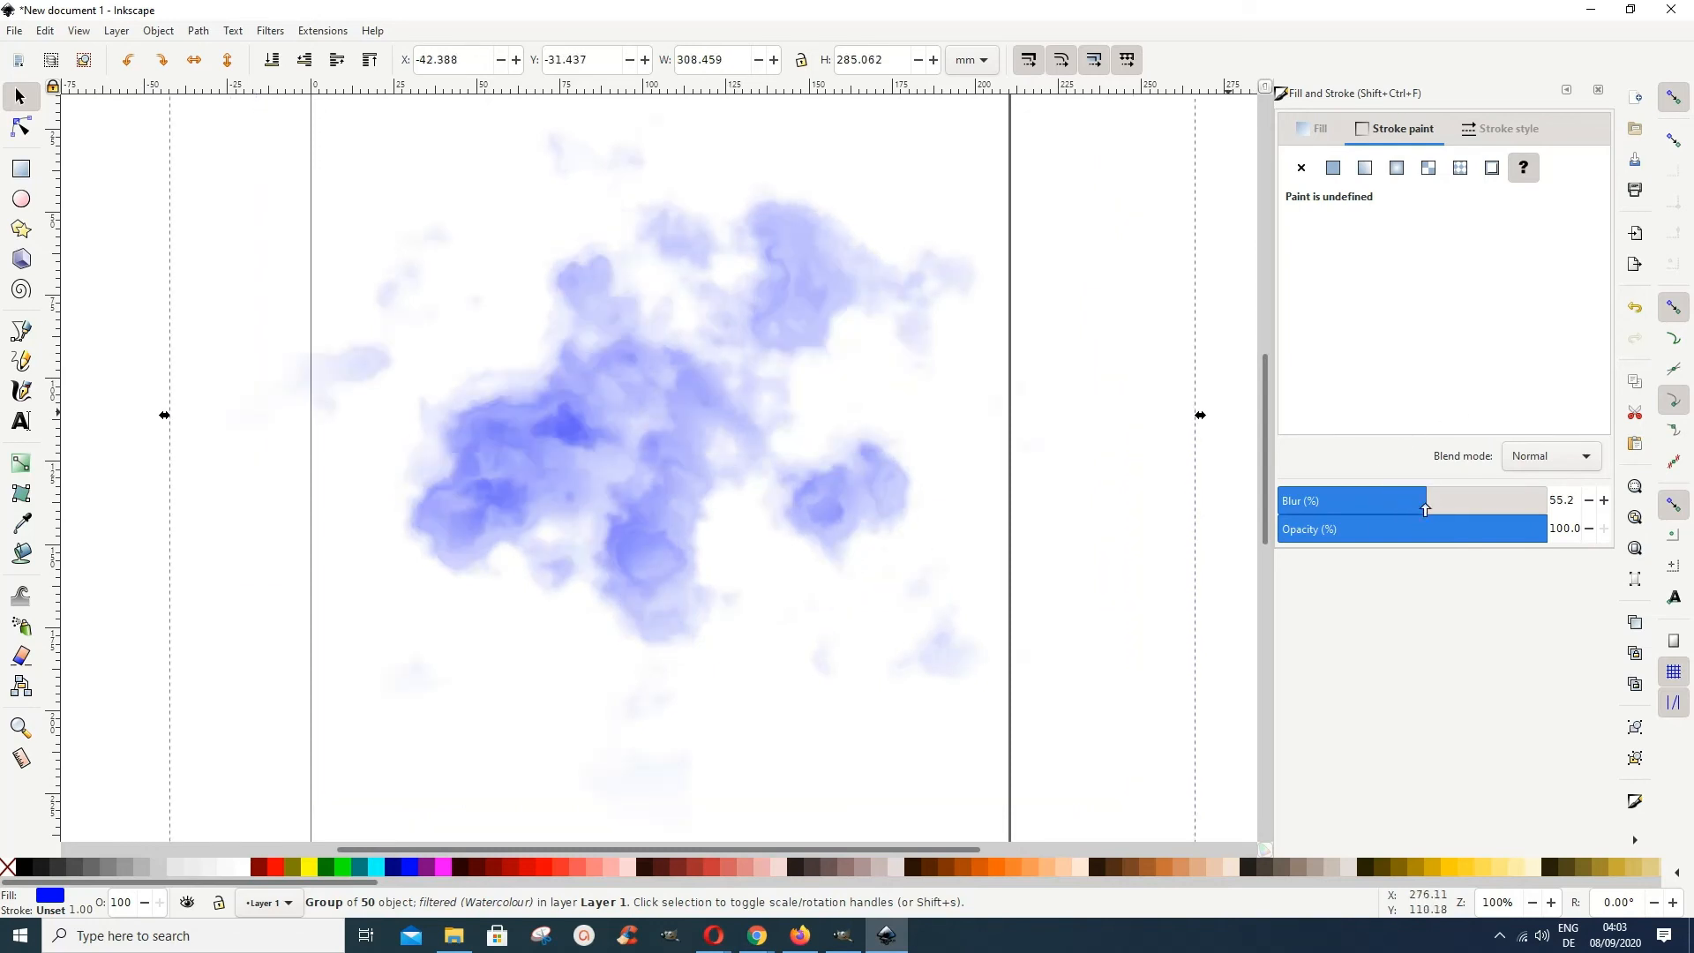
mouse_move(221, 257)
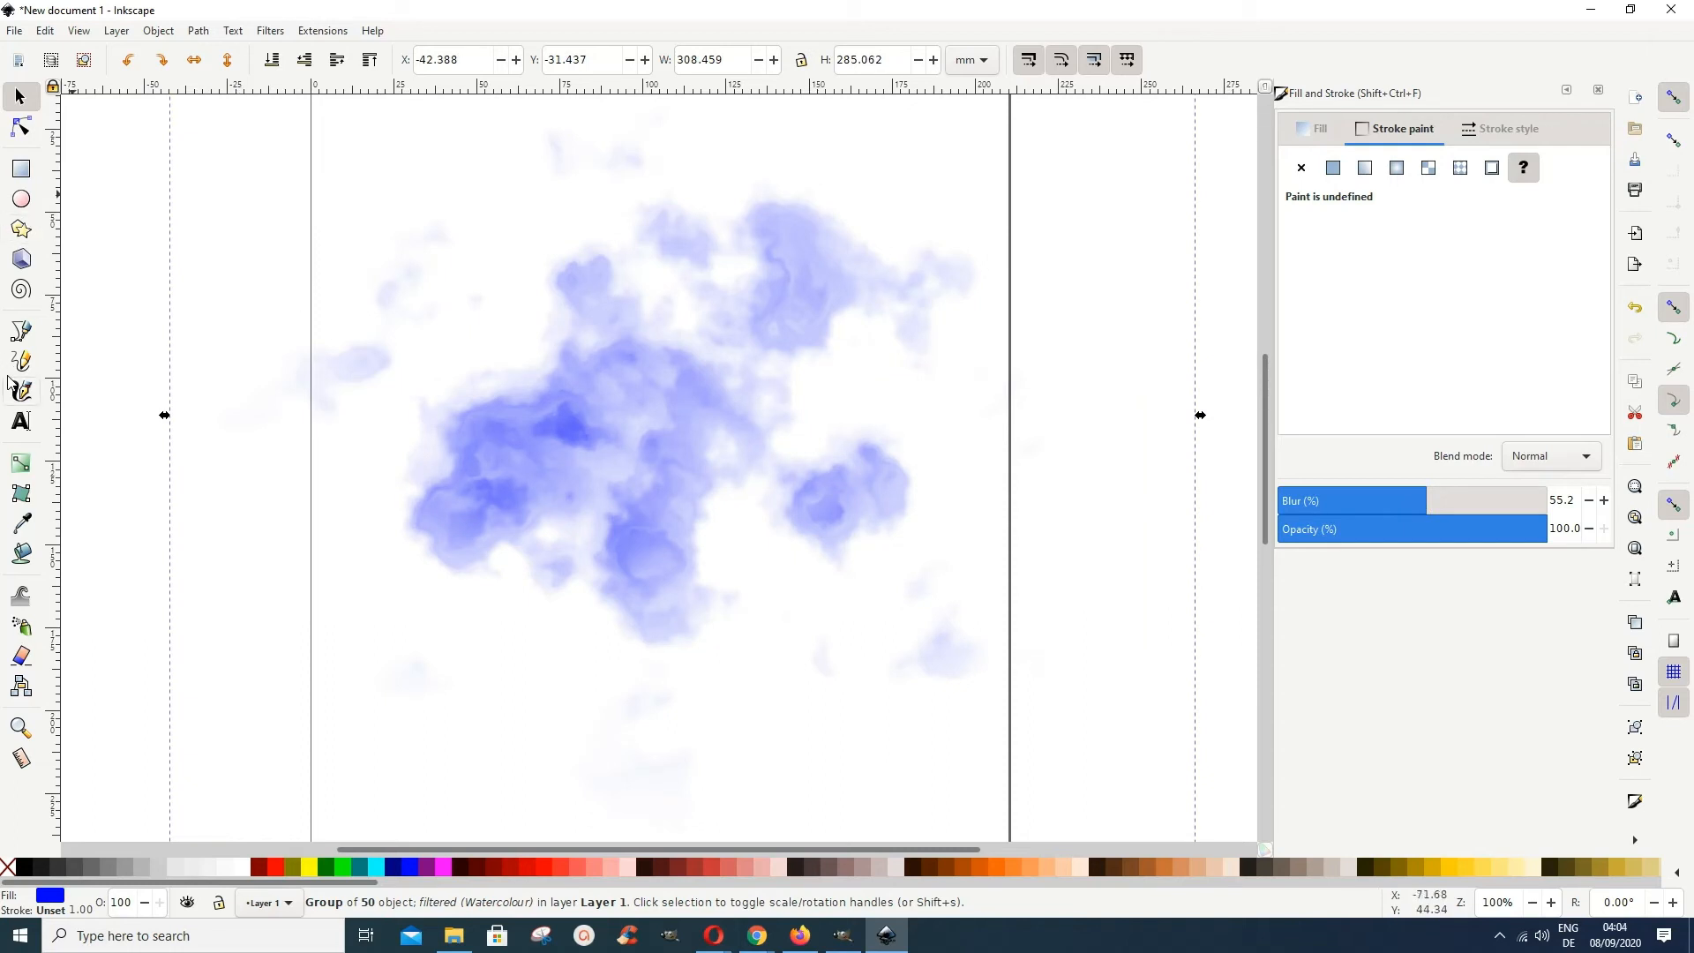
mouse_move(1350, 153)
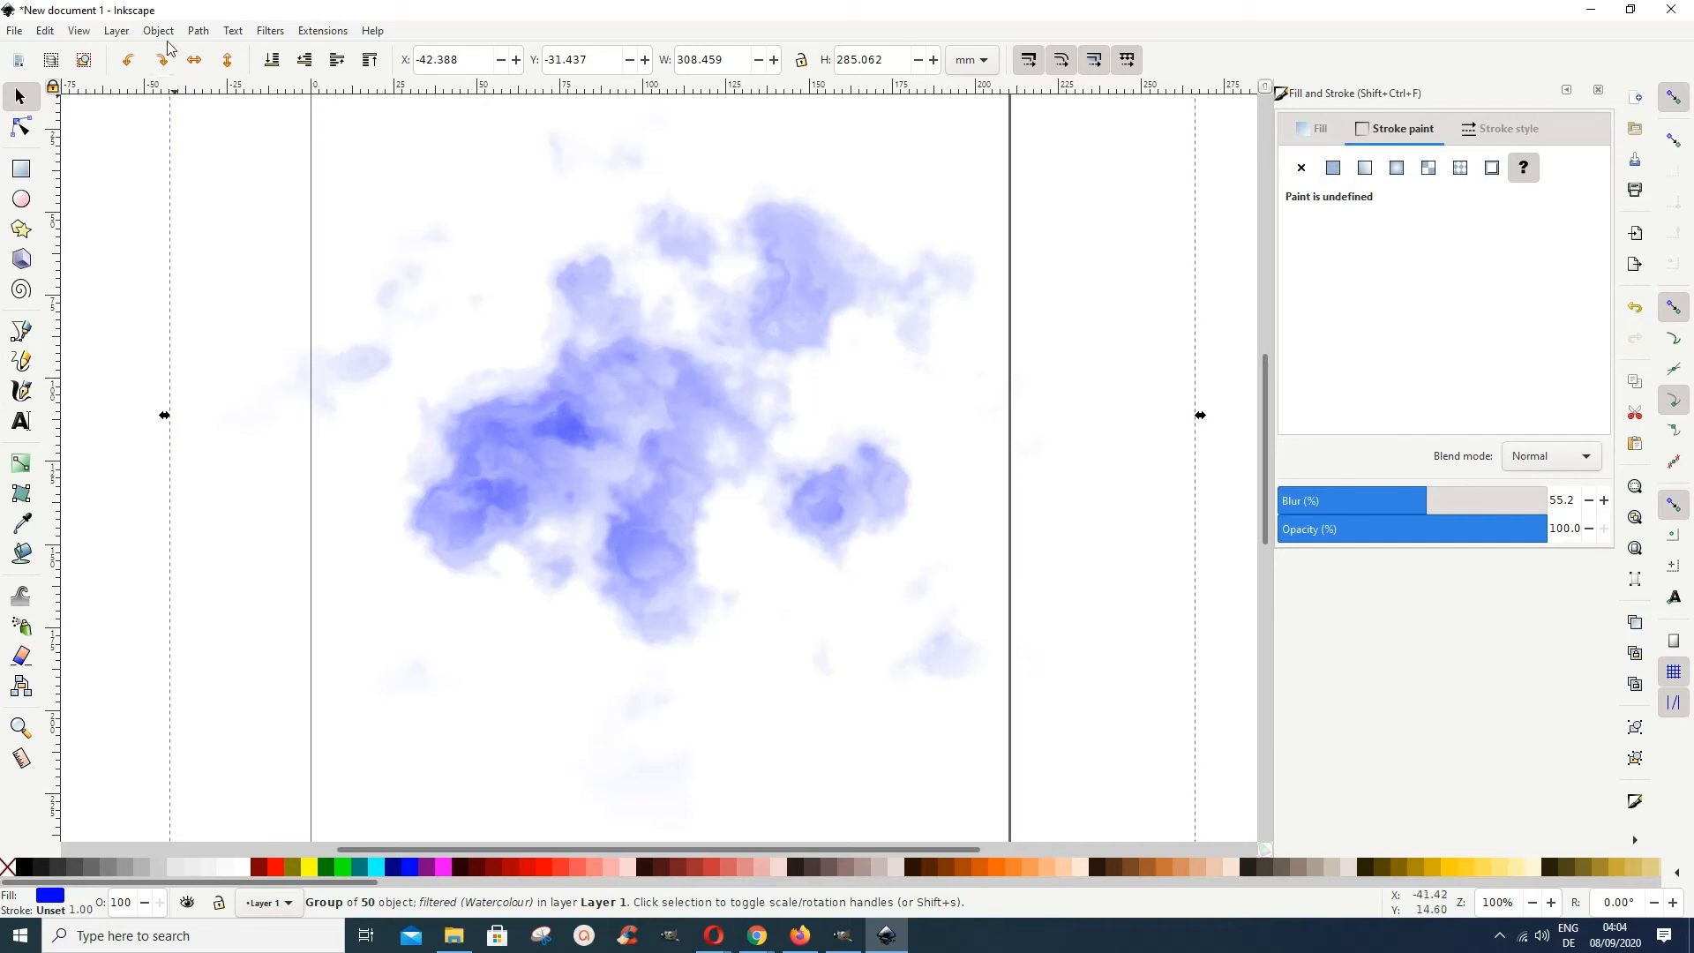
click(157, 30)
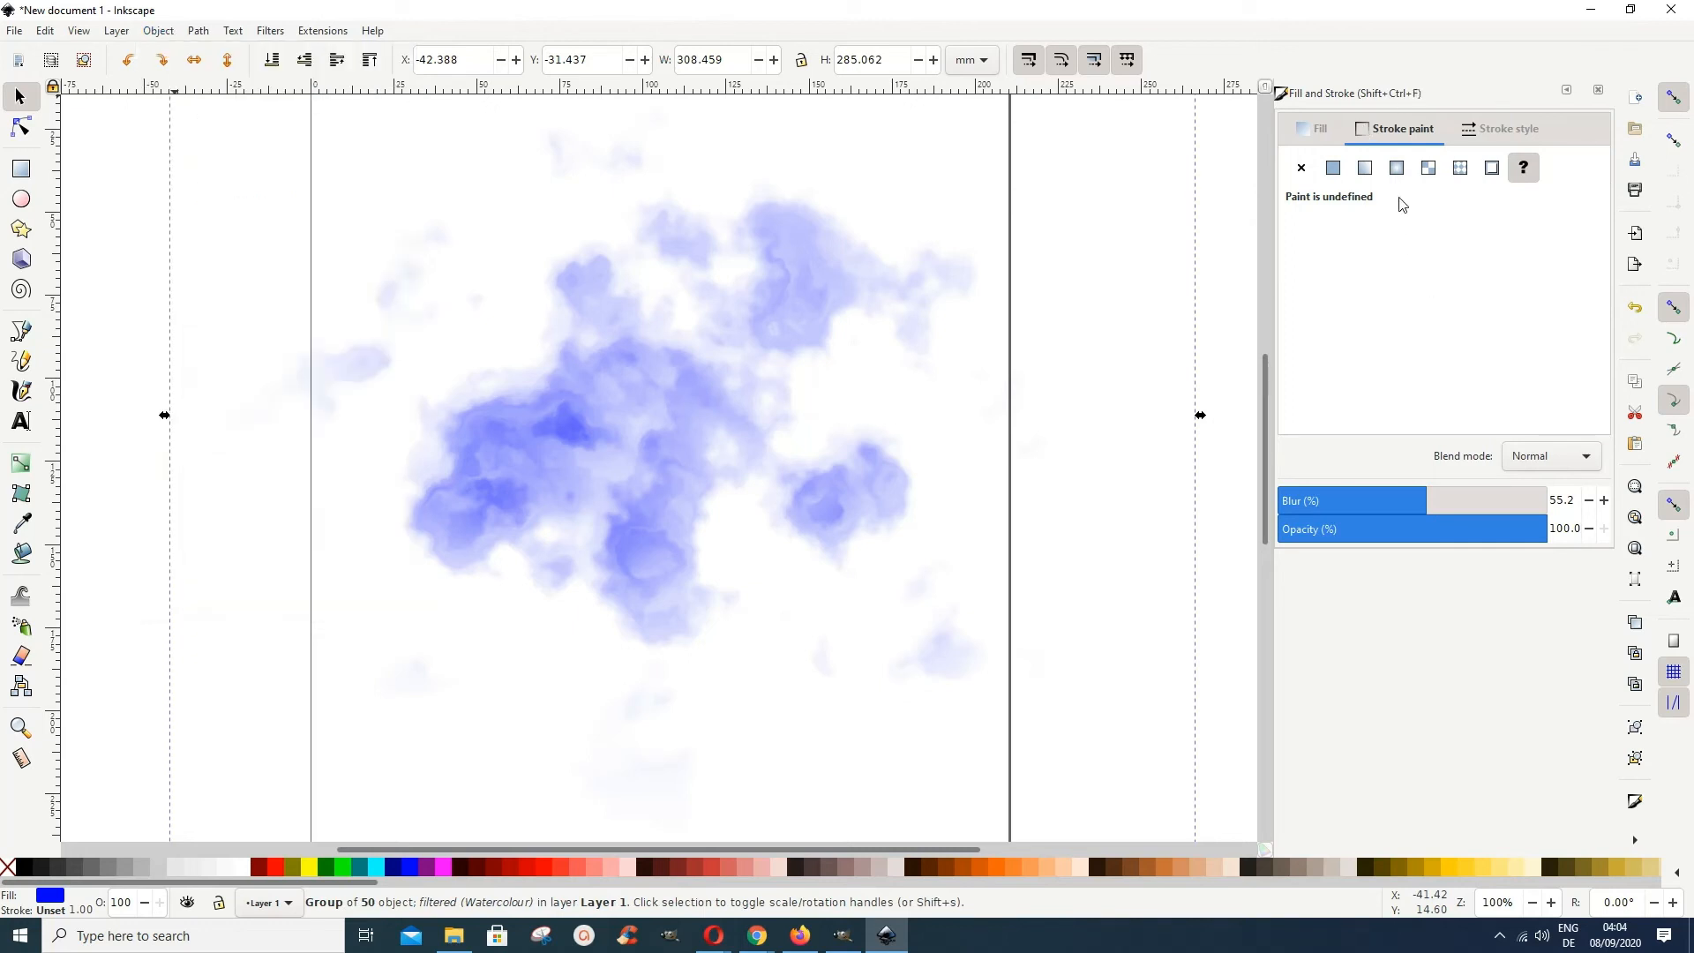
mouse_move(1339, 202)
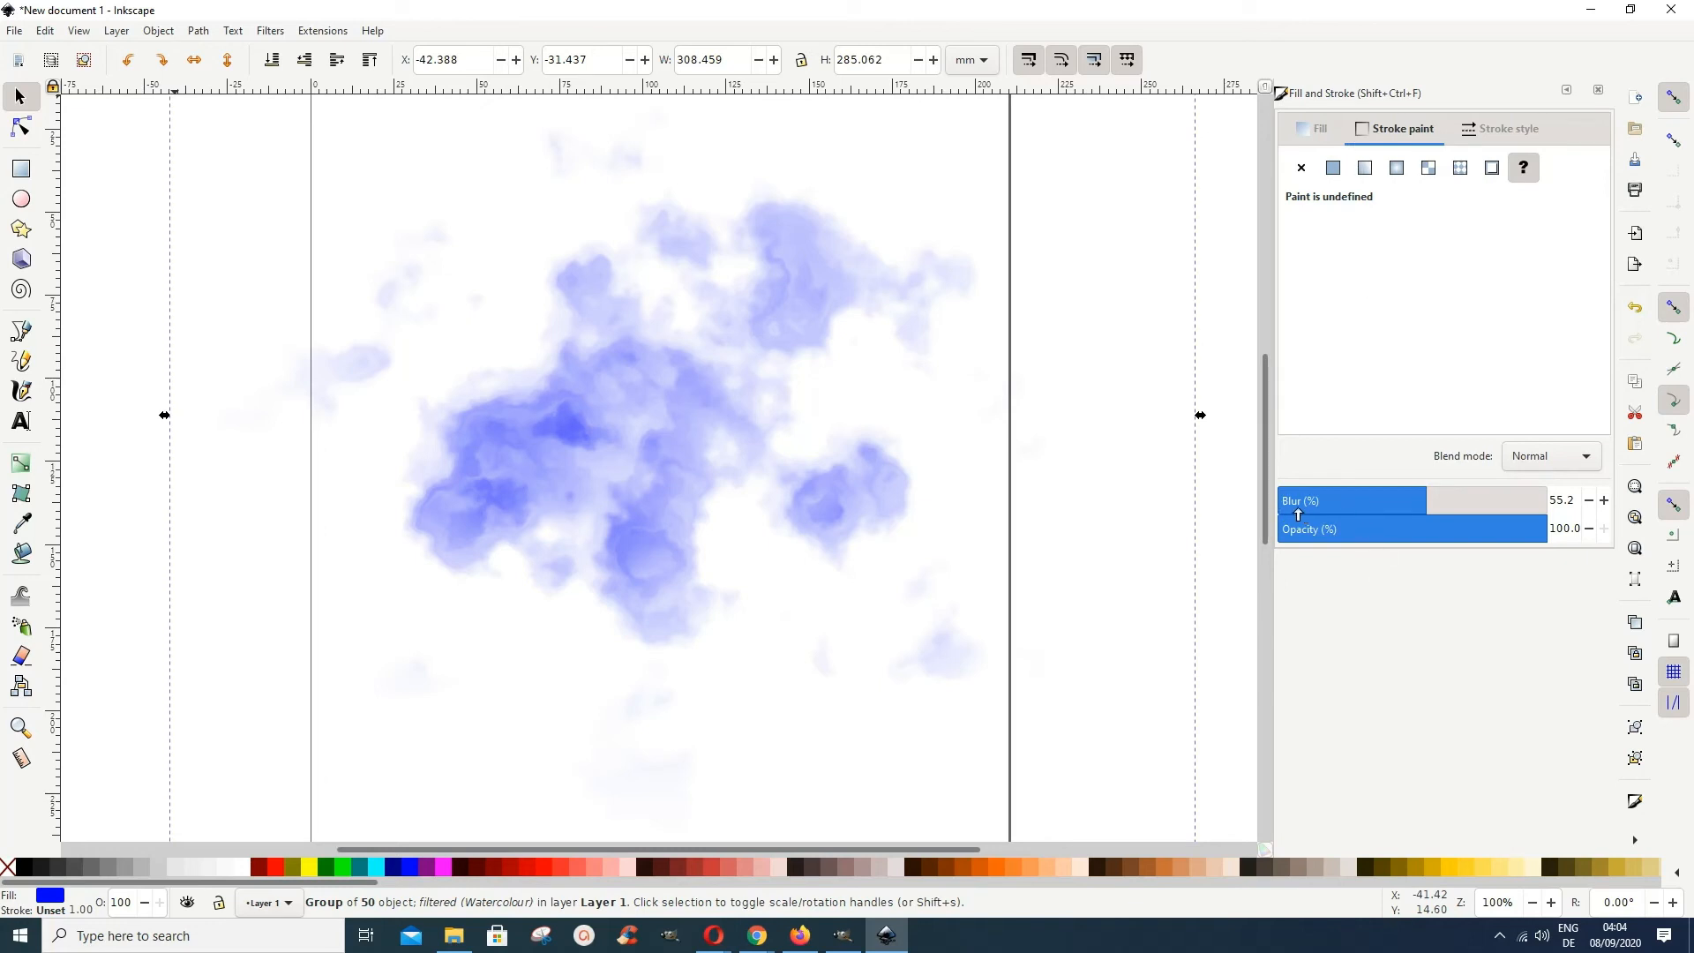
mouse_move(1425, 499)
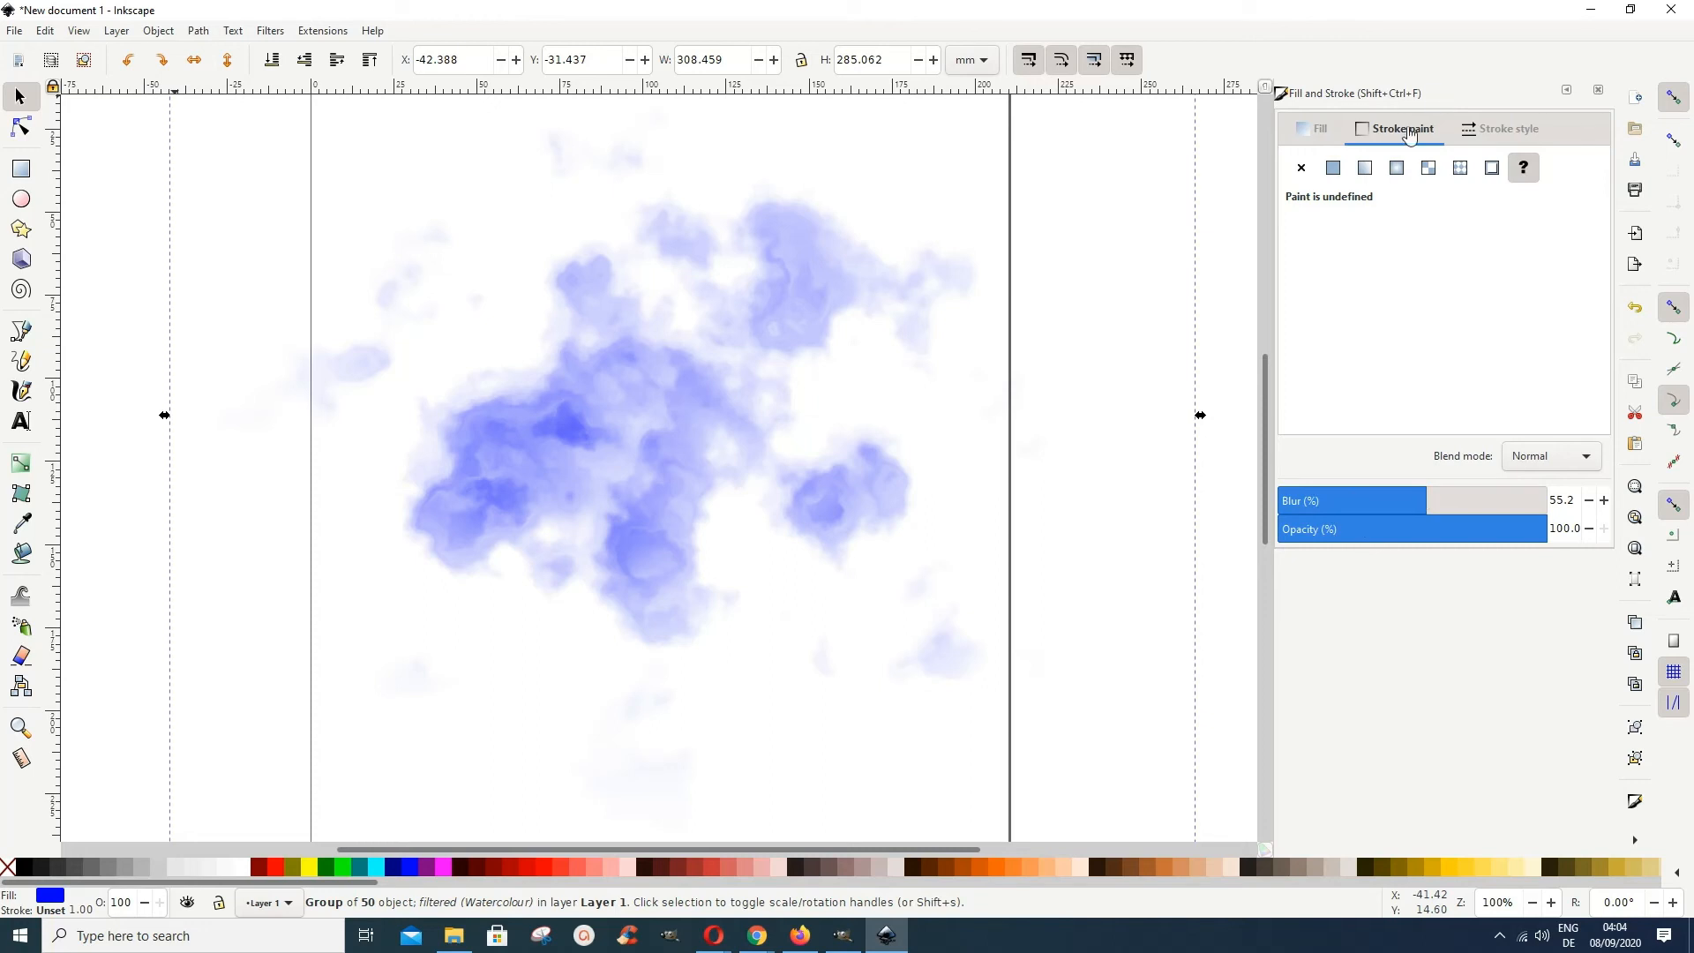
mouse_move(1388, 141)
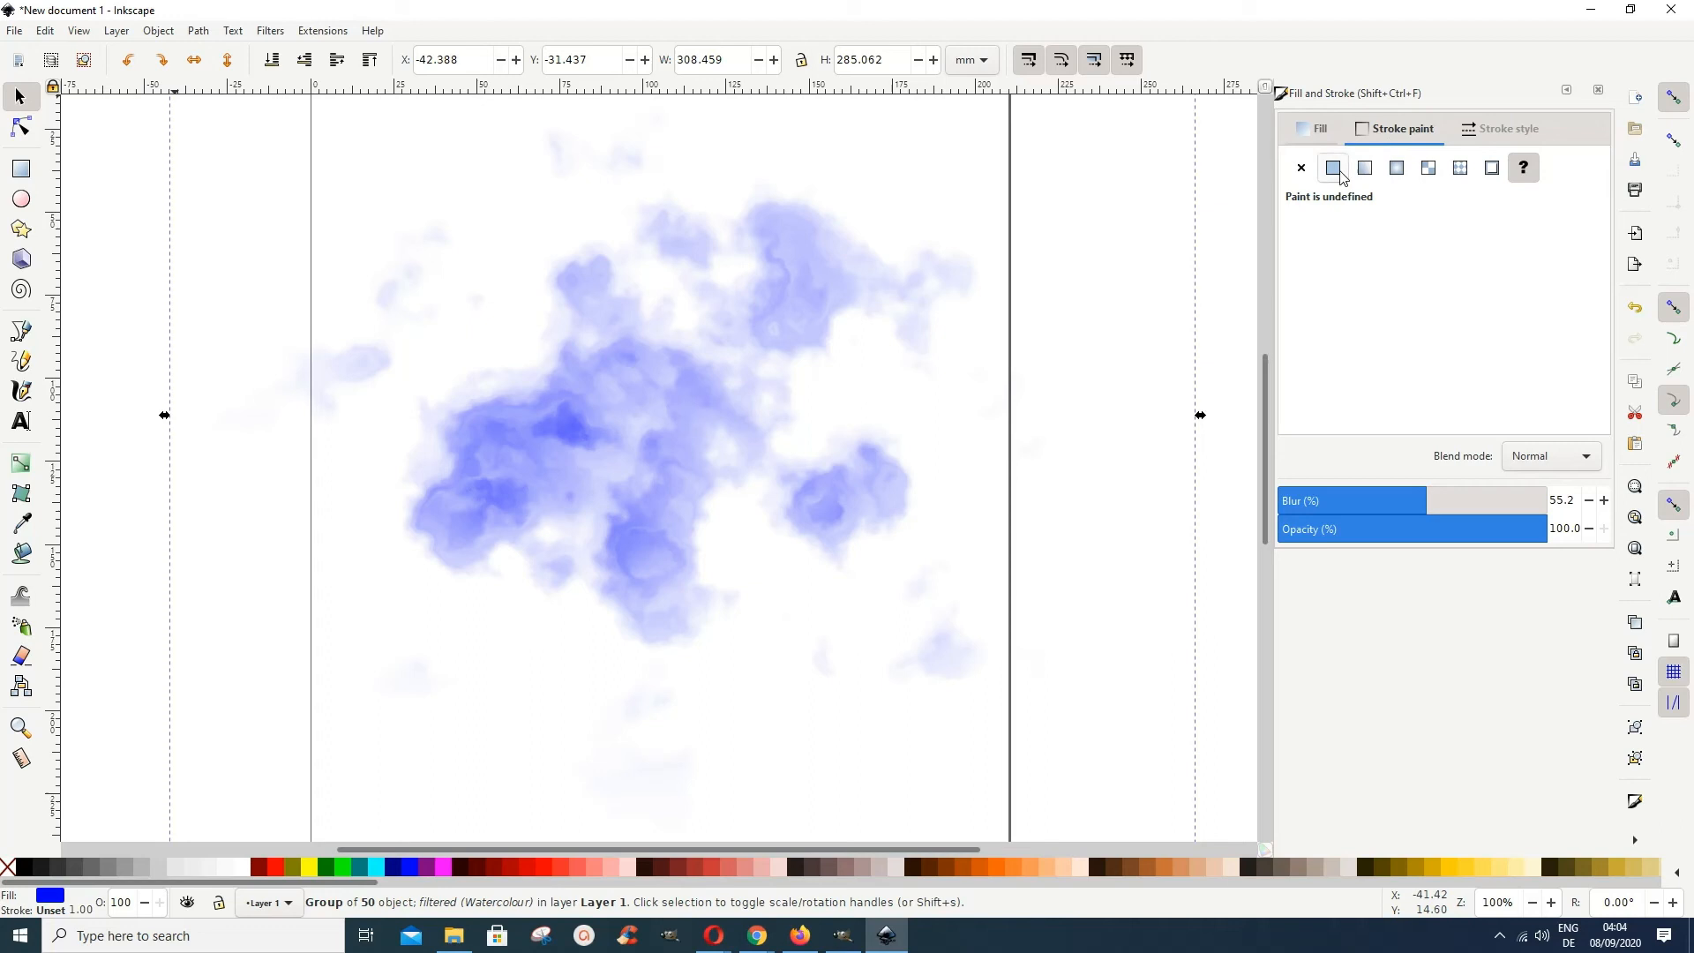
click(1320, 129)
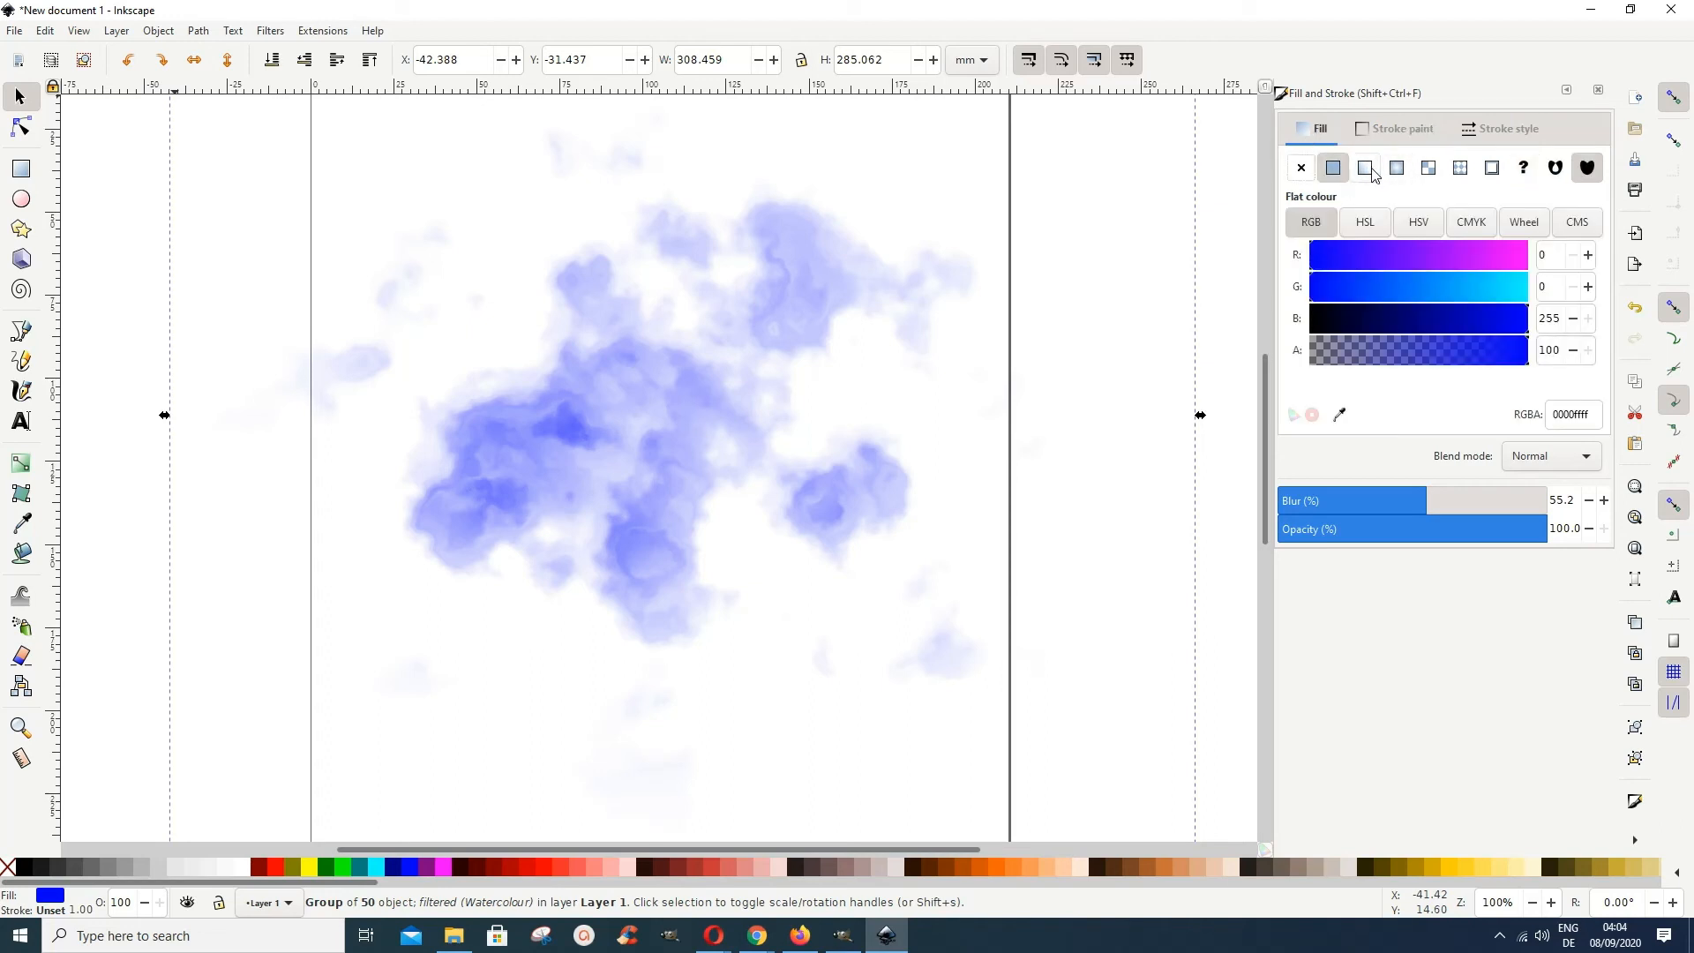
mouse_move(1364, 168)
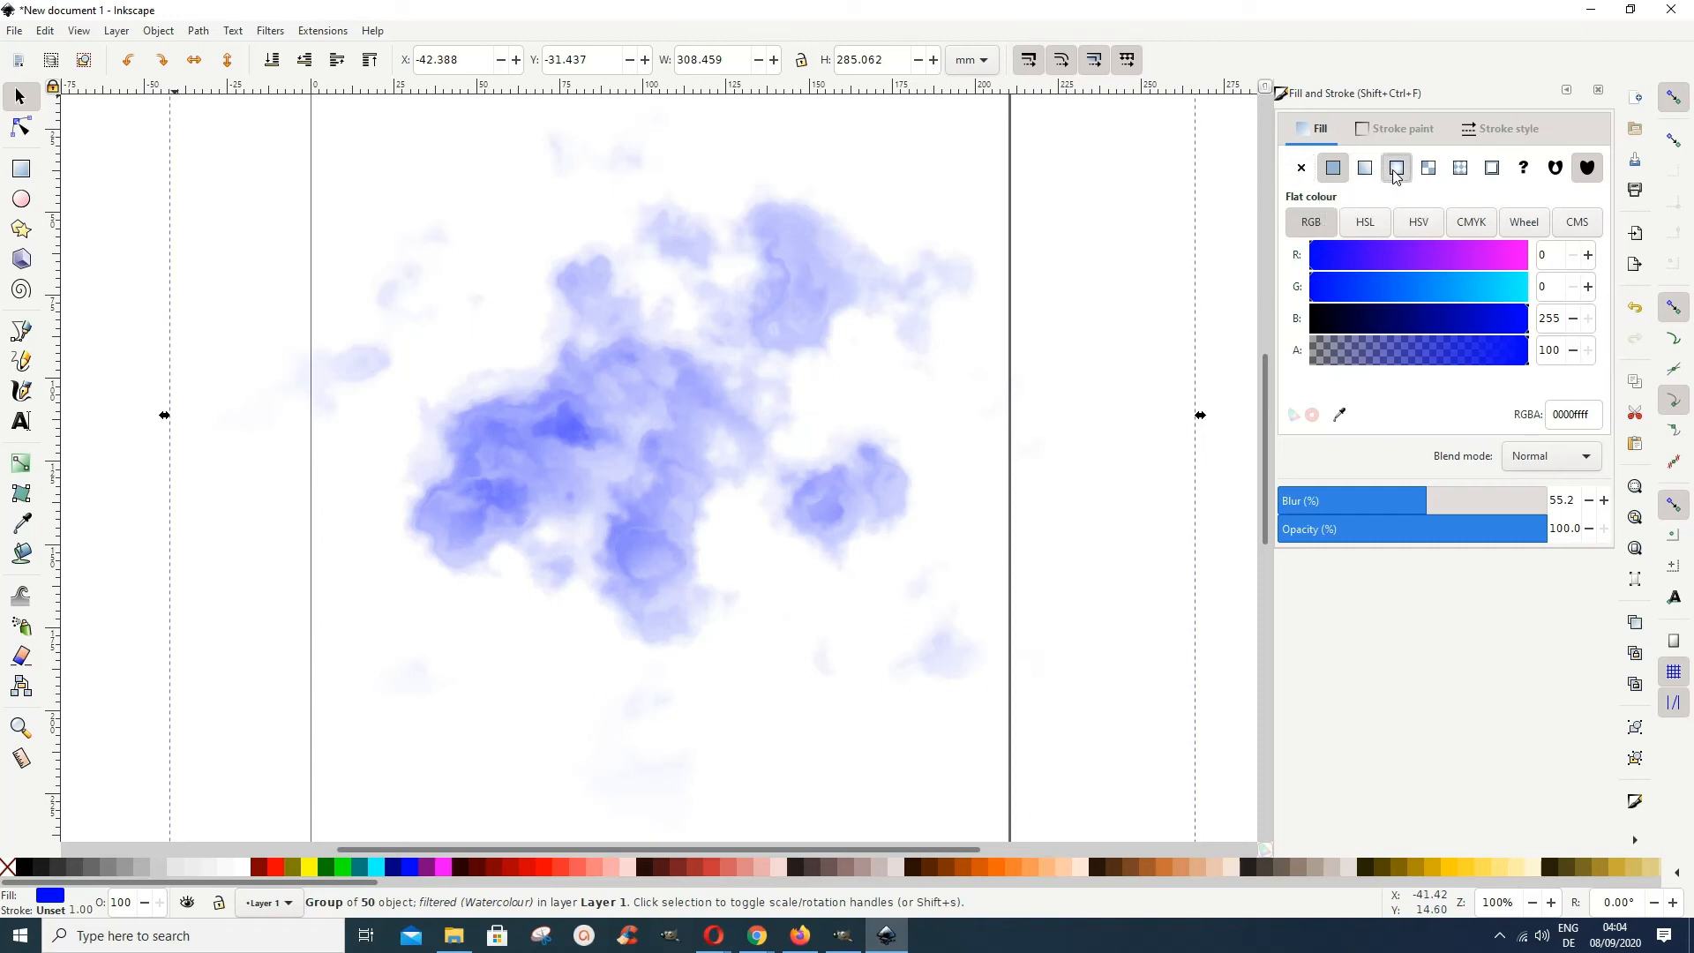
- Switch the splash fill to a radial gradient and select its centre stop
click(1395, 168)
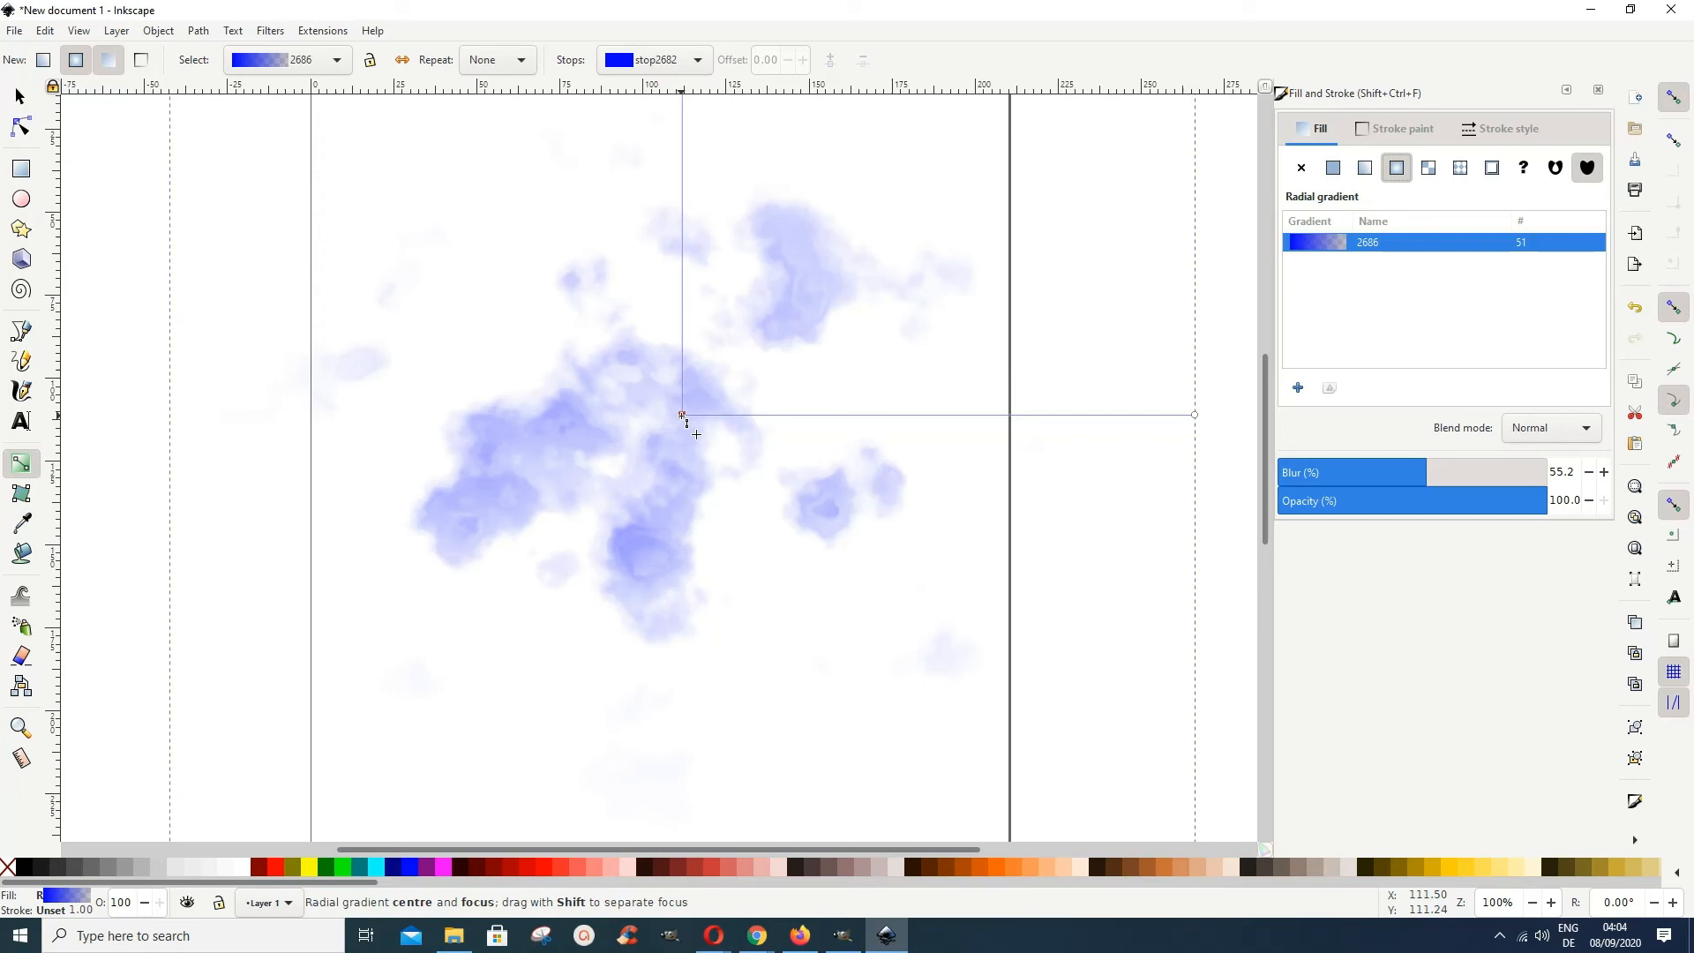
click(1332, 168)
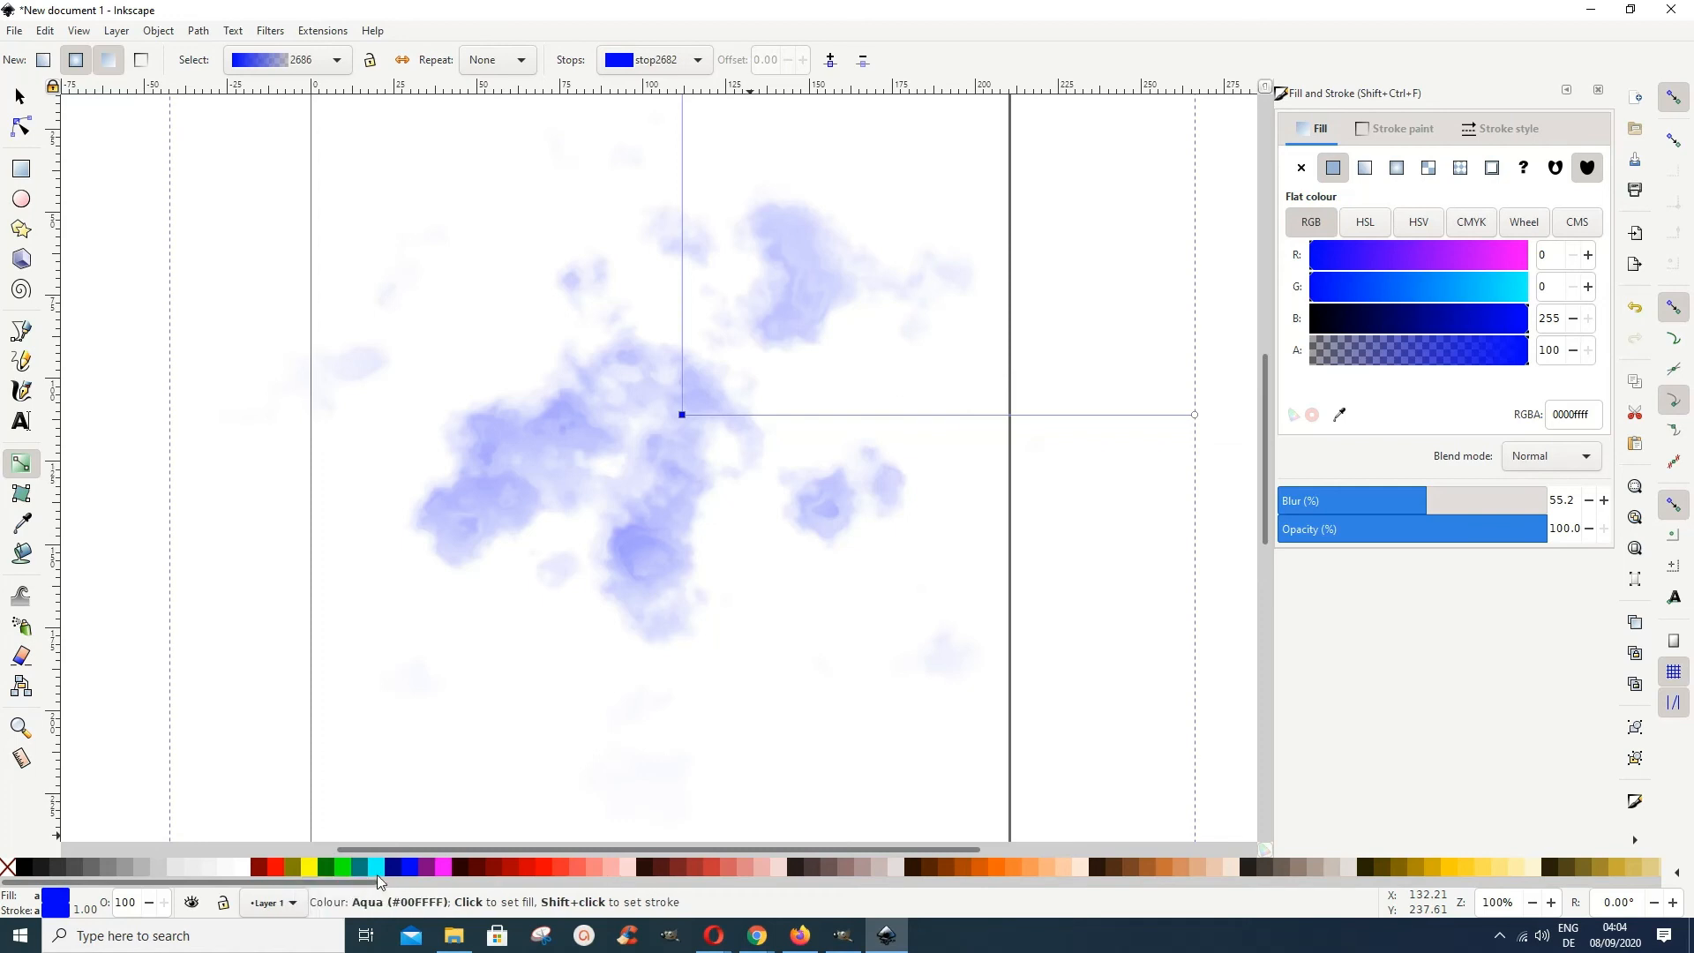
- Make the gradient's centre stop teal and select the middle stop for editing
click(360, 866)
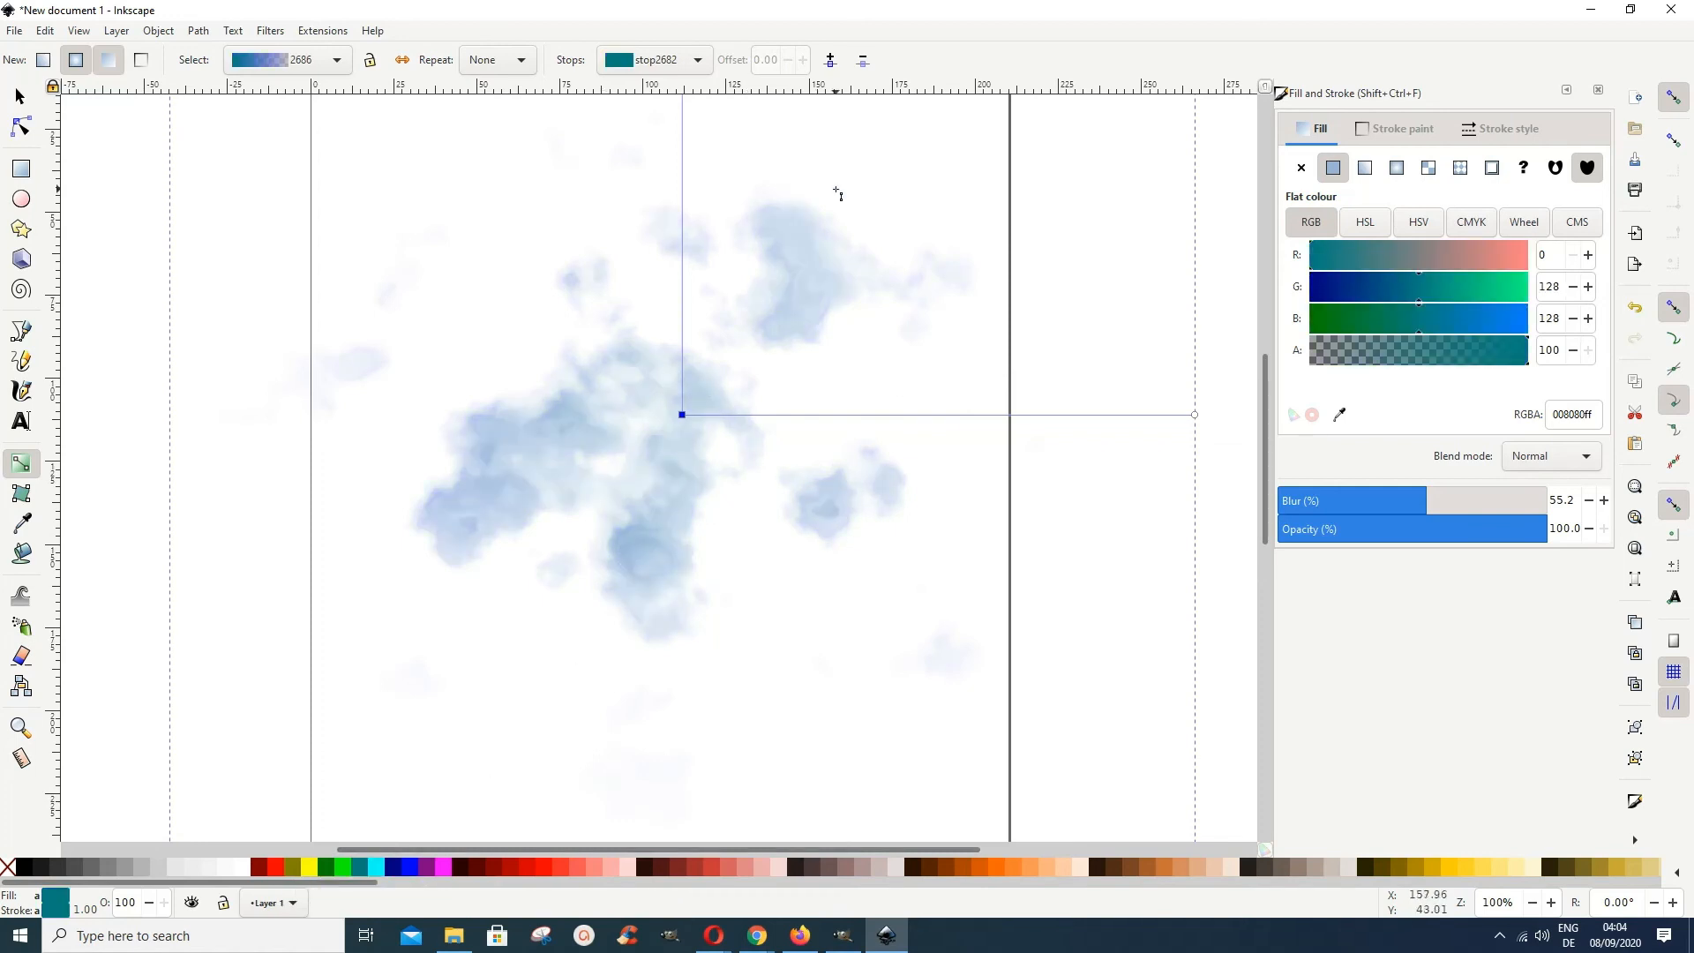
click(829, 60)
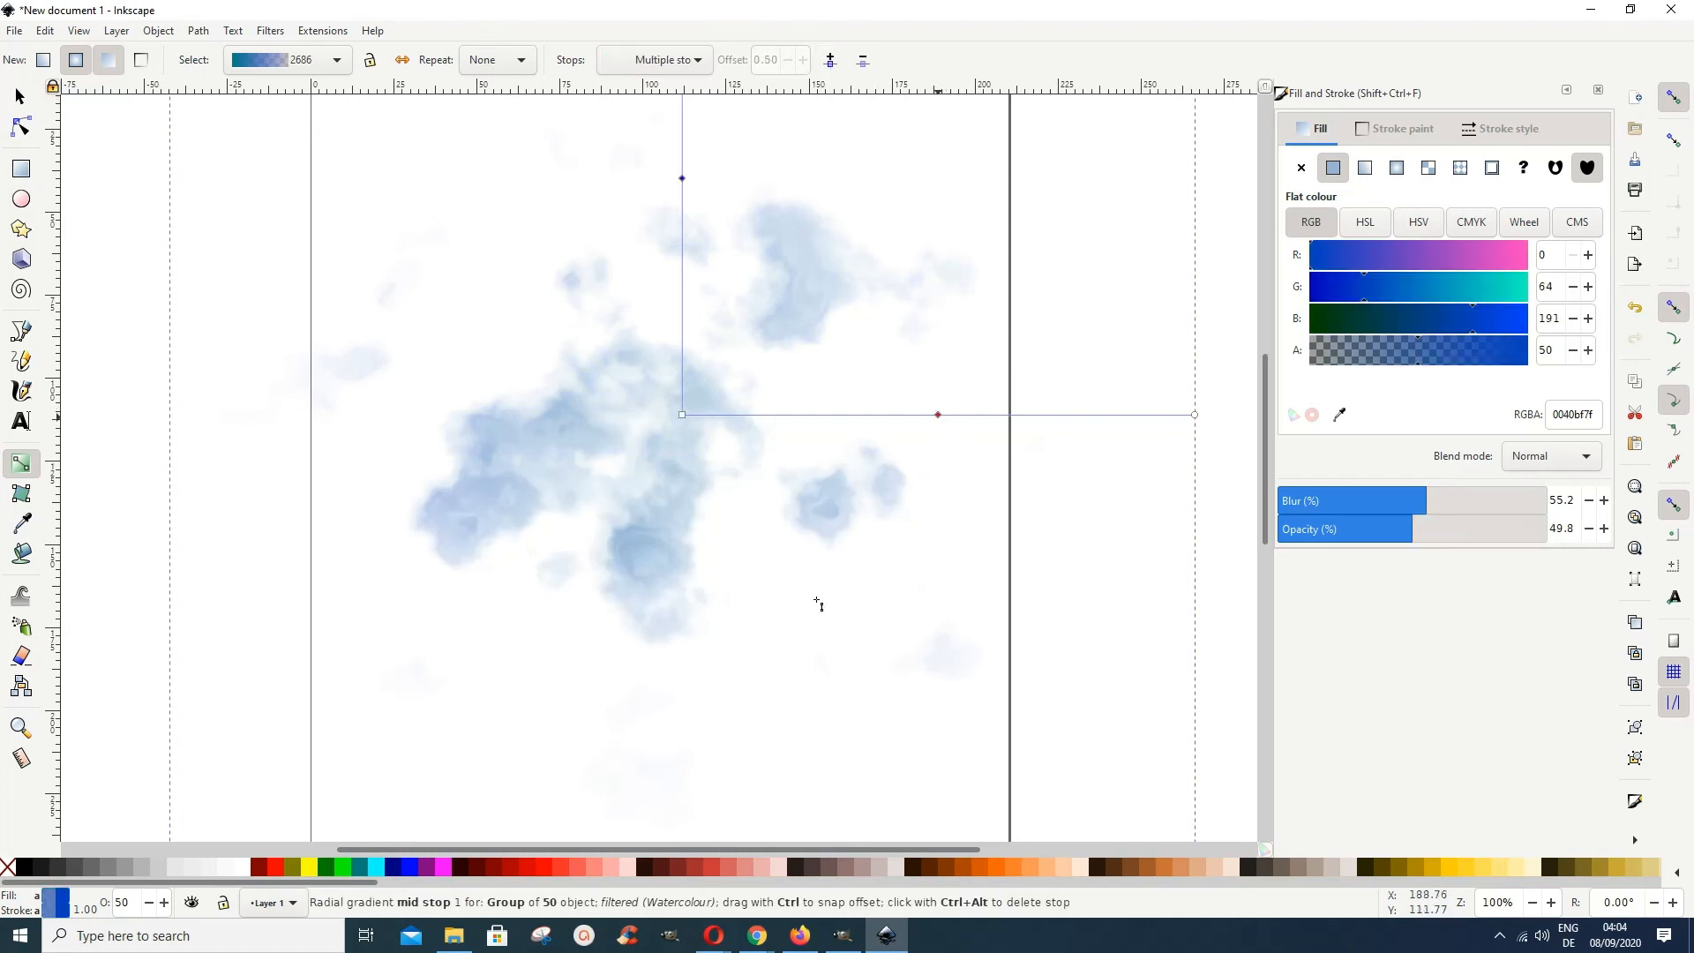
mouse_move(336, 867)
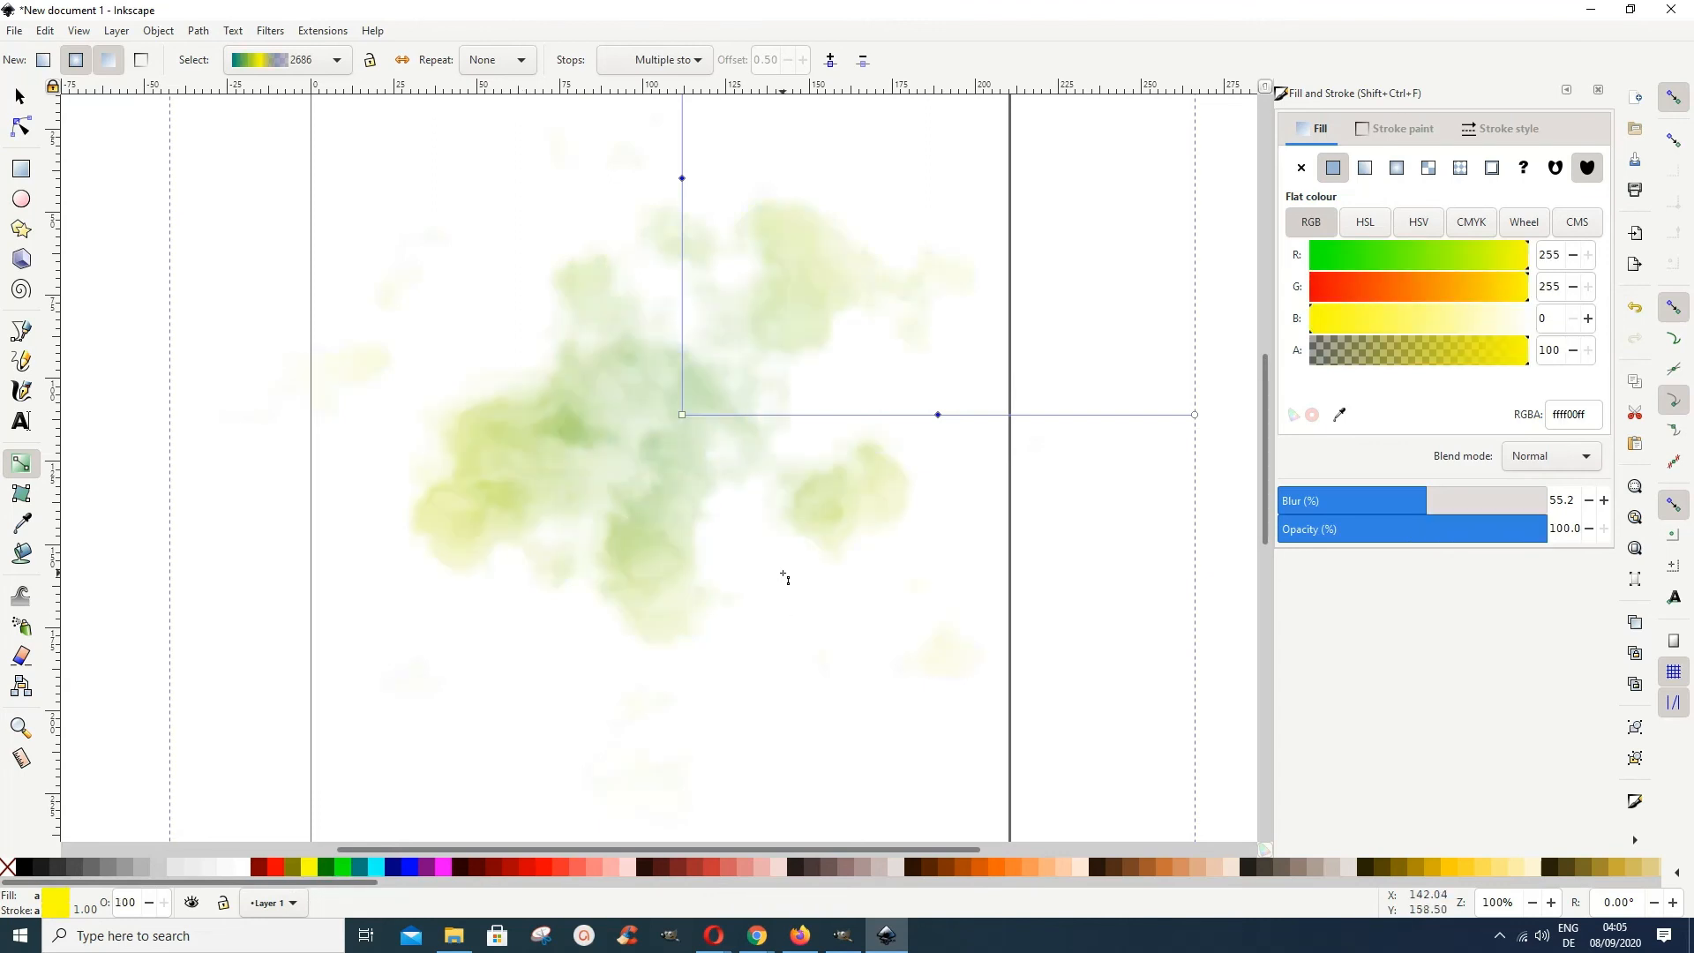
mouse_move(778, 349)
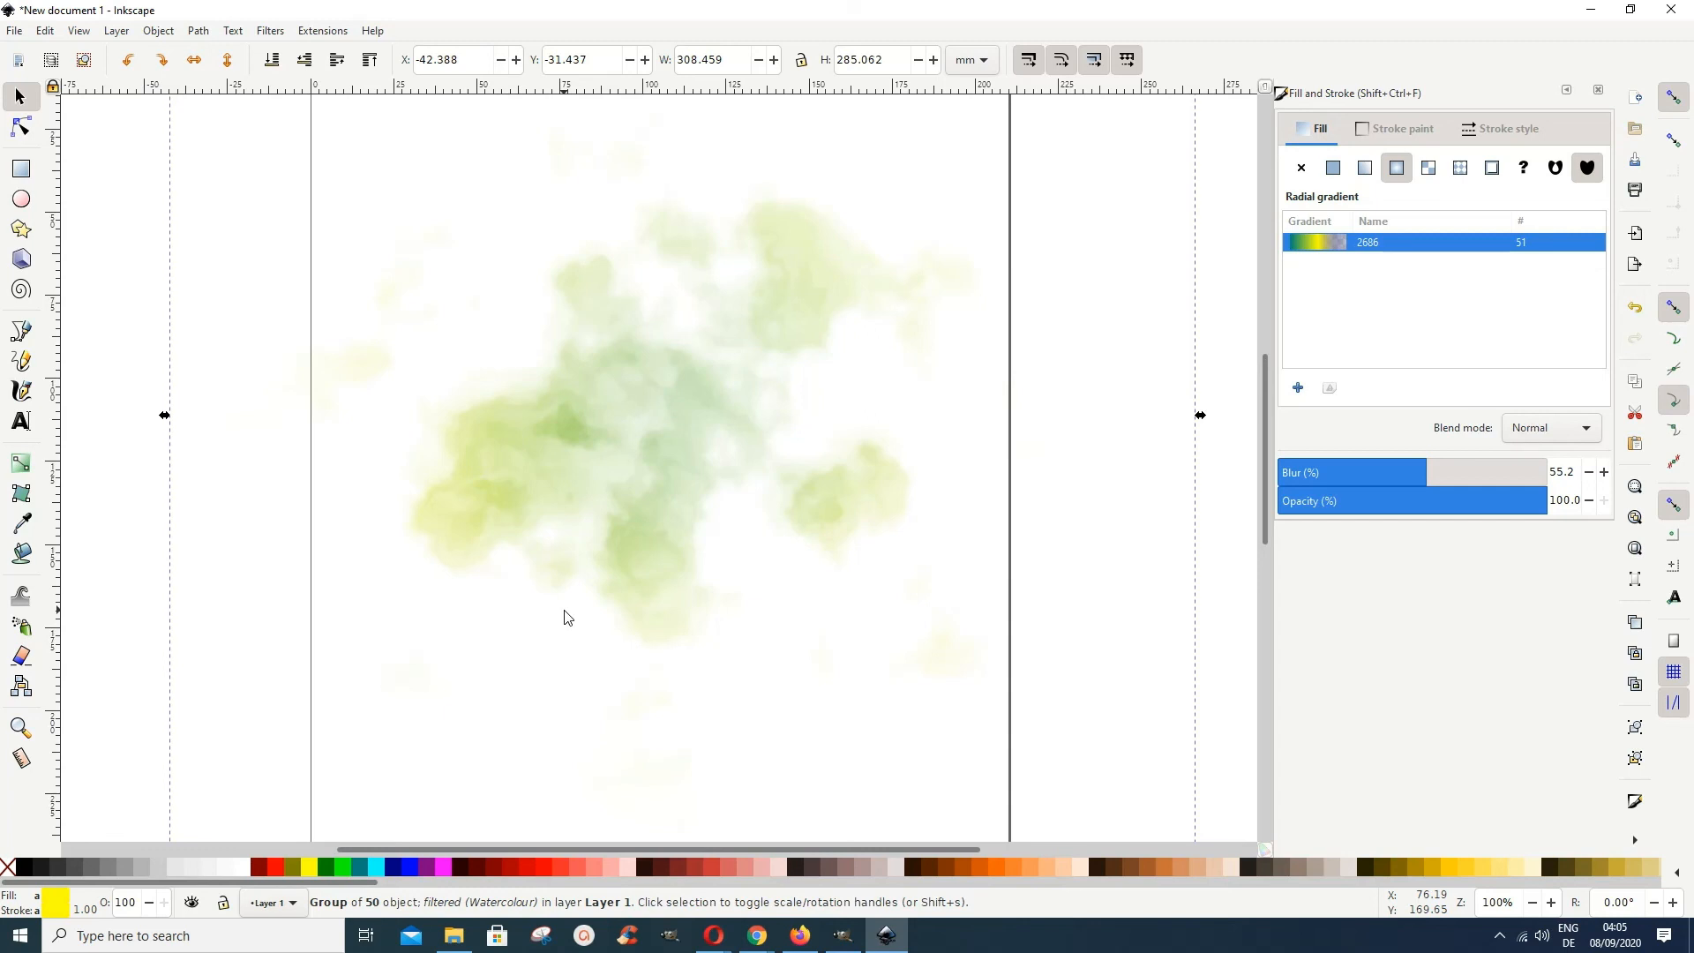
mouse_move(127, 356)
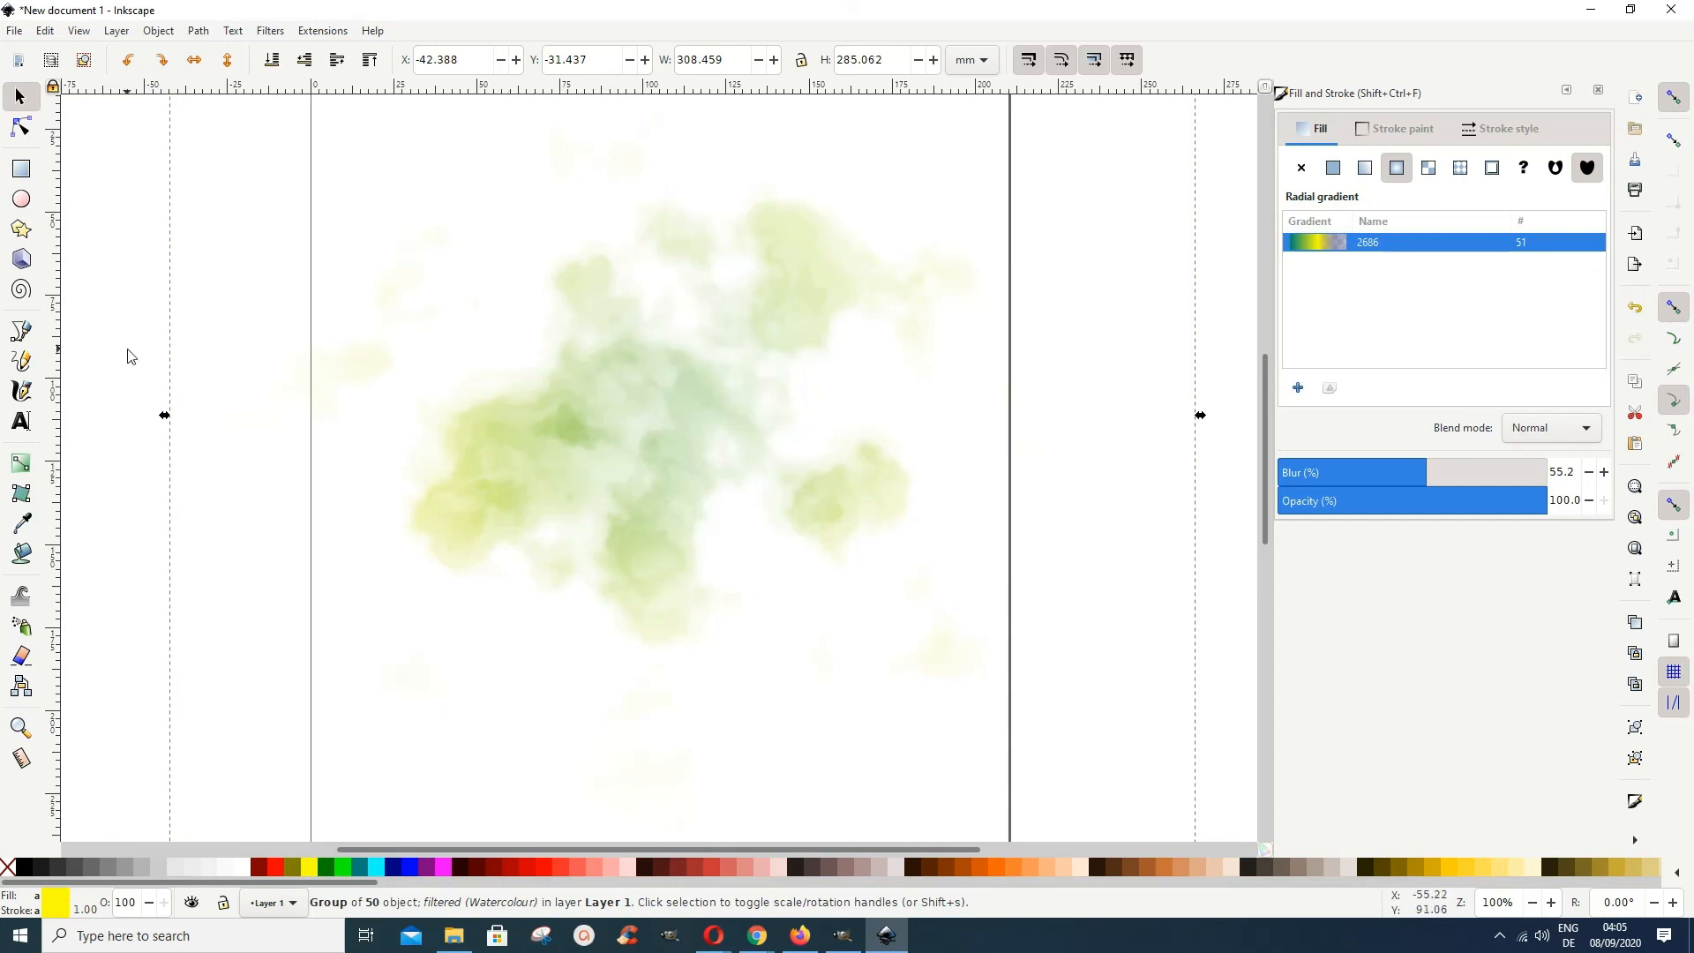
mouse_move(19, 198)
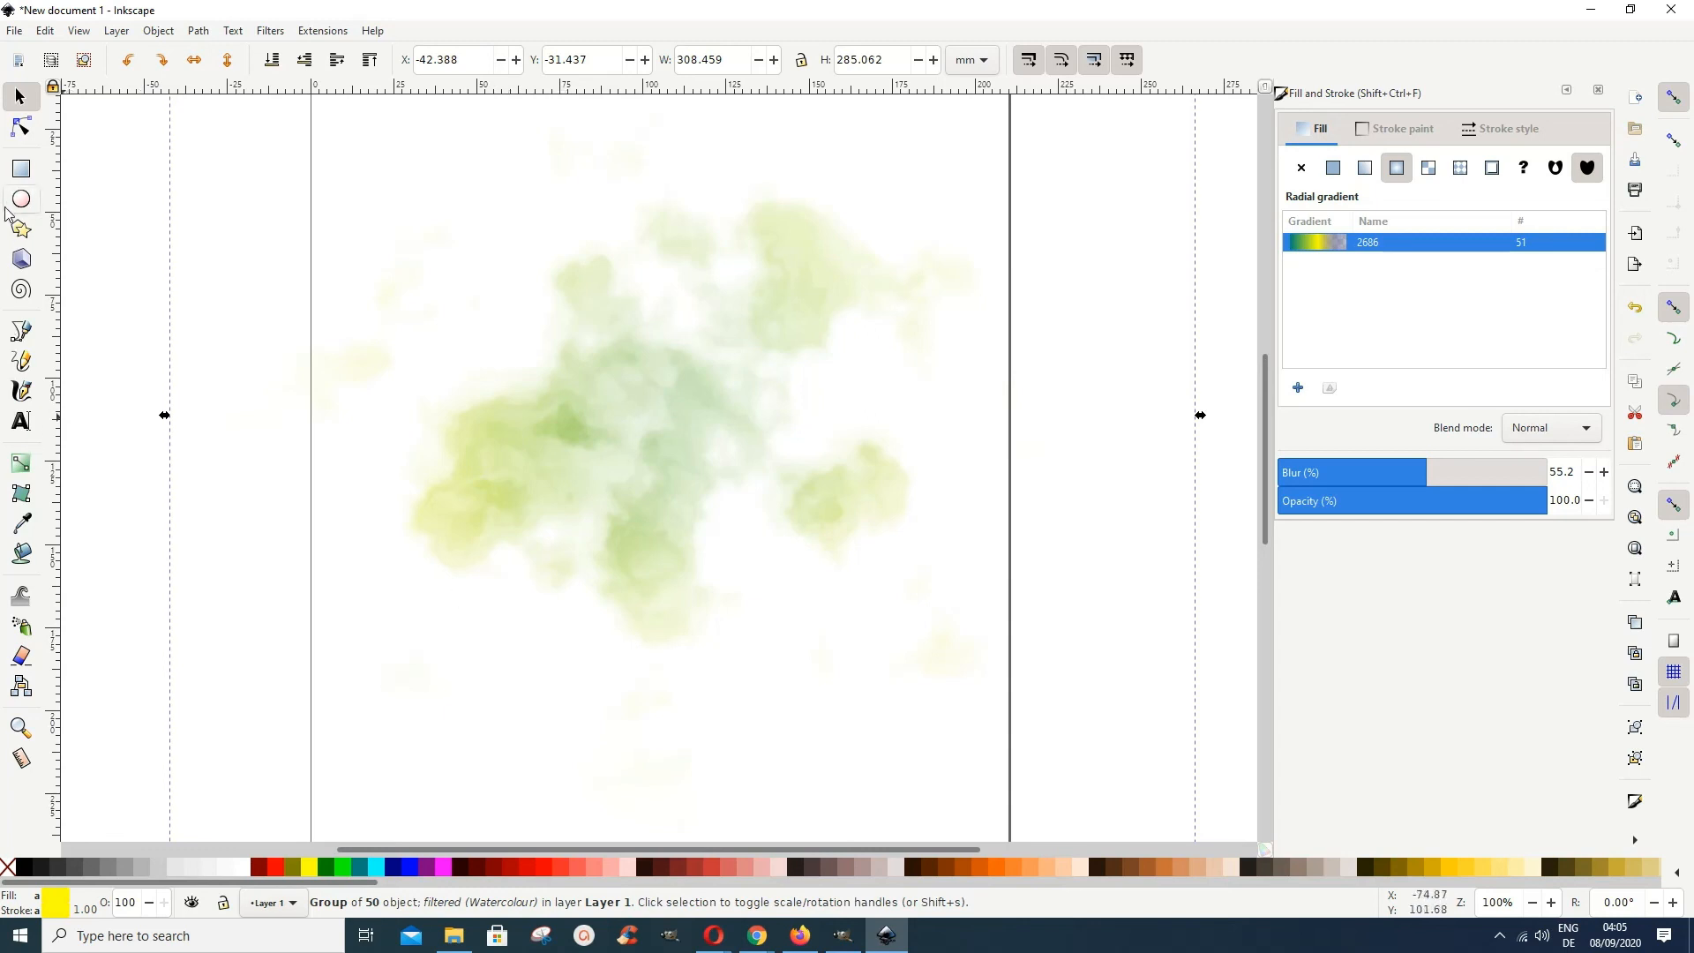
mouse_move(681, 353)
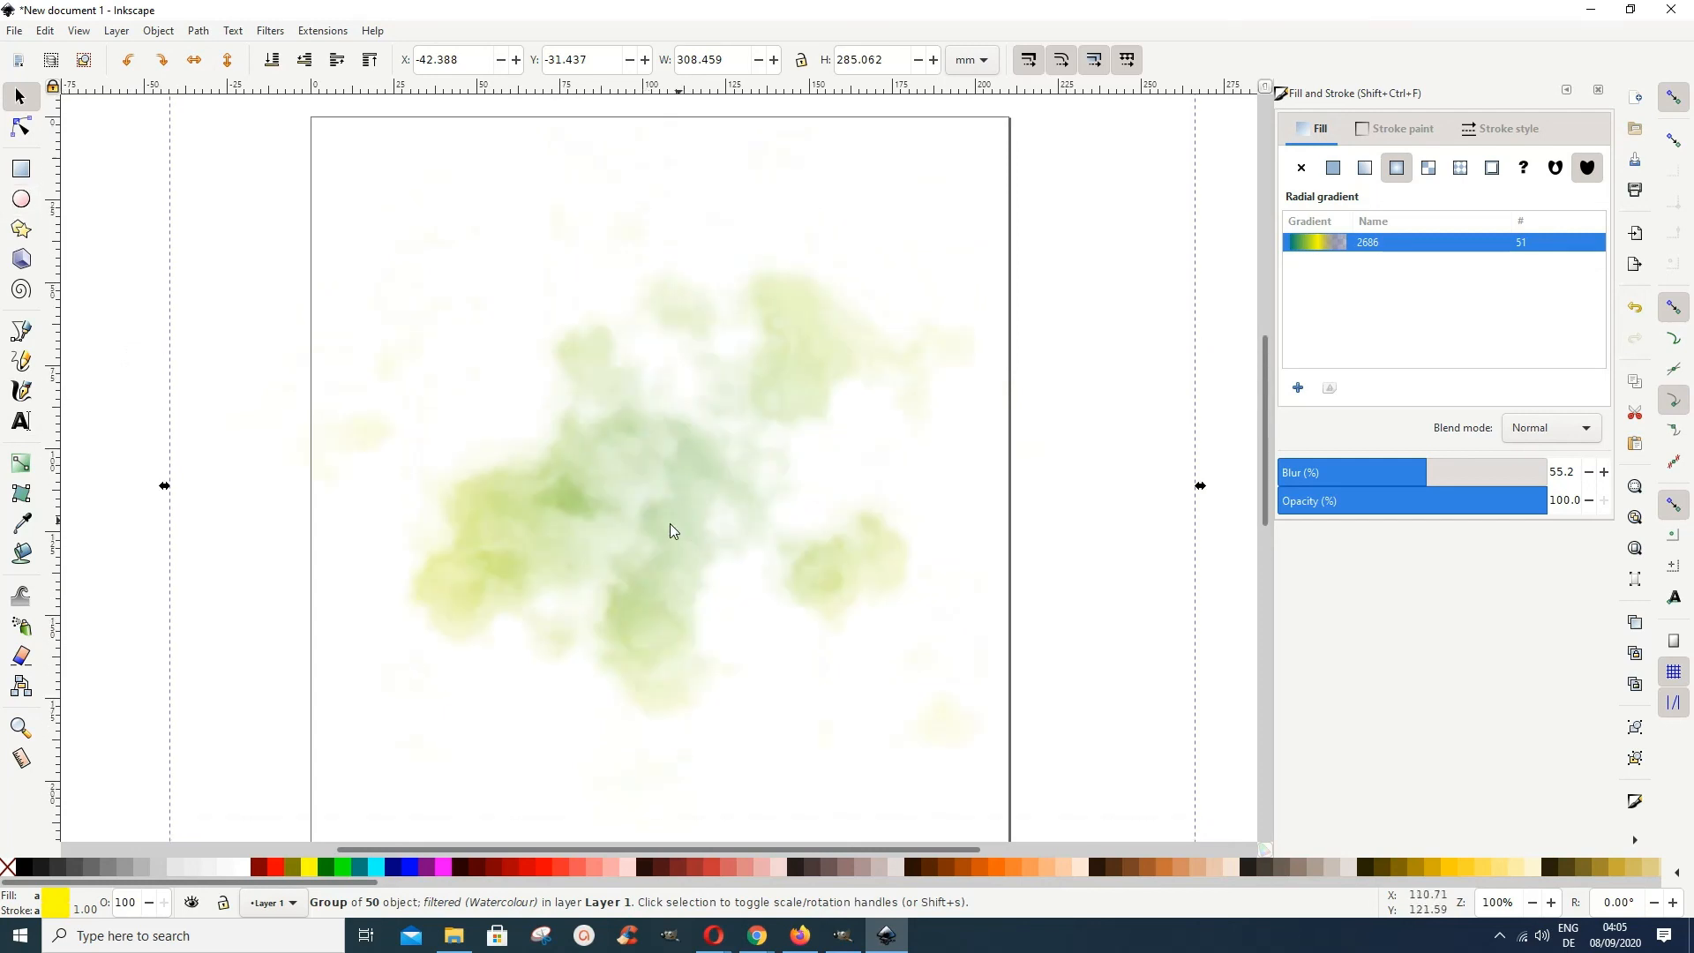
mouse_move(741, 535)
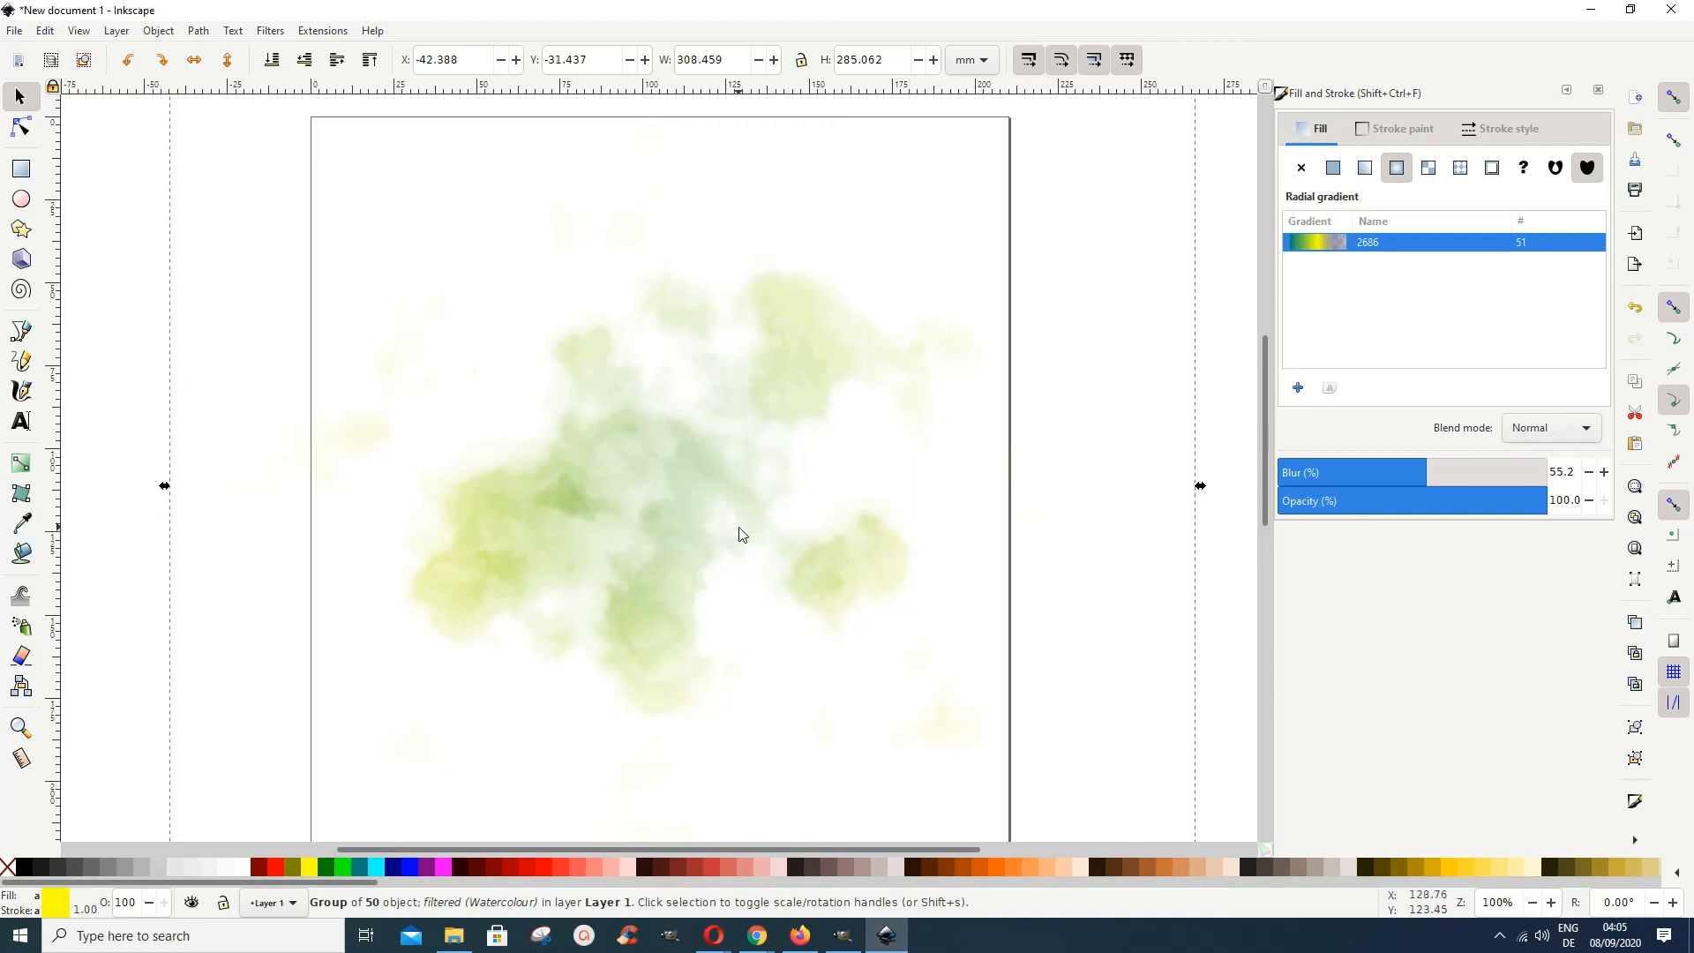
mouse_move(554, 554)
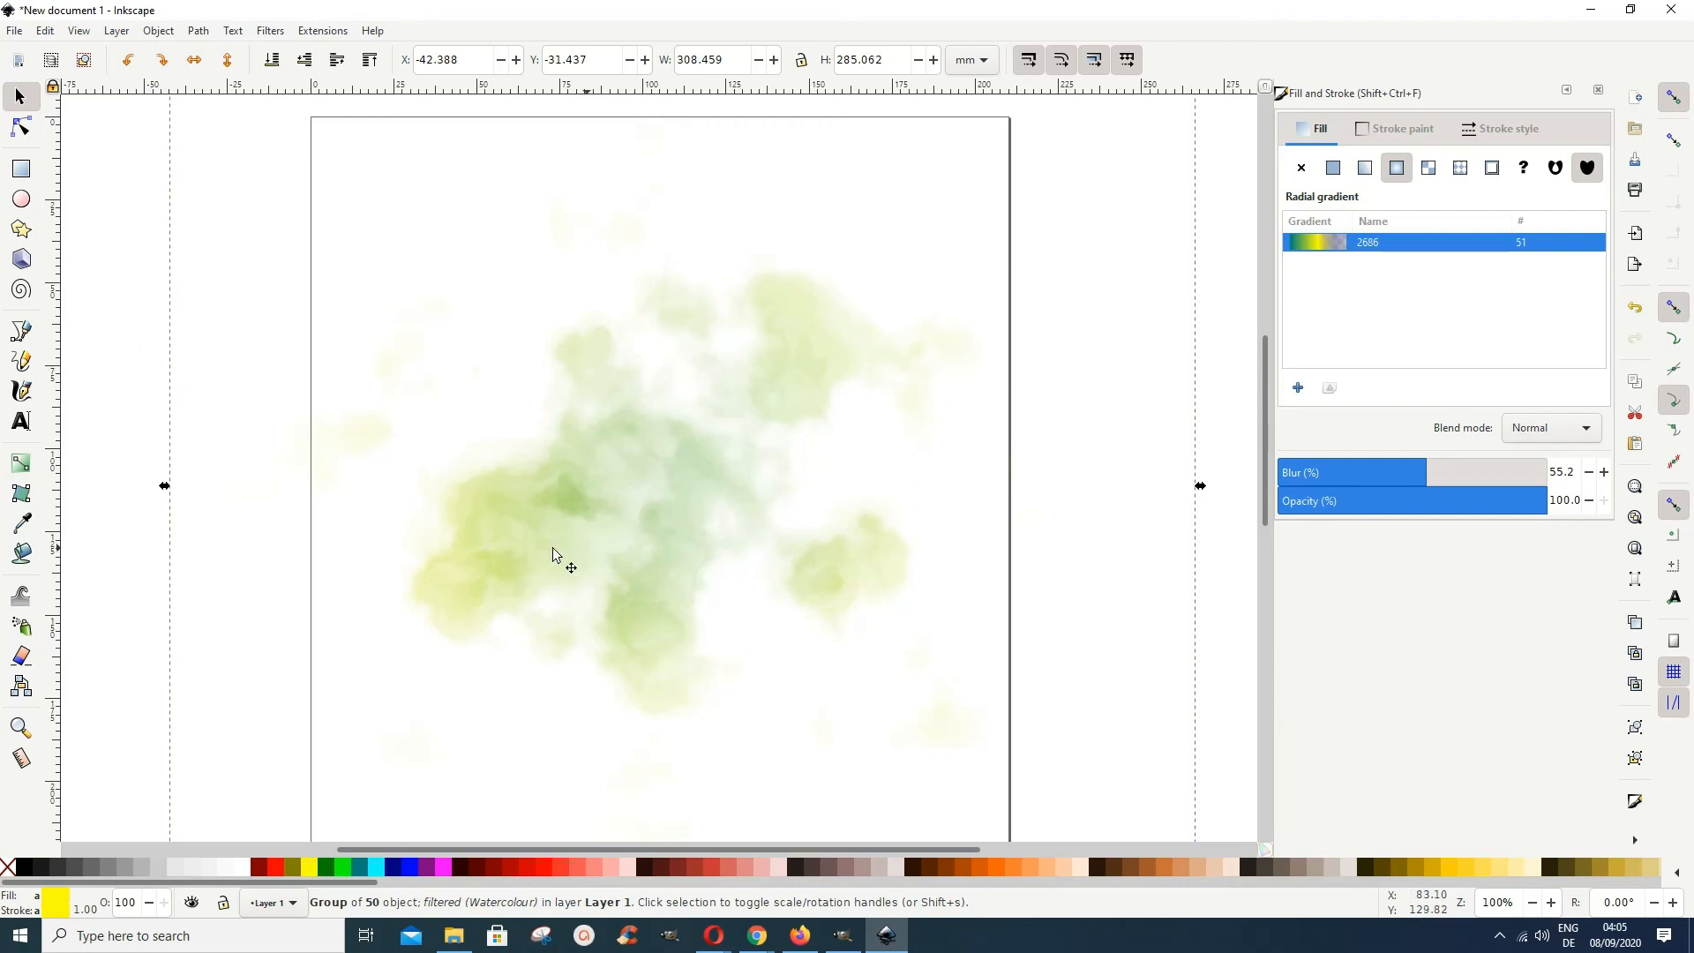
mouse_move(620, 633)
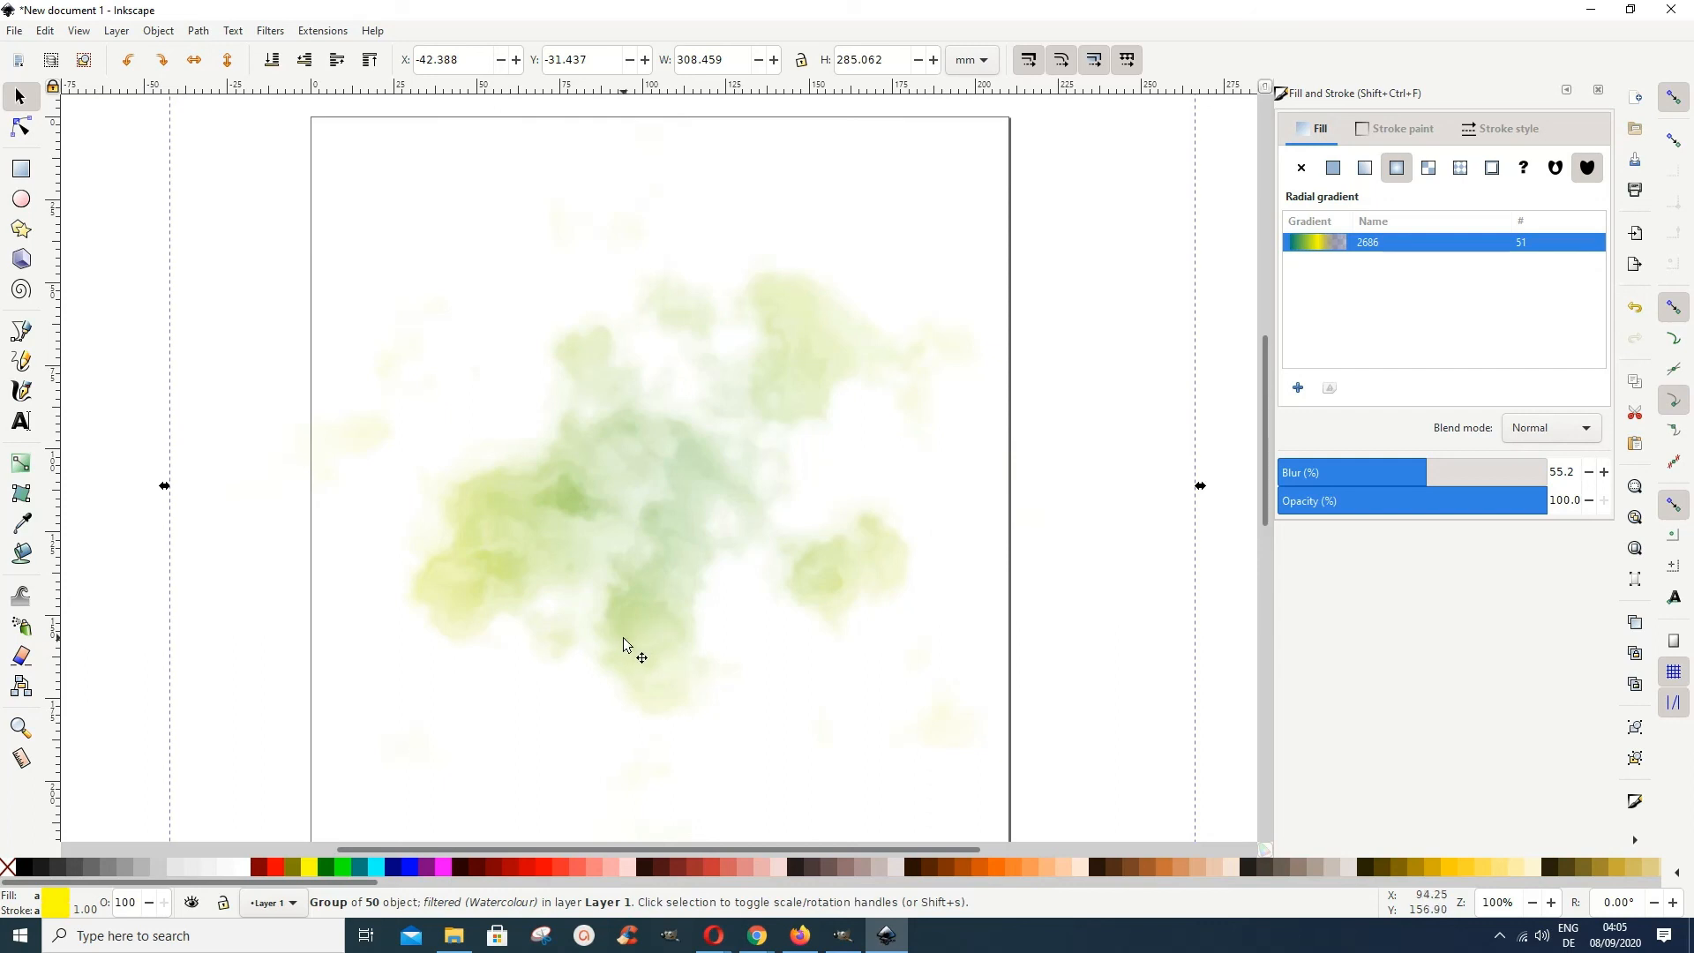
mouse_move(673, 656)
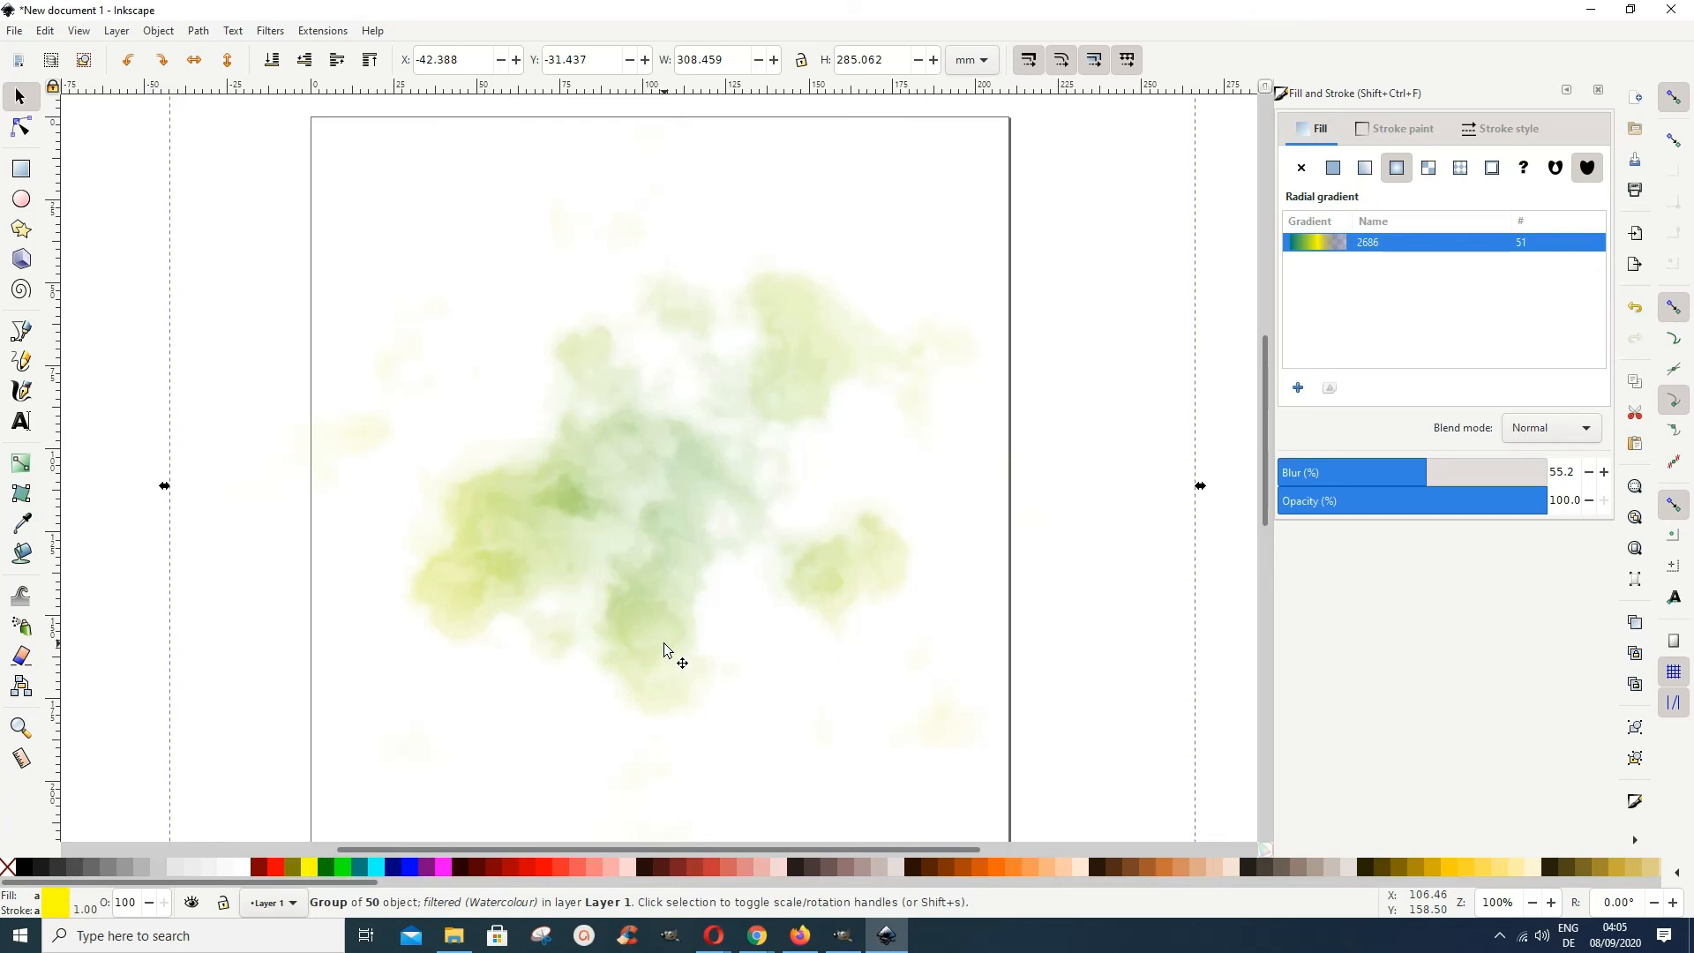
mouse_move(667, 647)
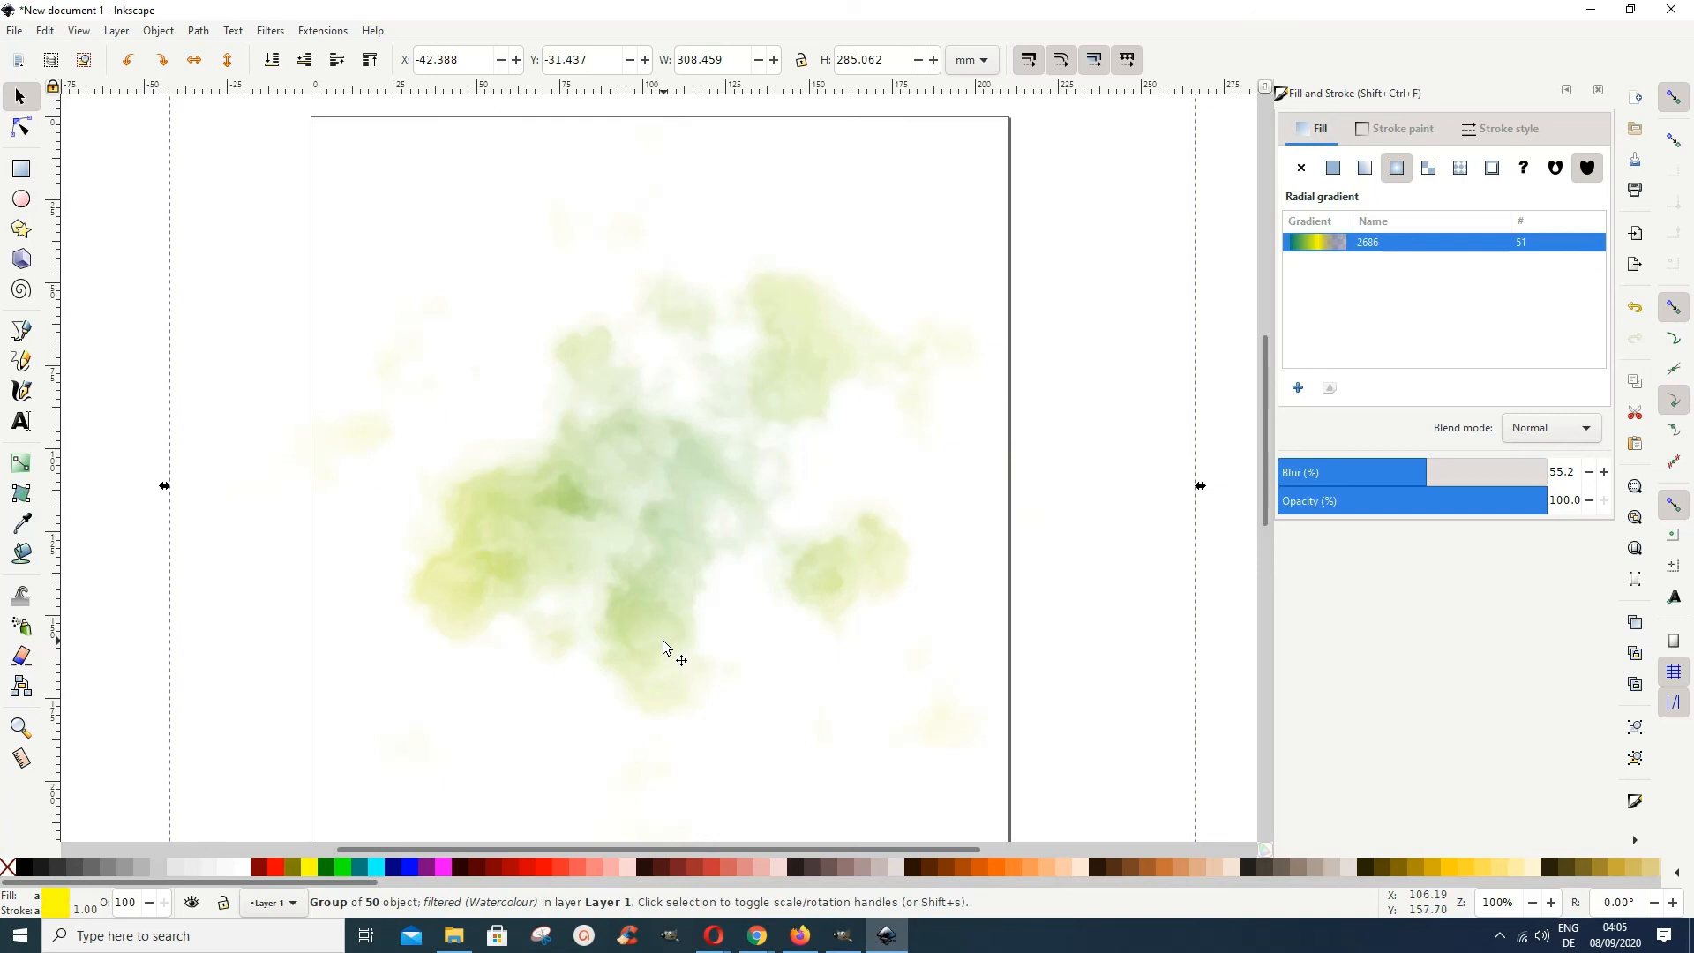